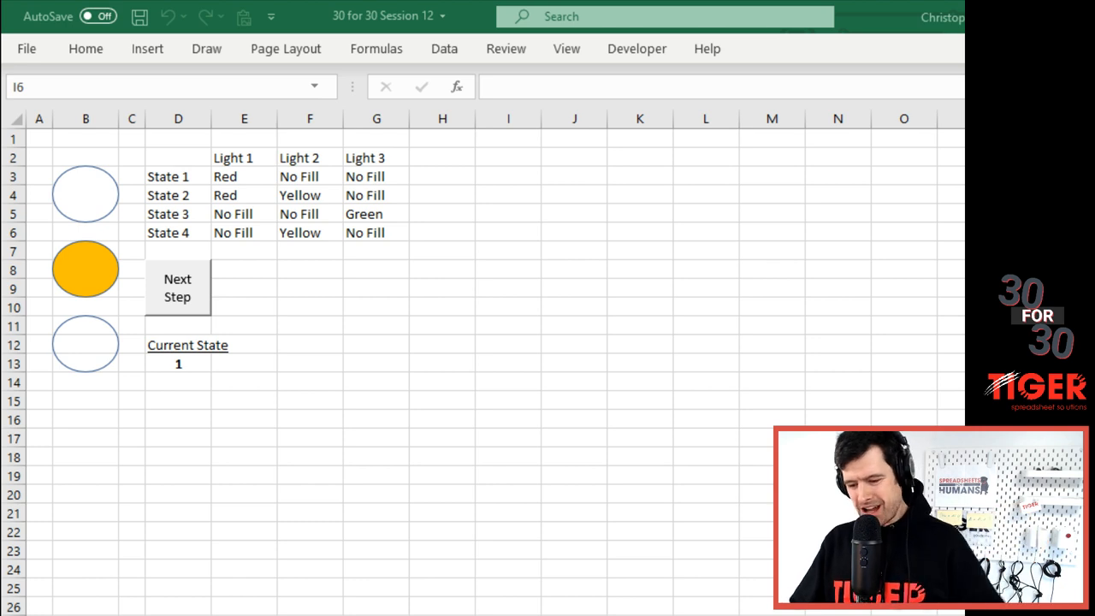
- Review the state table's Yellow entry for State 2 and bring up the Traffic_Lights macro code
left_click(309, 195)
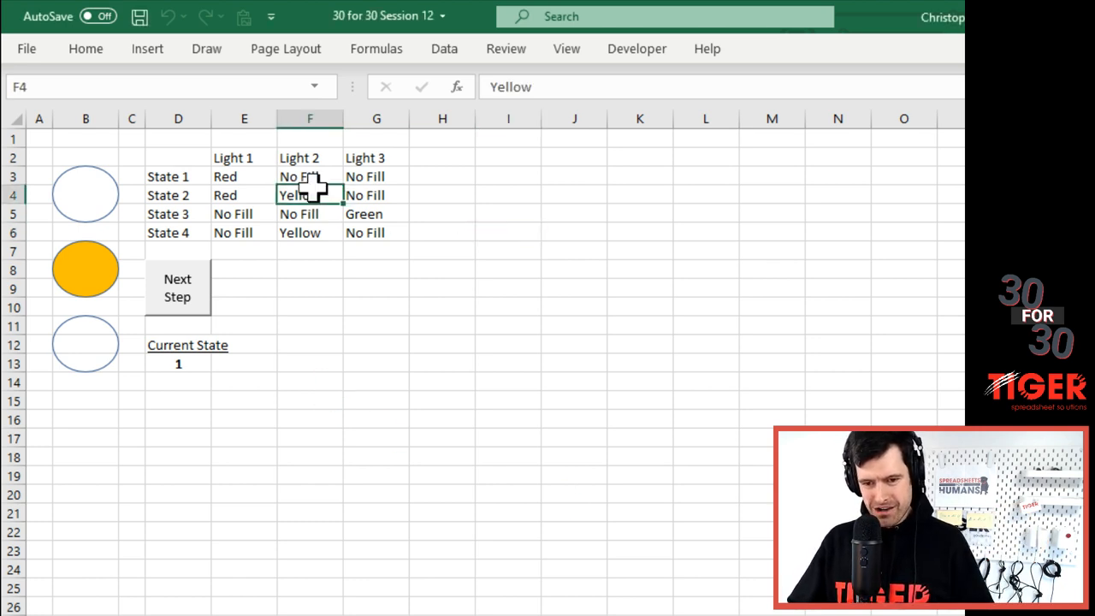
mouse_move(315, 195)
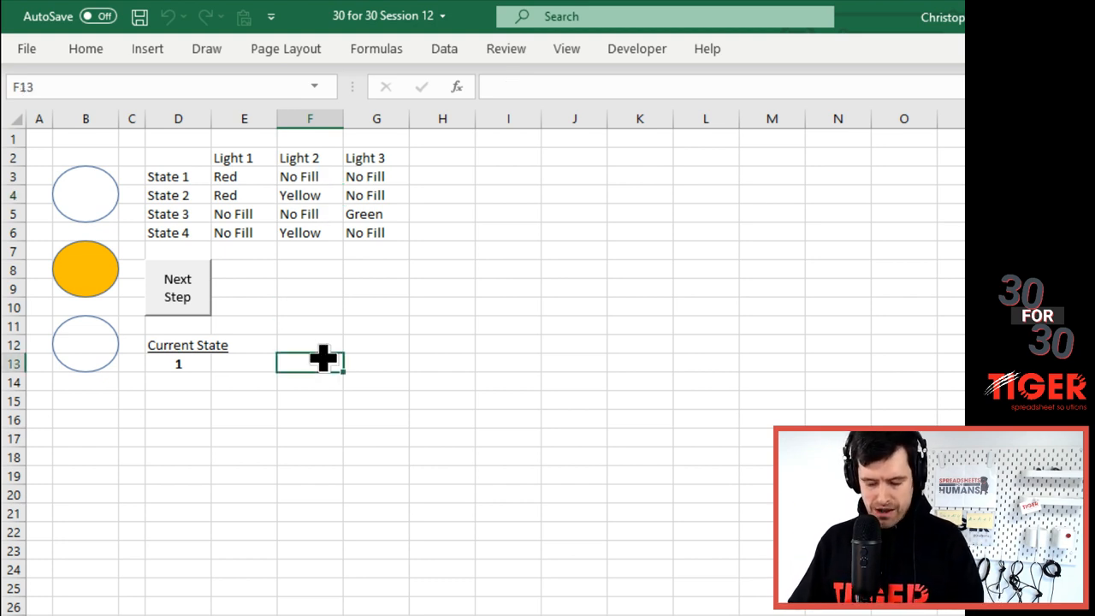
mouse_move(332, 374)
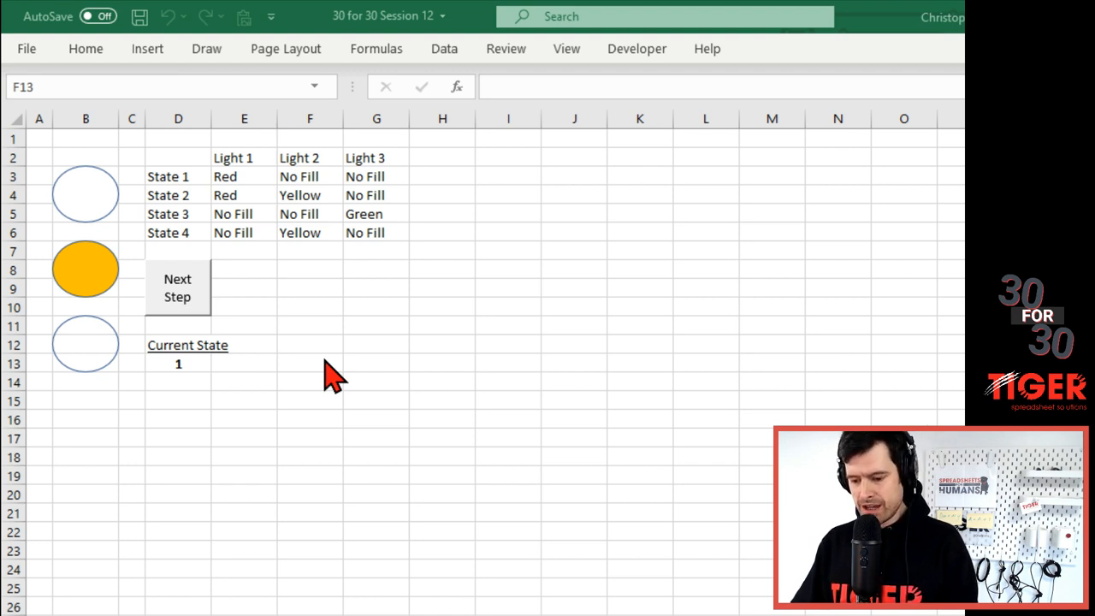
left_click(310, 363)
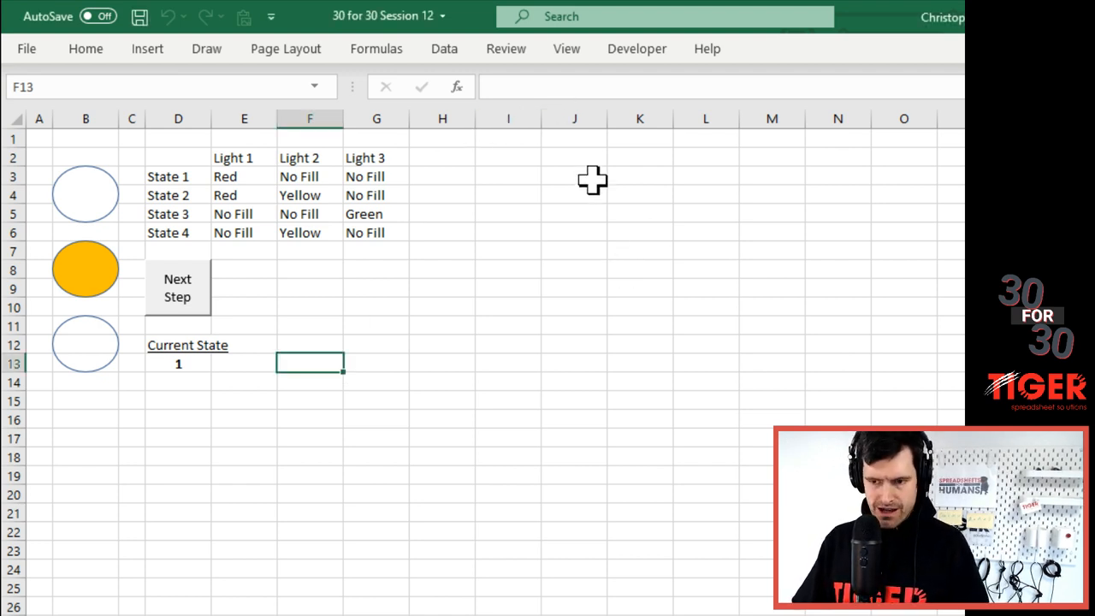
left_click(574, 176)
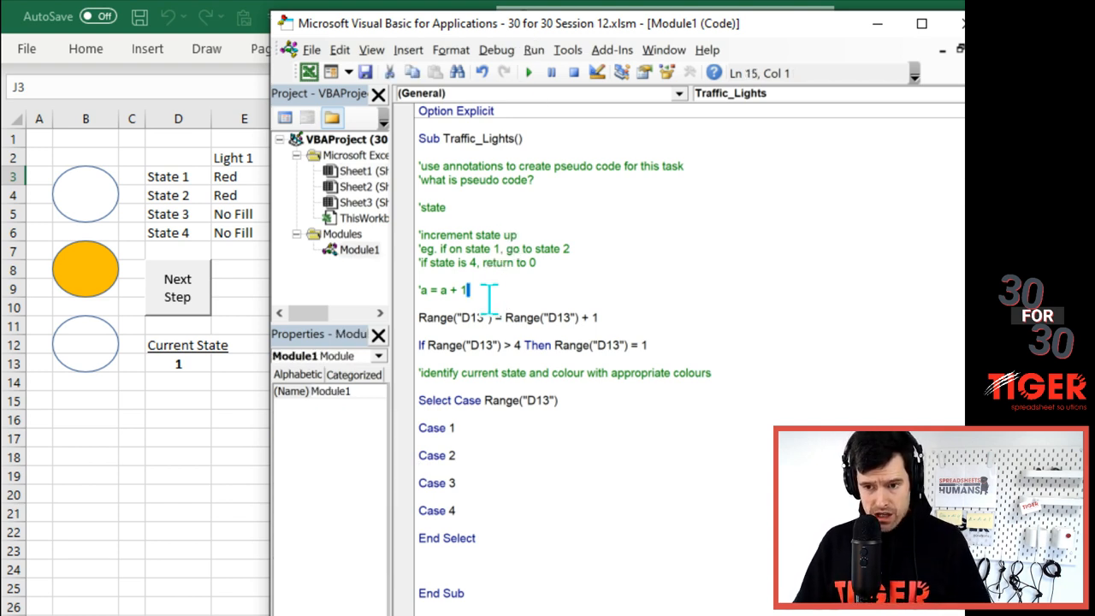
- Type a 'pseudo code' comment line beneath the 'what is pseudo code?' question
left_click(436, 195)
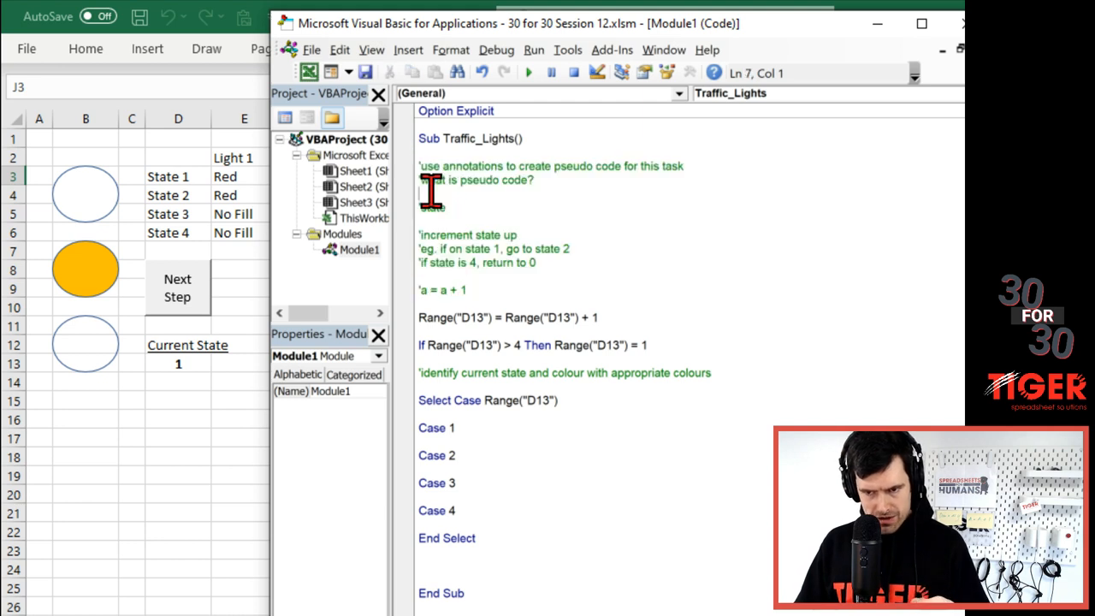
type("state")
type("'pseudo")
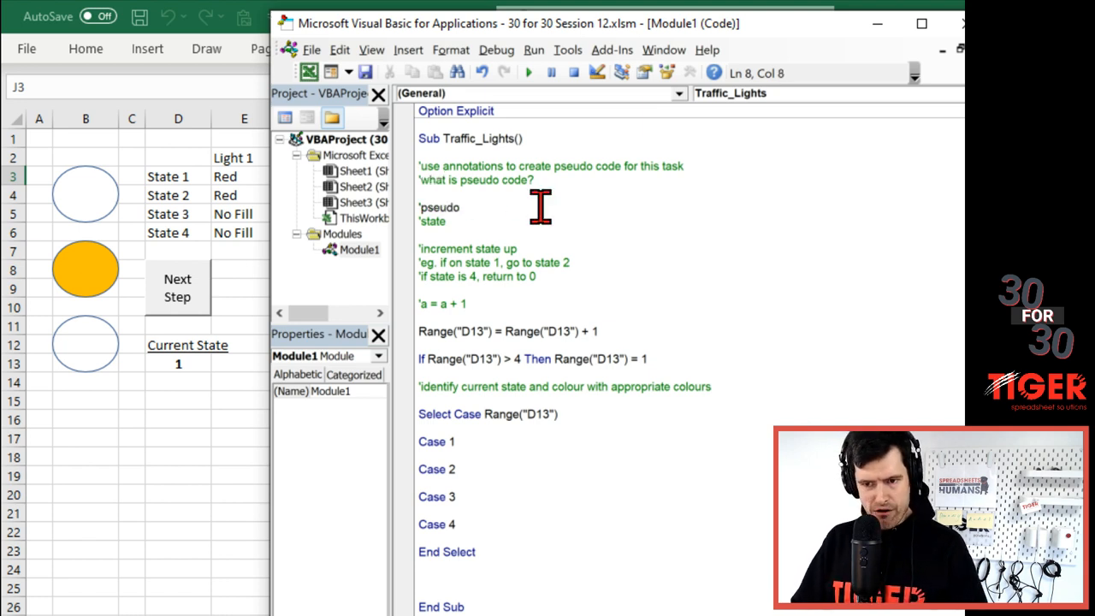
type("code")
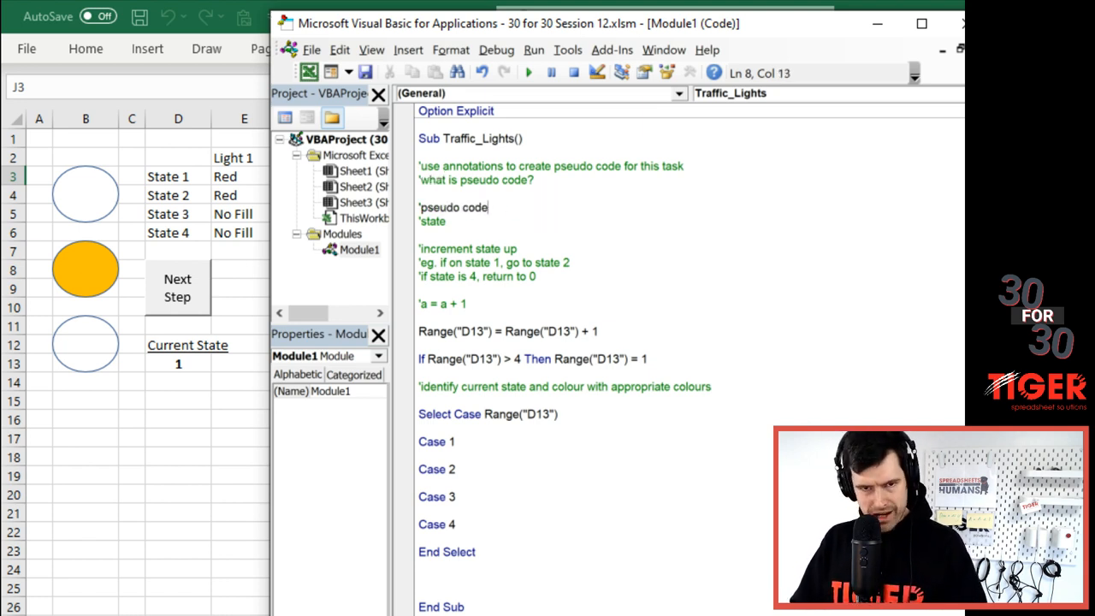
mouse_move(540, 208)
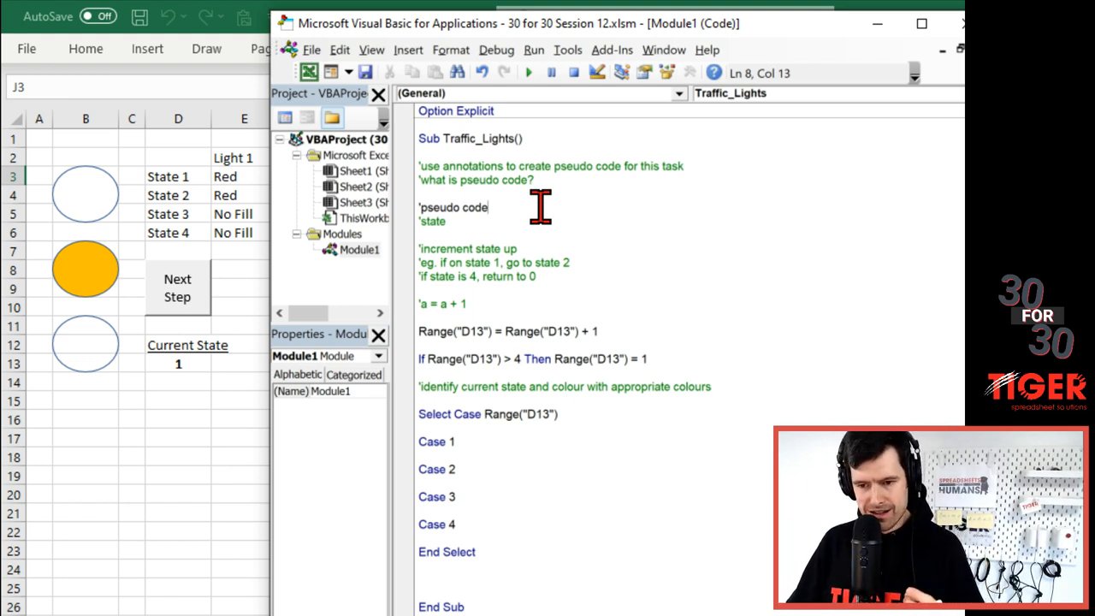
key("Backspace")
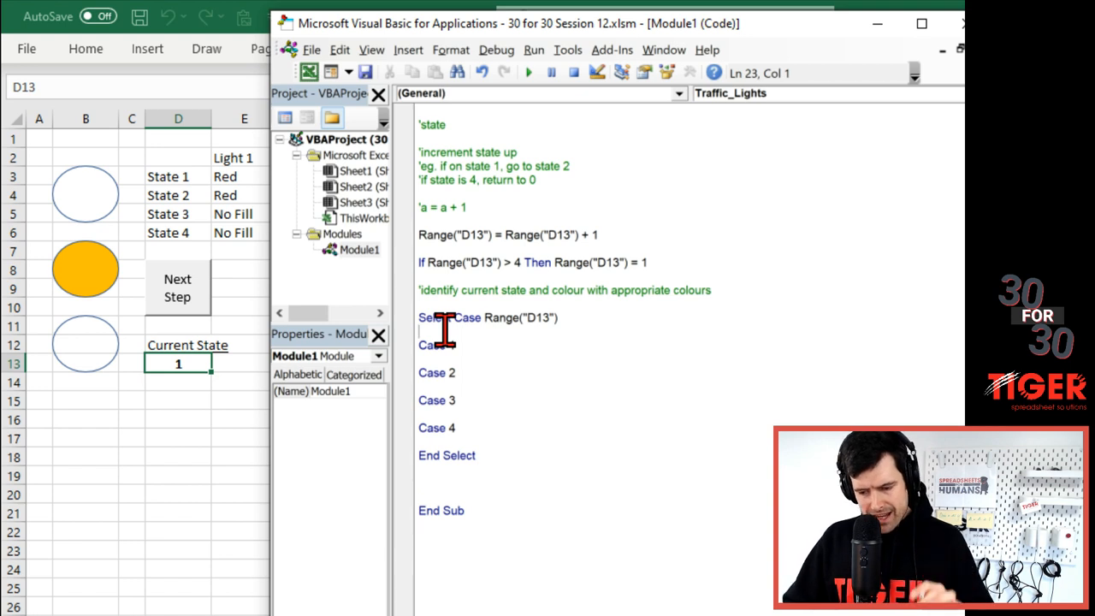
- Add a Case Else line after Case 4, then delete it again
left_click_drag(419, 344, 478, 455)
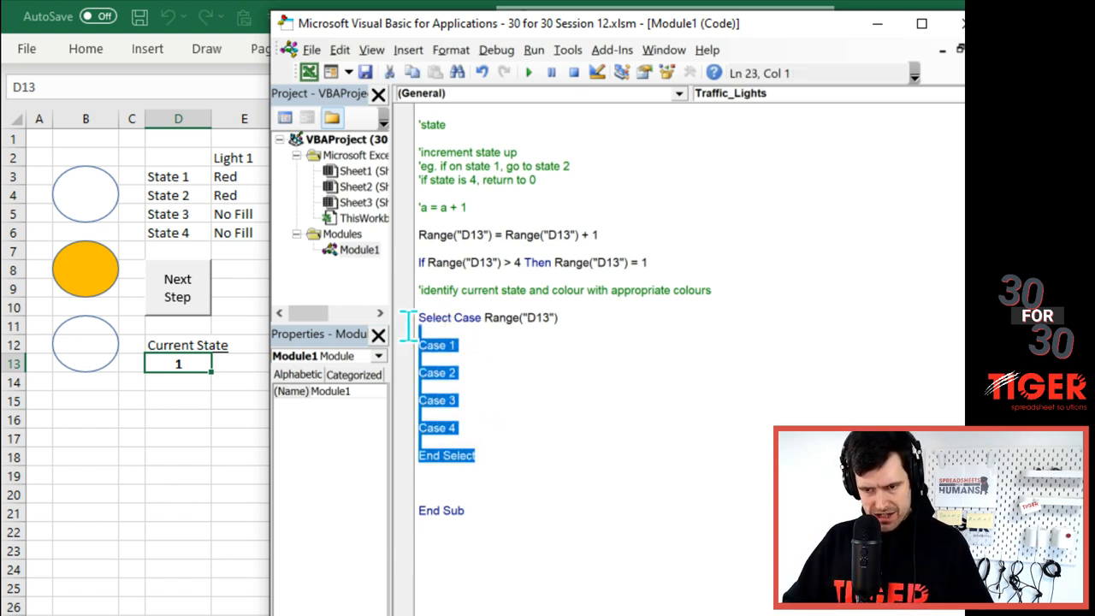
left_click(504, 455)
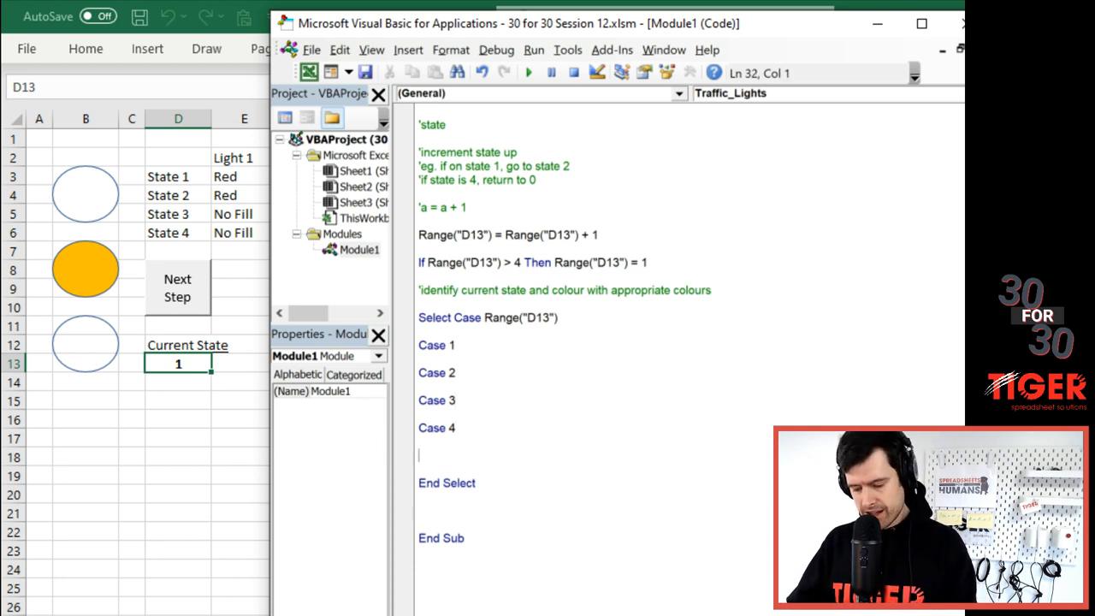
type("case ekw")
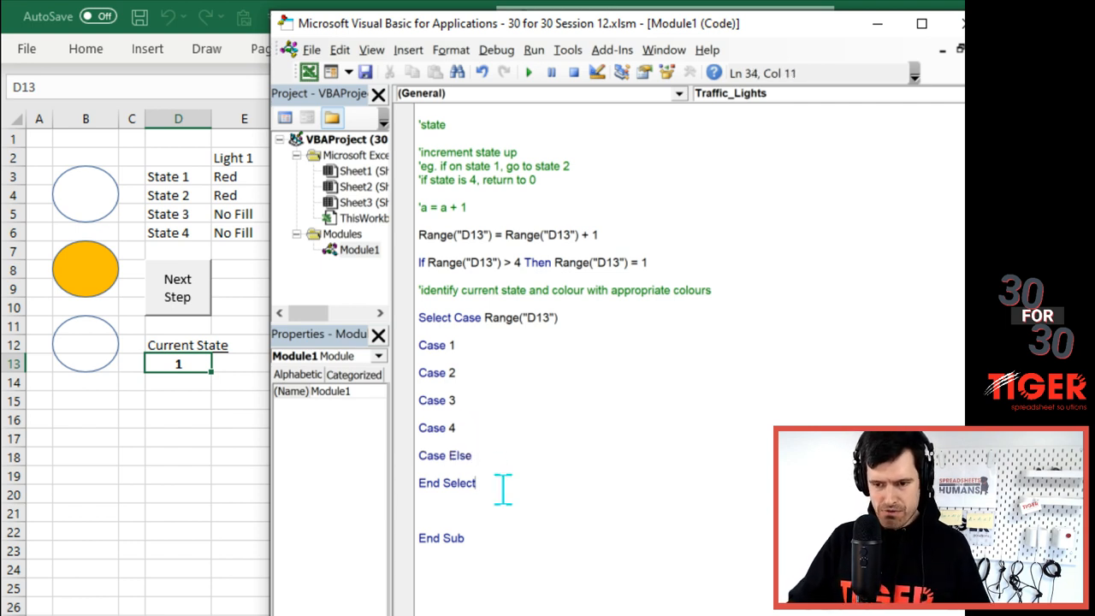
double_click(443, 455)
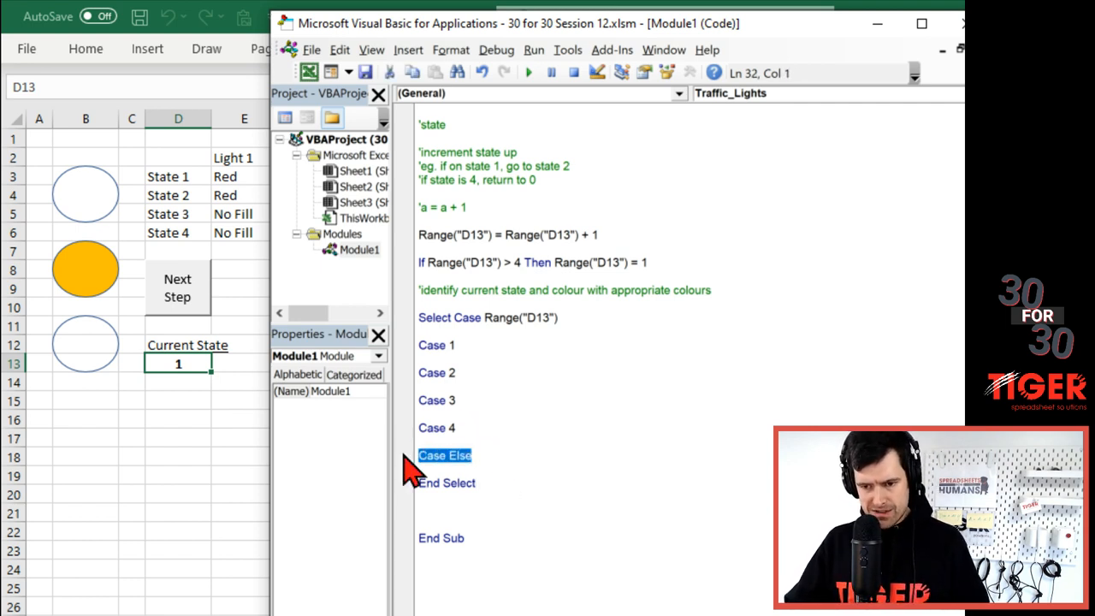
key("Delete")
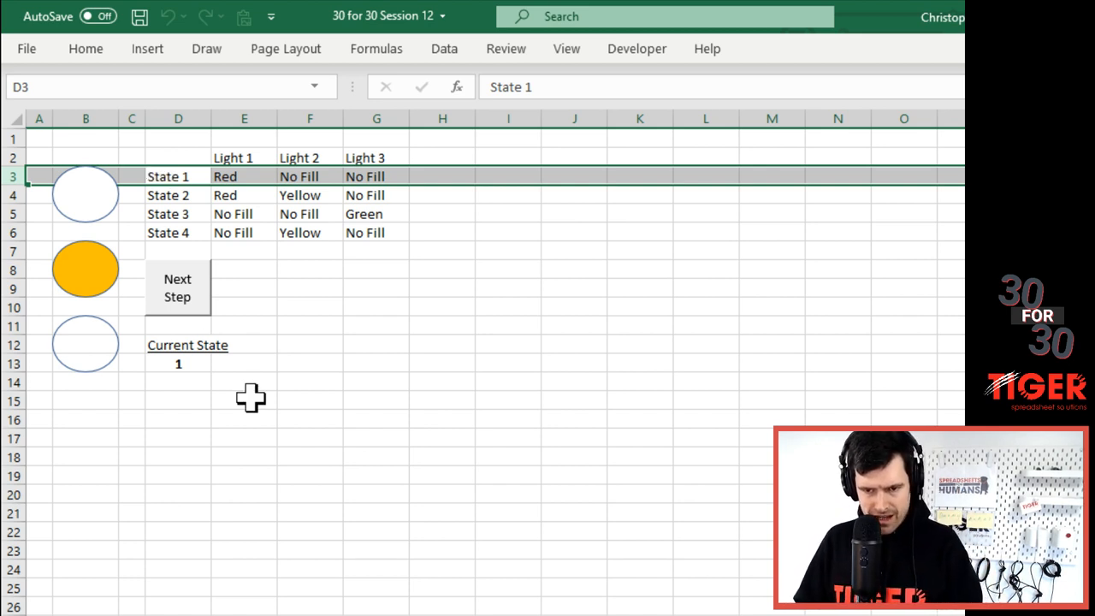
left_click(244, 176)
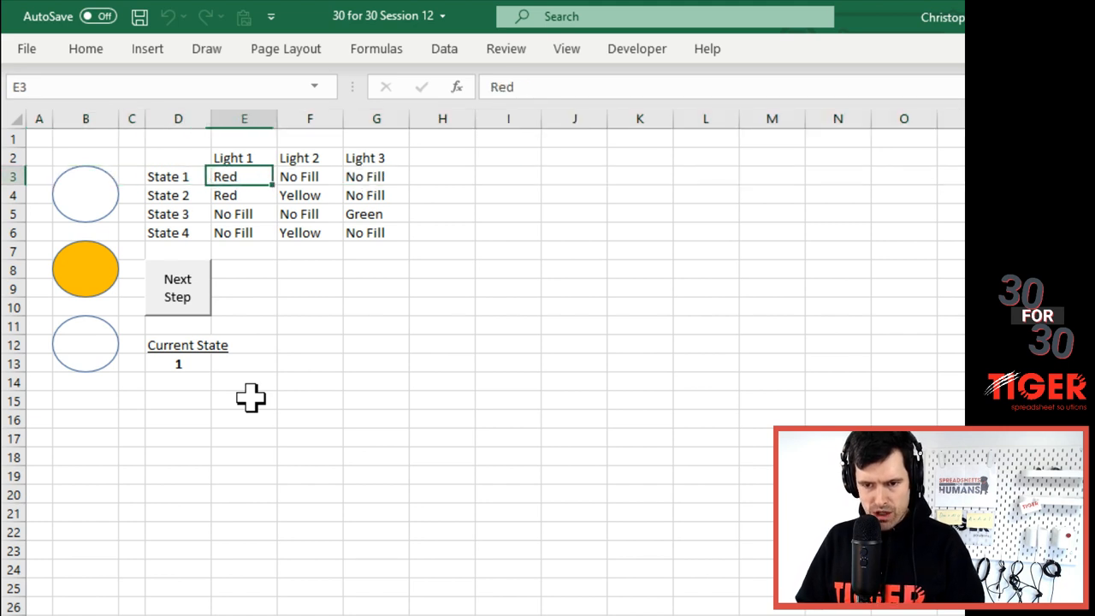
left_click(85, 193)
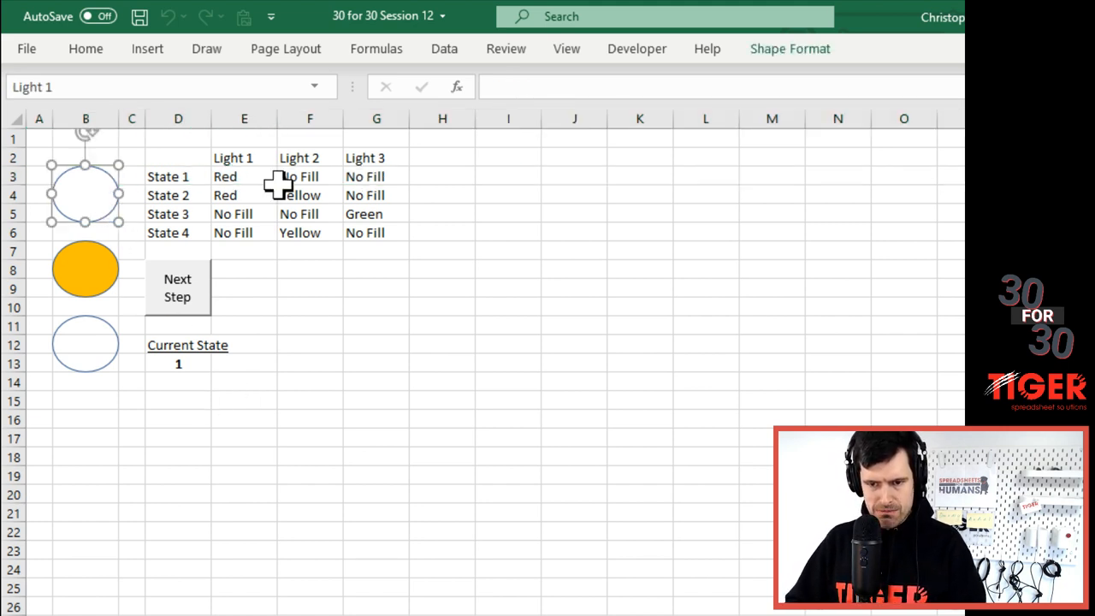
left_click(244, 176)
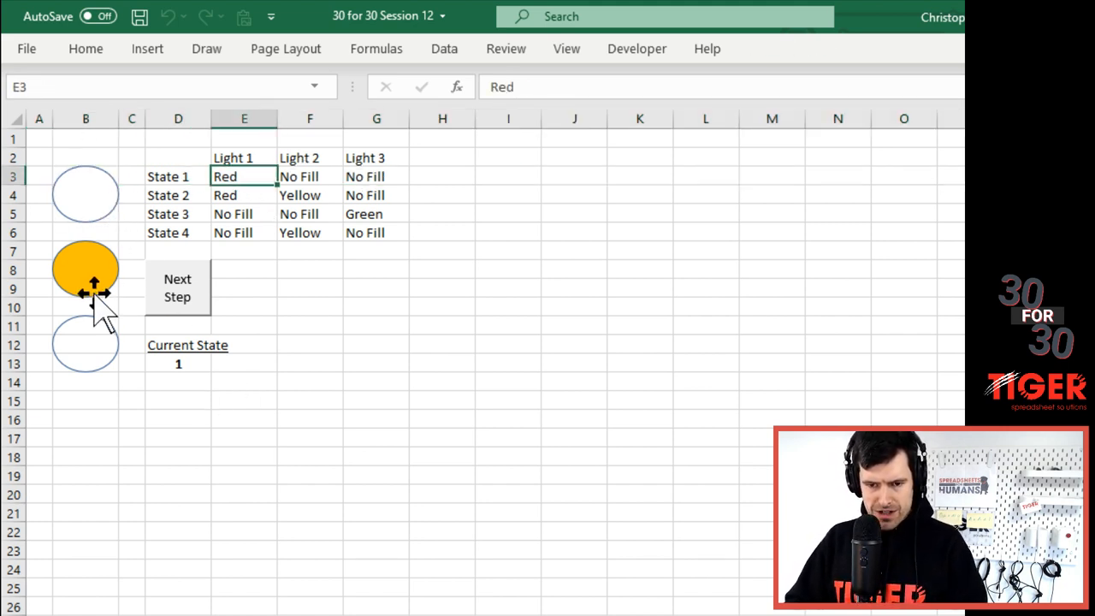
left_click(84, 270)
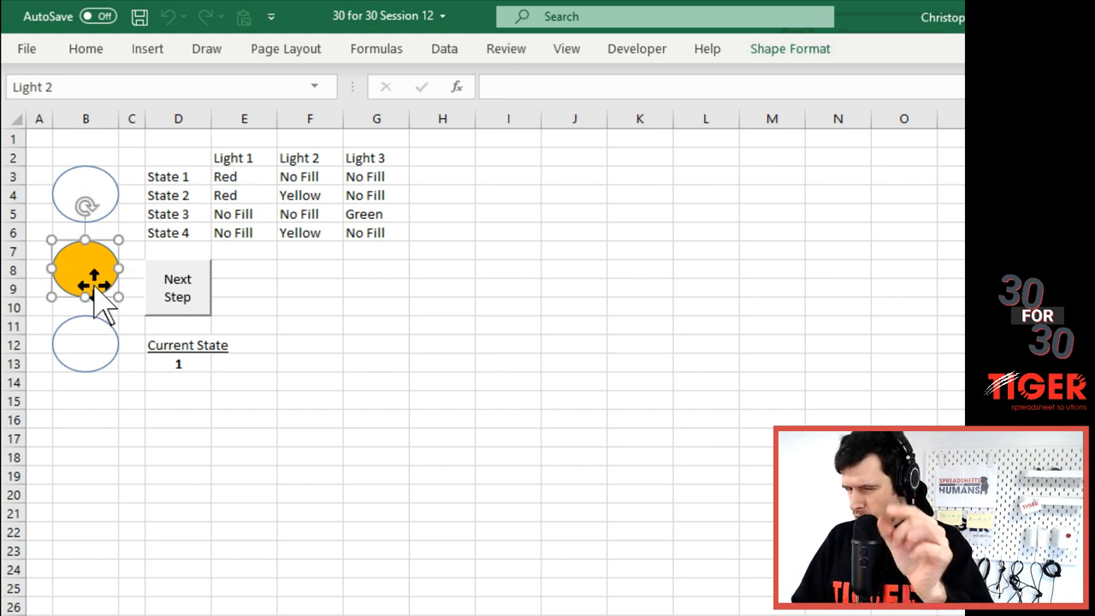
left_click(377, 176)
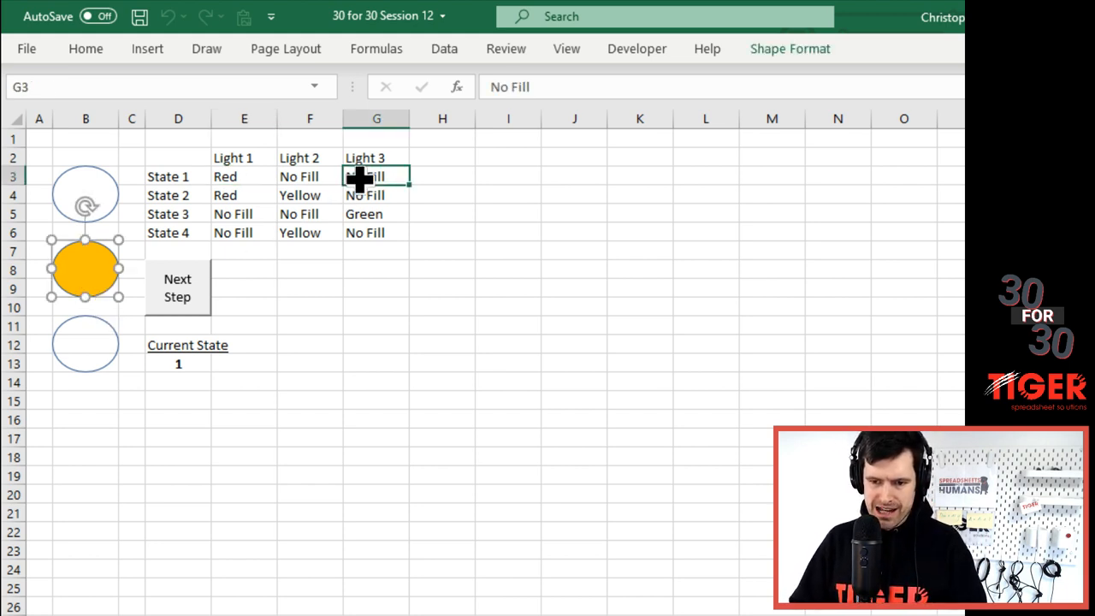
left_click(86, 344)
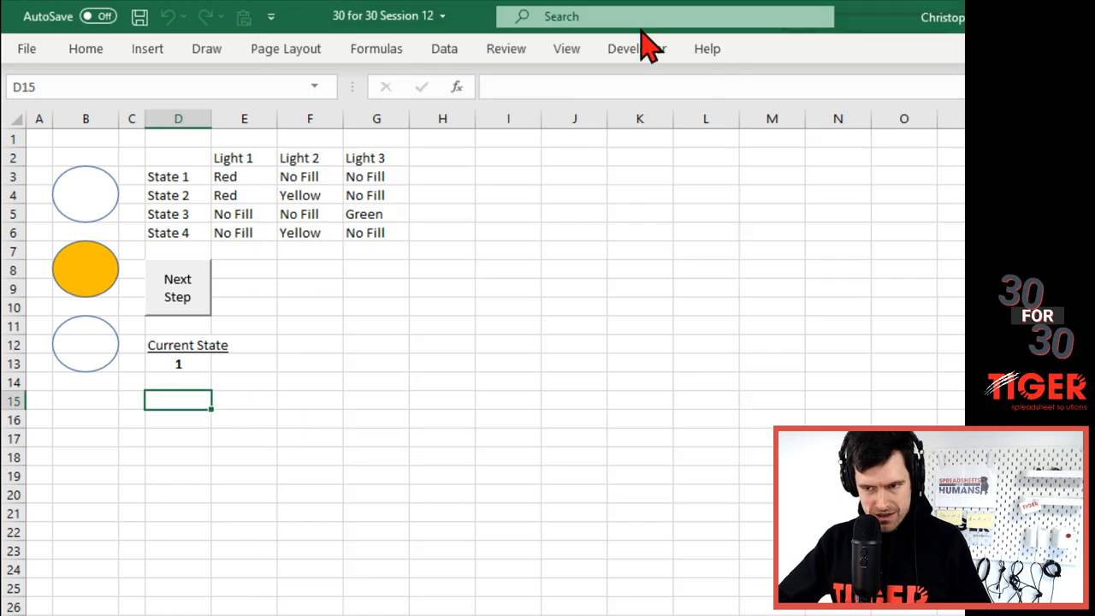
- Reopen the VBA editor via Developer > Visual Basic
left_click(637, 49)
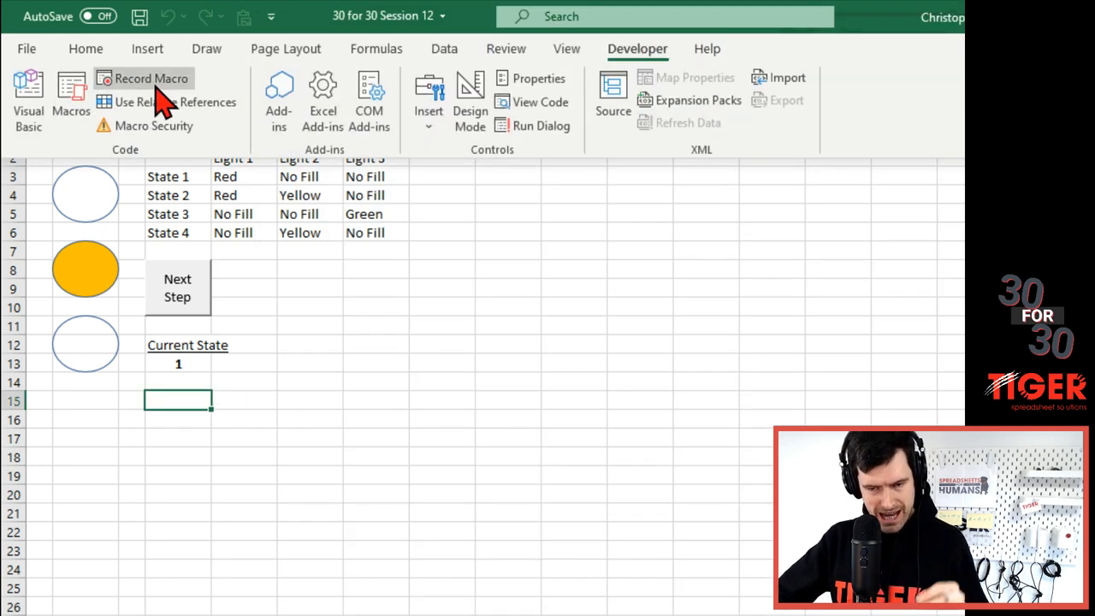
mouse_move(397, 421)
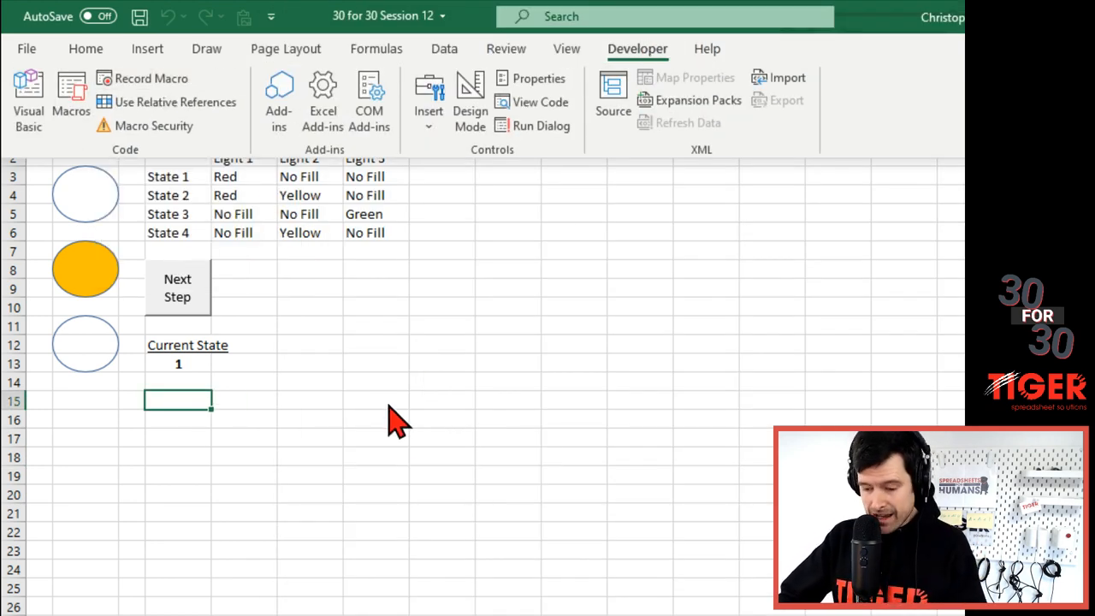
mouse_move(86, 196)
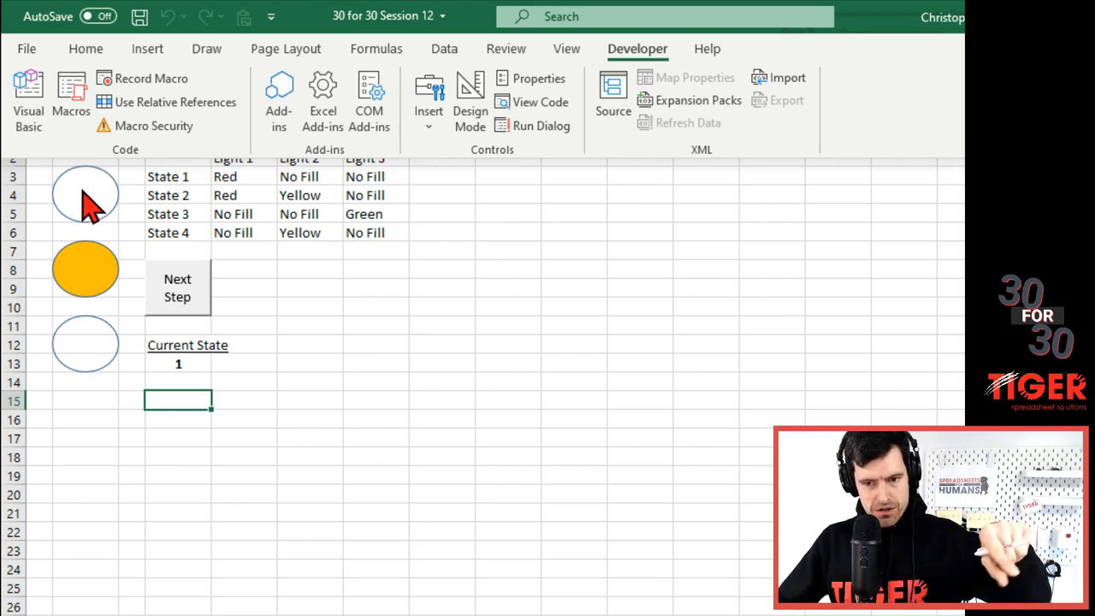
left_click(84, 194)
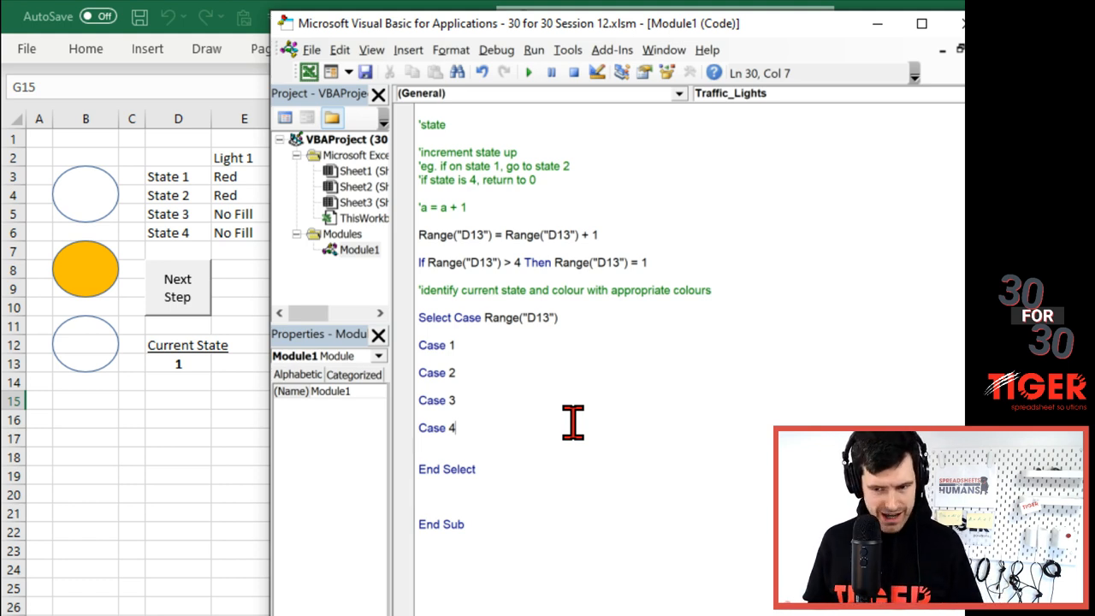
- Under Case 1, type ActiveSheet.Shapes( and correct the mistyped letter
left_click(419, 385)
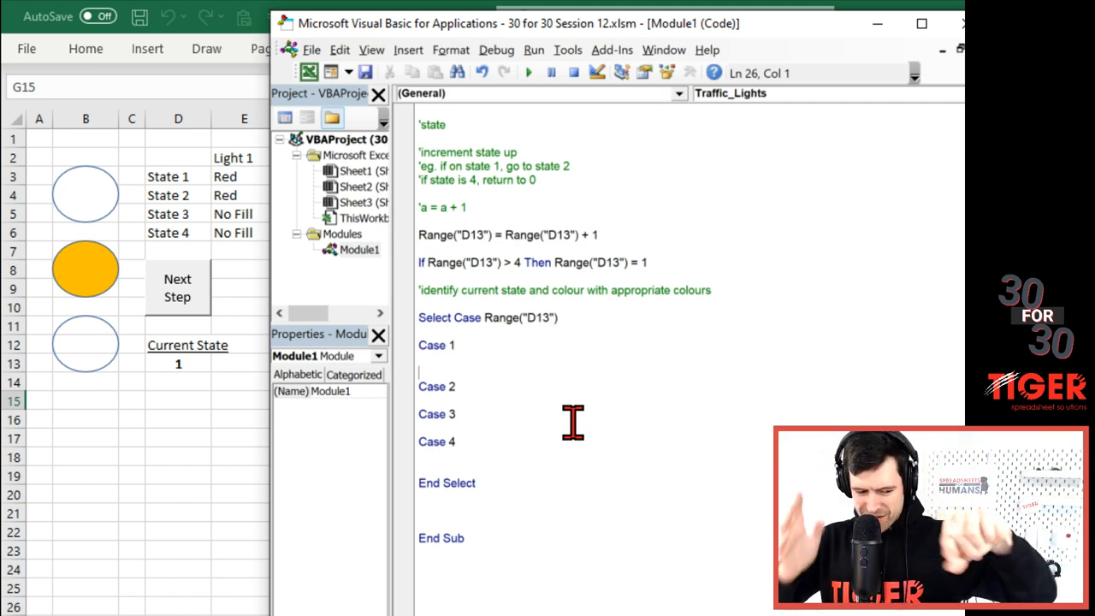
mouse_move(495, 364)
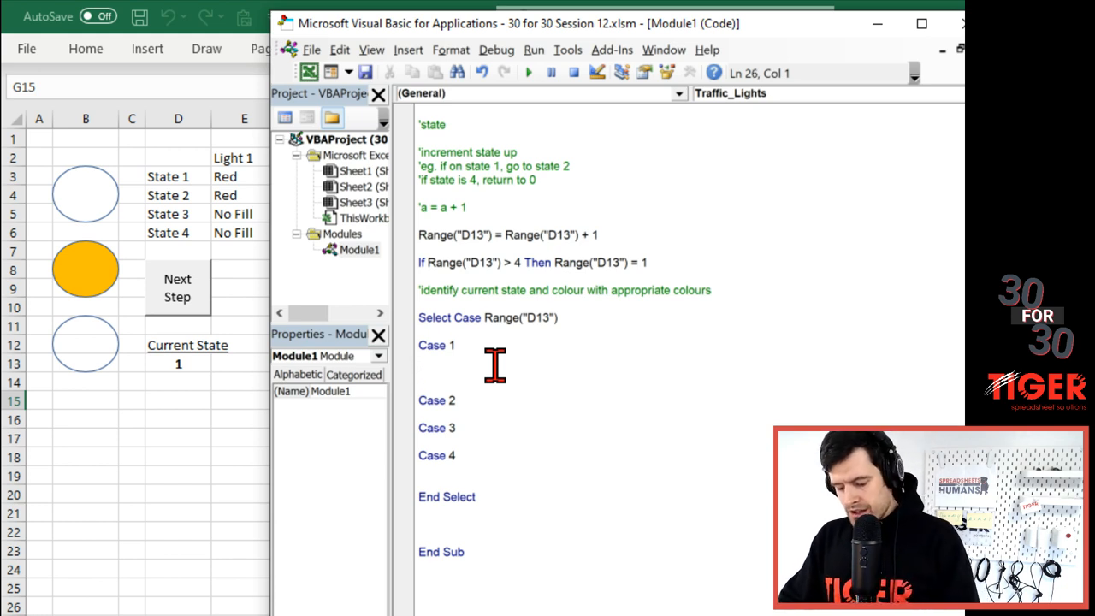
type("Acti")
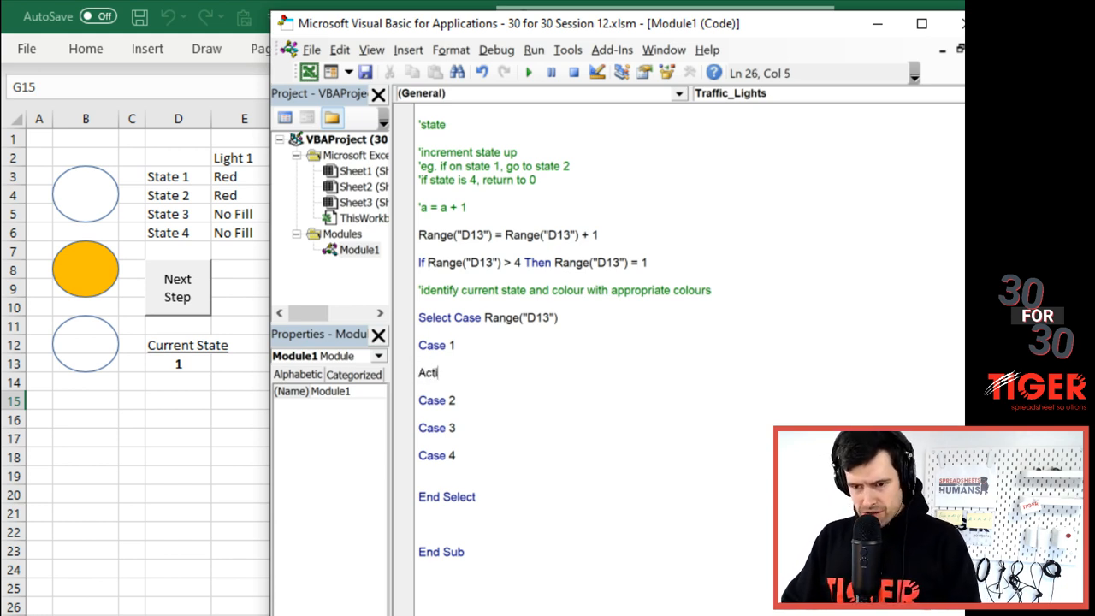
type("vesheet")
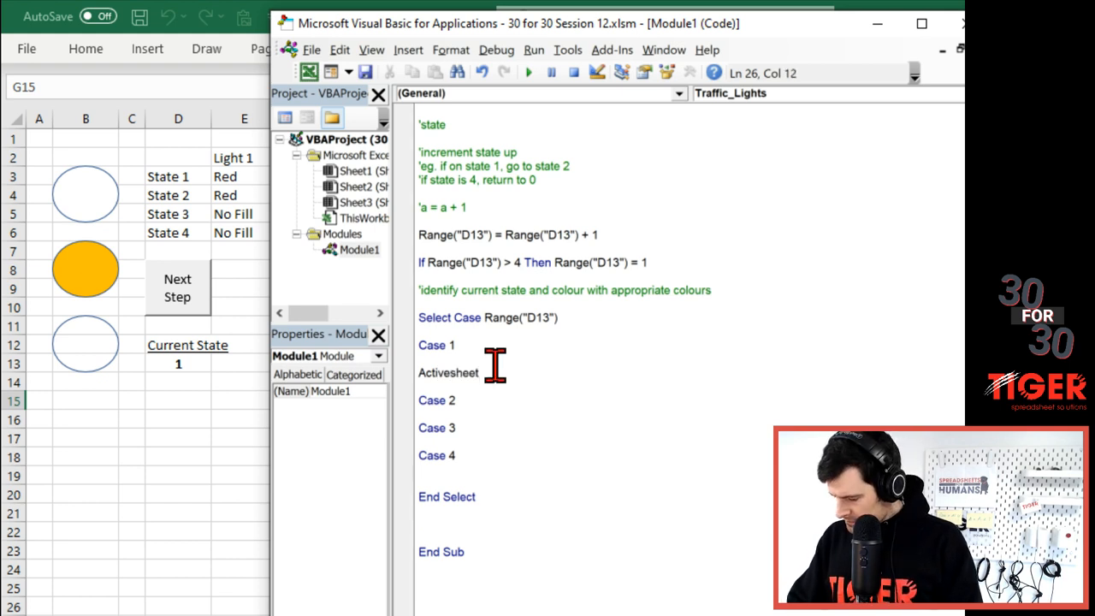
type(".Fl")
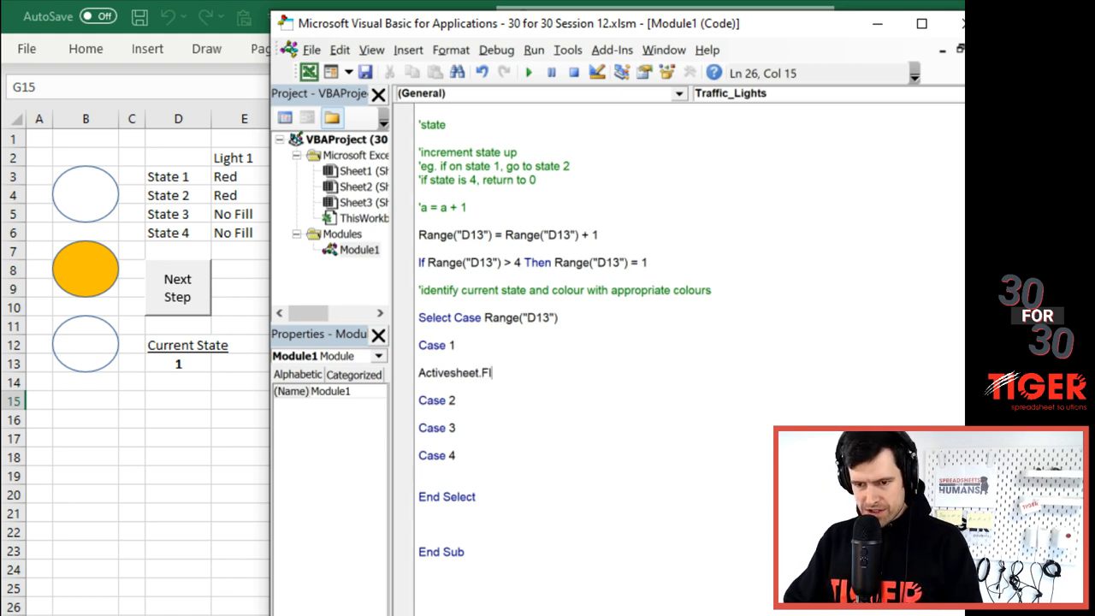
key("Backspace")
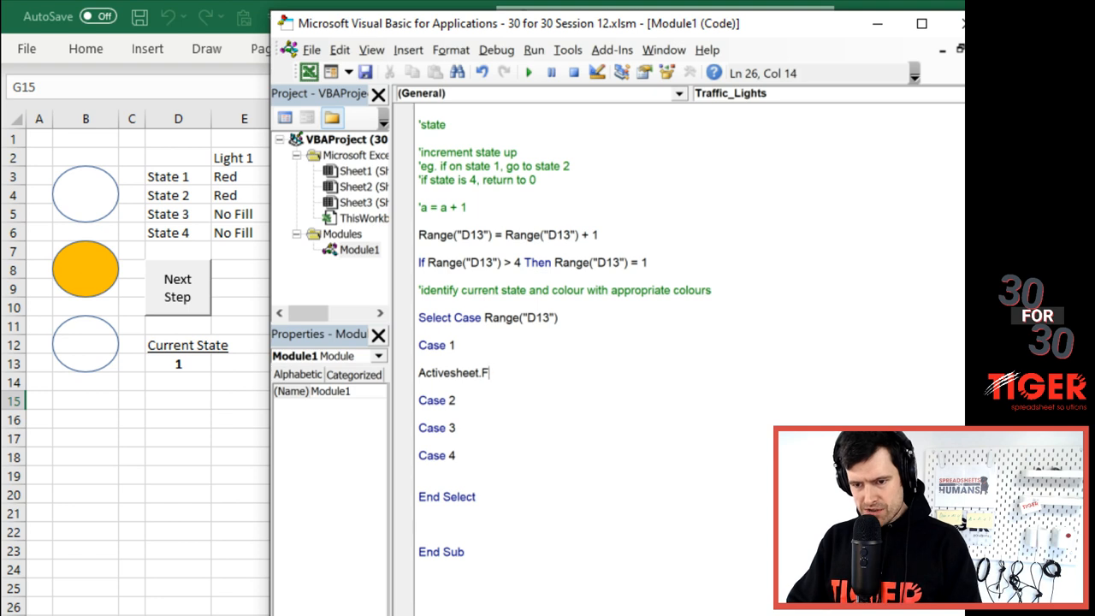
type("Shapes")
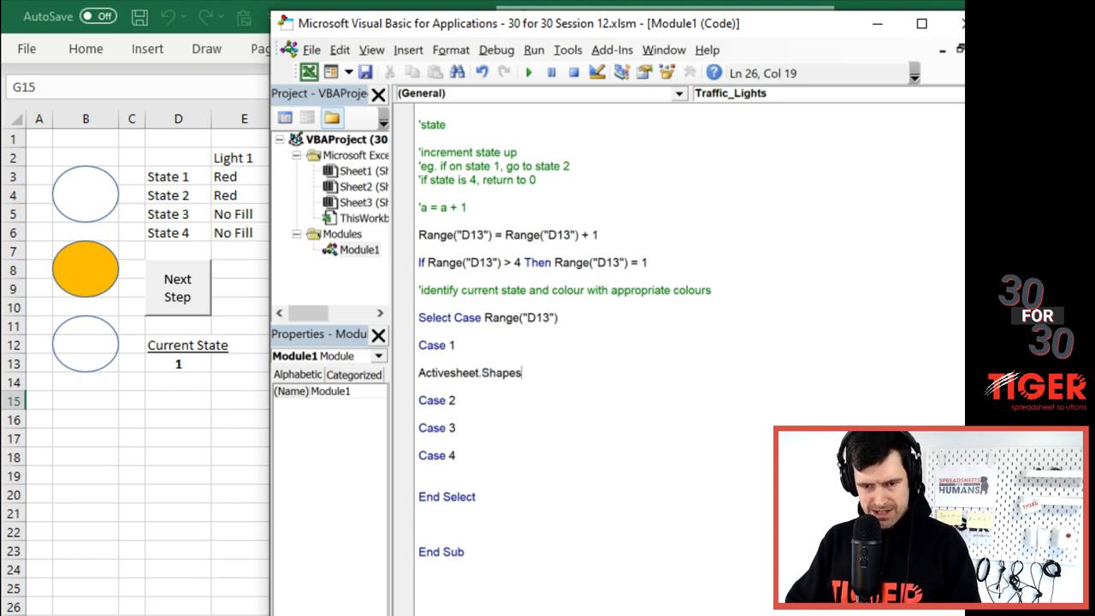
type("(")
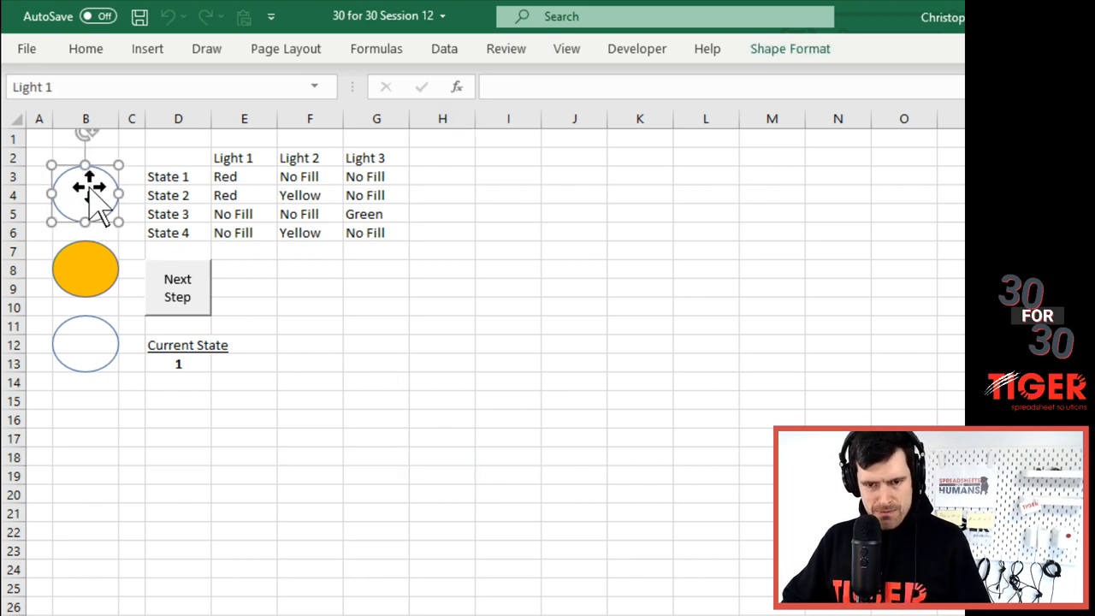
mouse_move(70, 87)
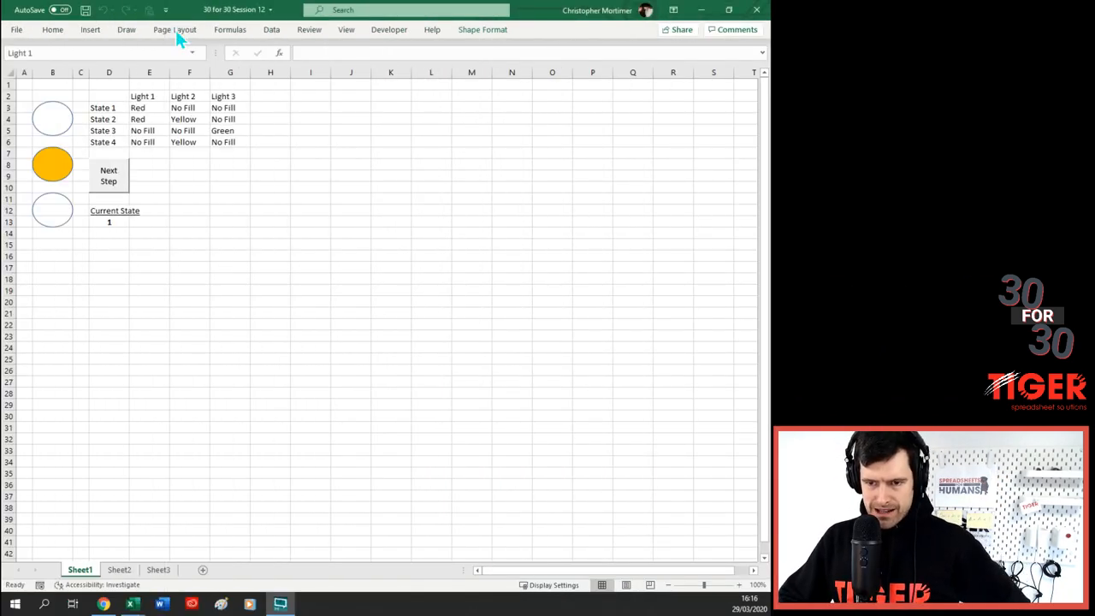
- Show the Page Layout options while the top Light 1 oval stays selected
left_click(174, 29)
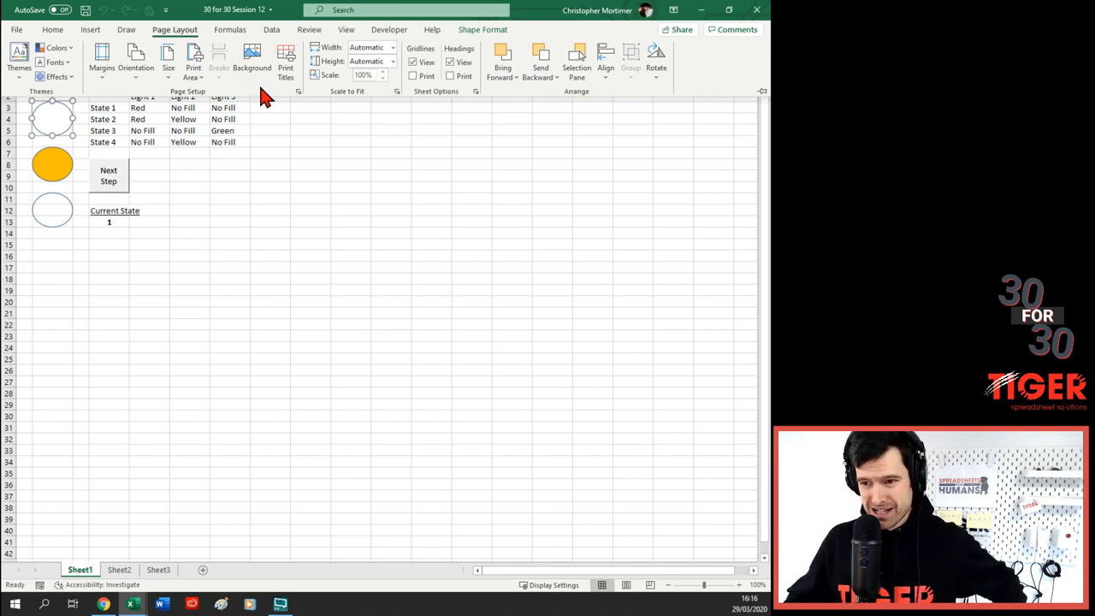
mouse_move(231, 41)
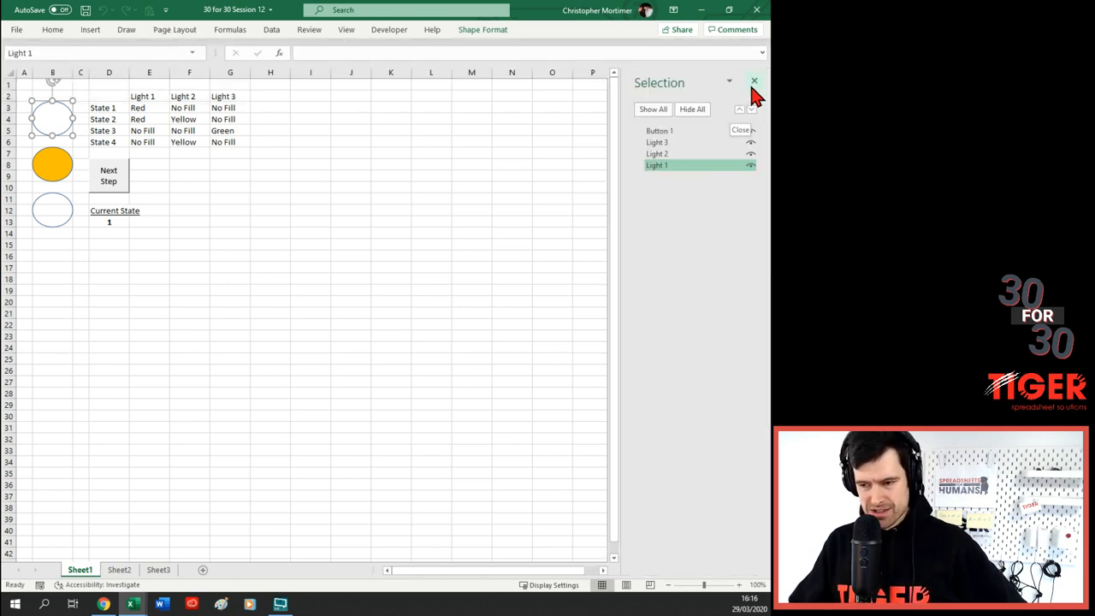
- Close the Selection Pane after confirming the shape names Light 1–3 and Button 1
left_click(753, 81)
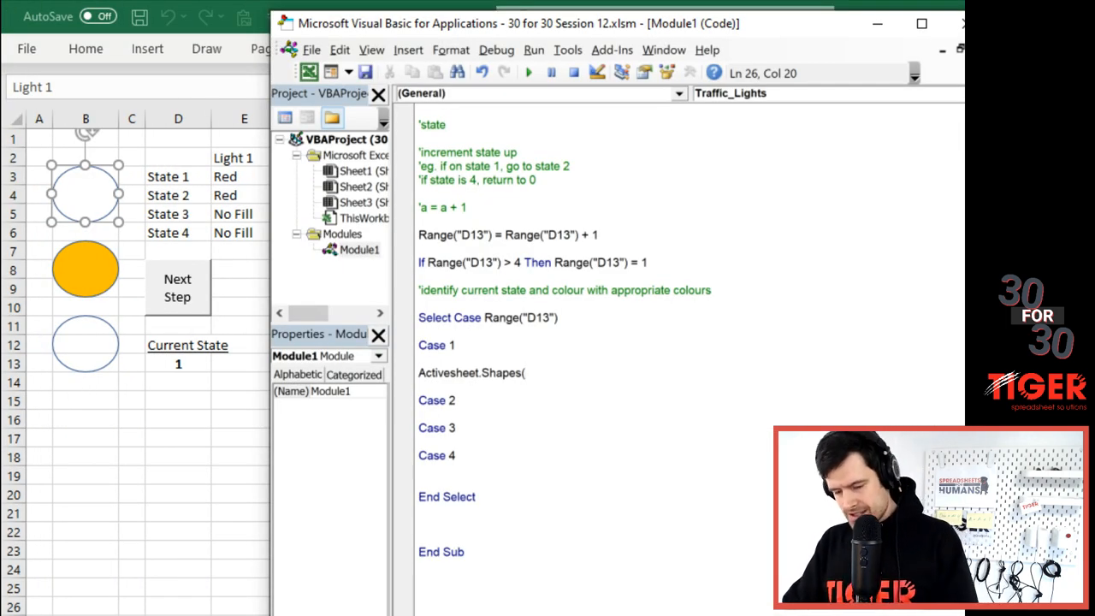
- Complete the shape reference as ActiveSheet.Shapes("Light 1")
type("\"Ligh")
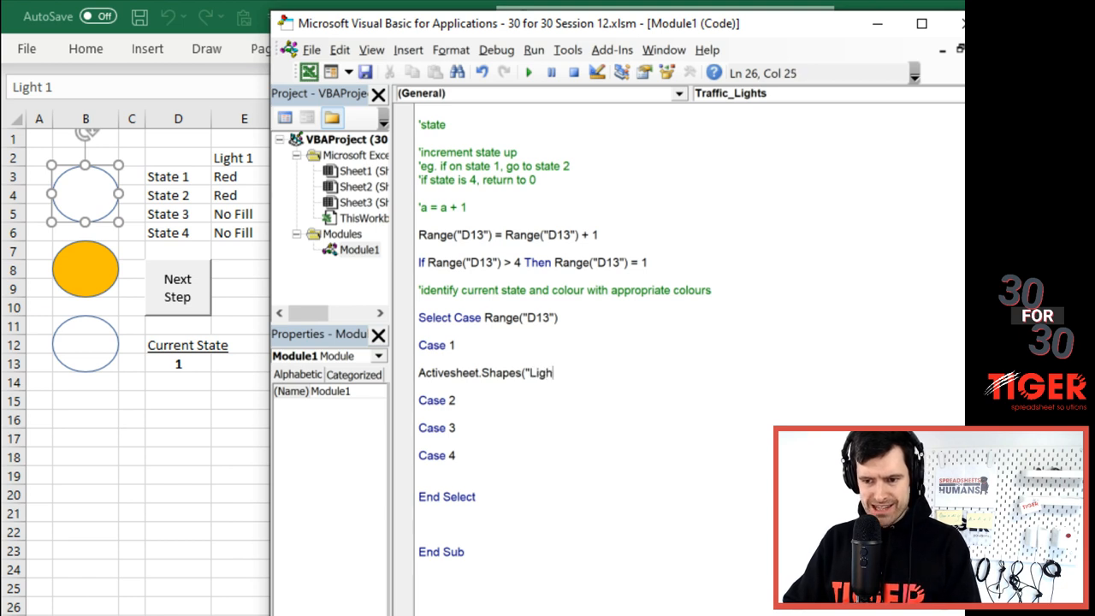
type("t 1\"")
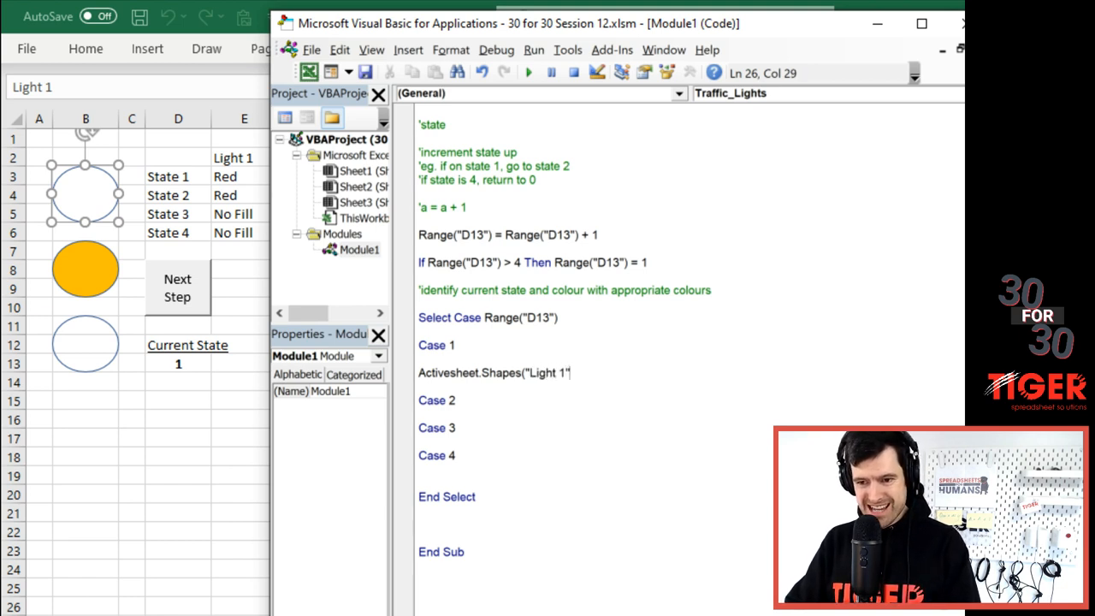
type(")")
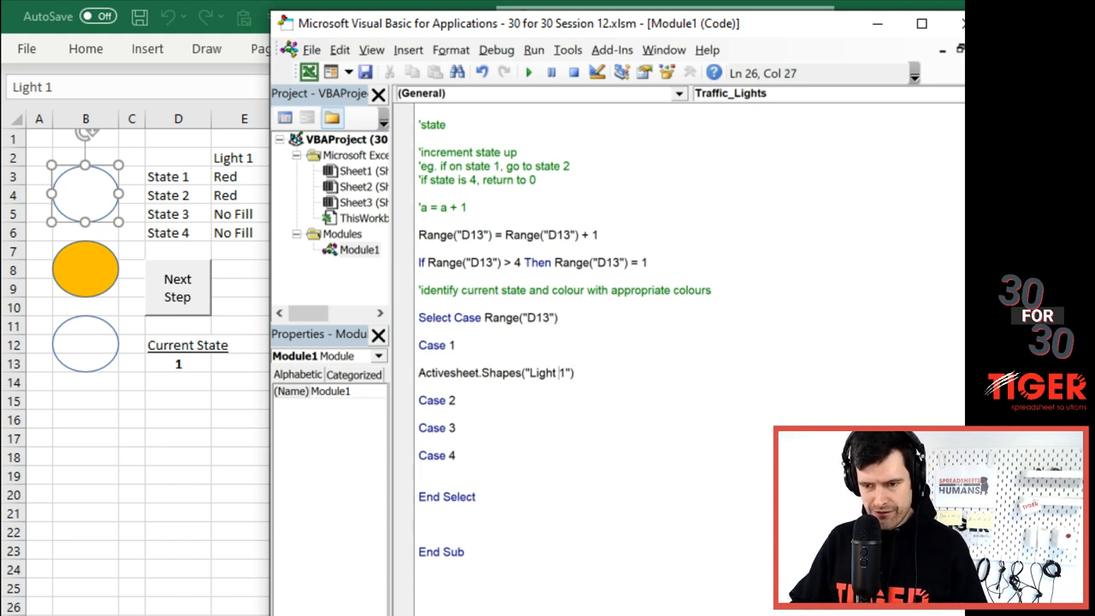
key("Backspace")
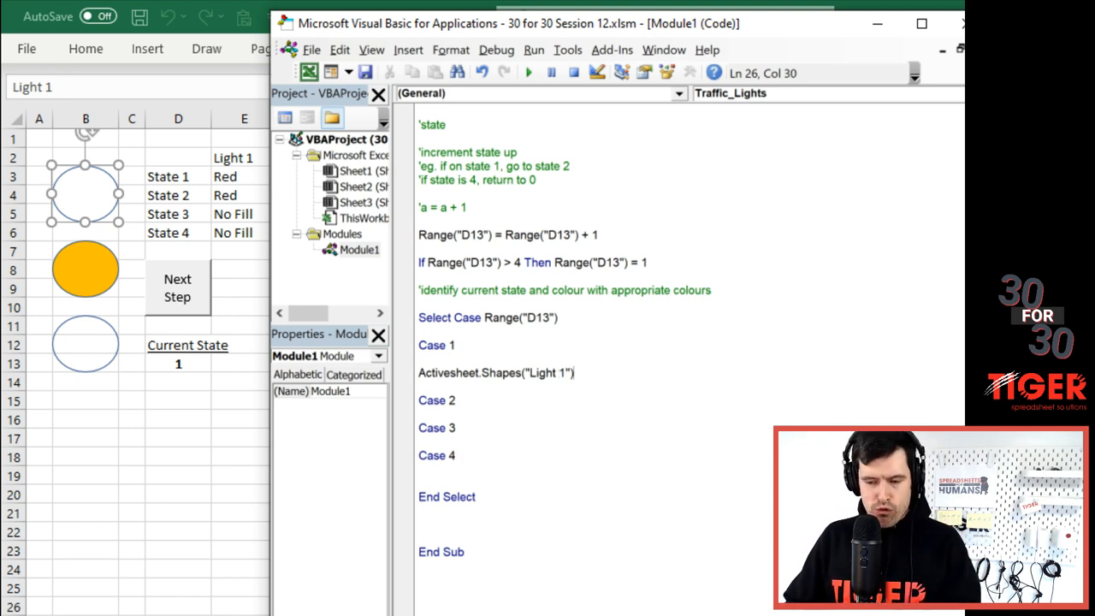
- Finish the line with .Fill.ForeColor.RGB = vbRed and return to the blank line under Case 1
type(".")
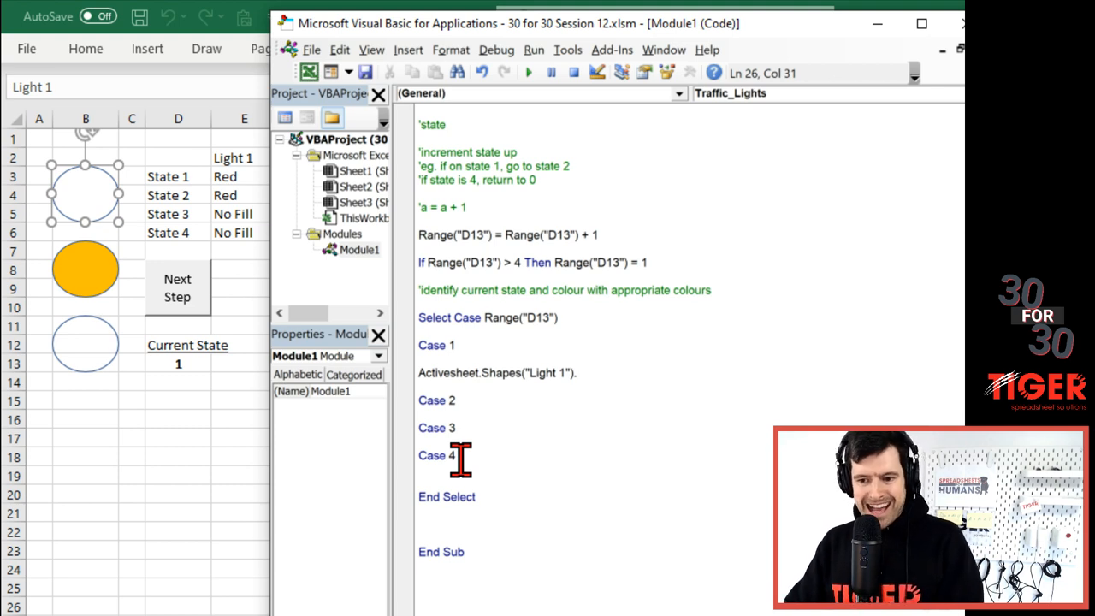
type(".F")
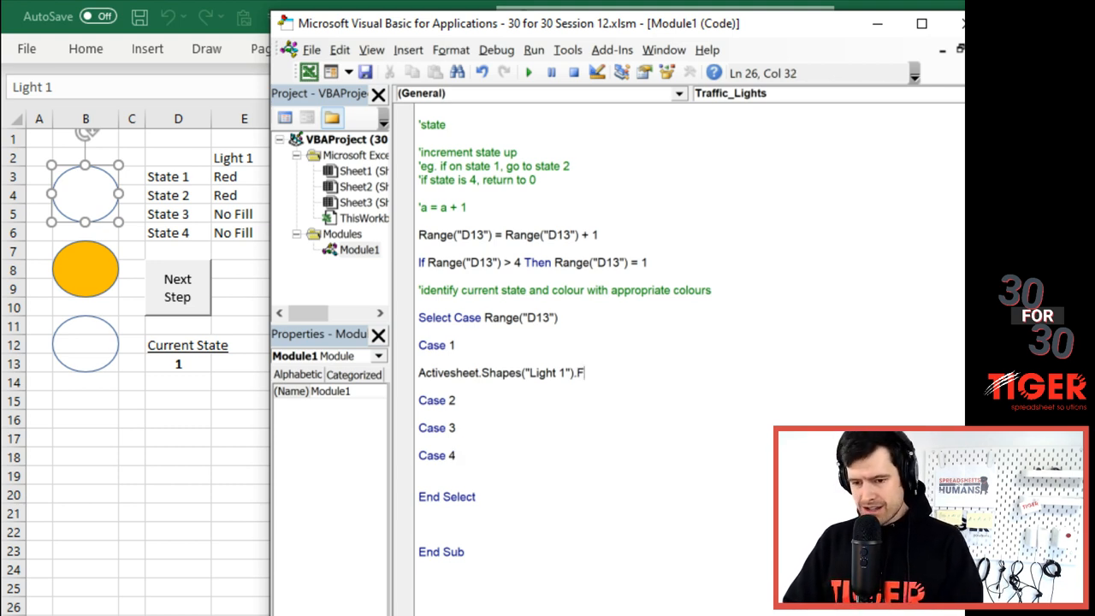
type("ill")
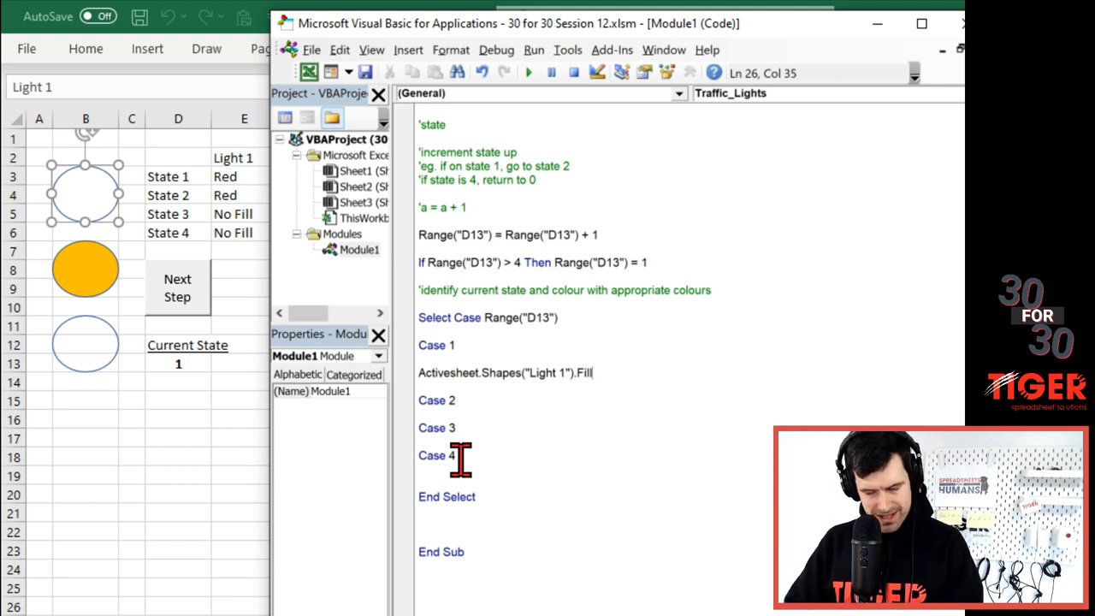
type(".Forecolor")
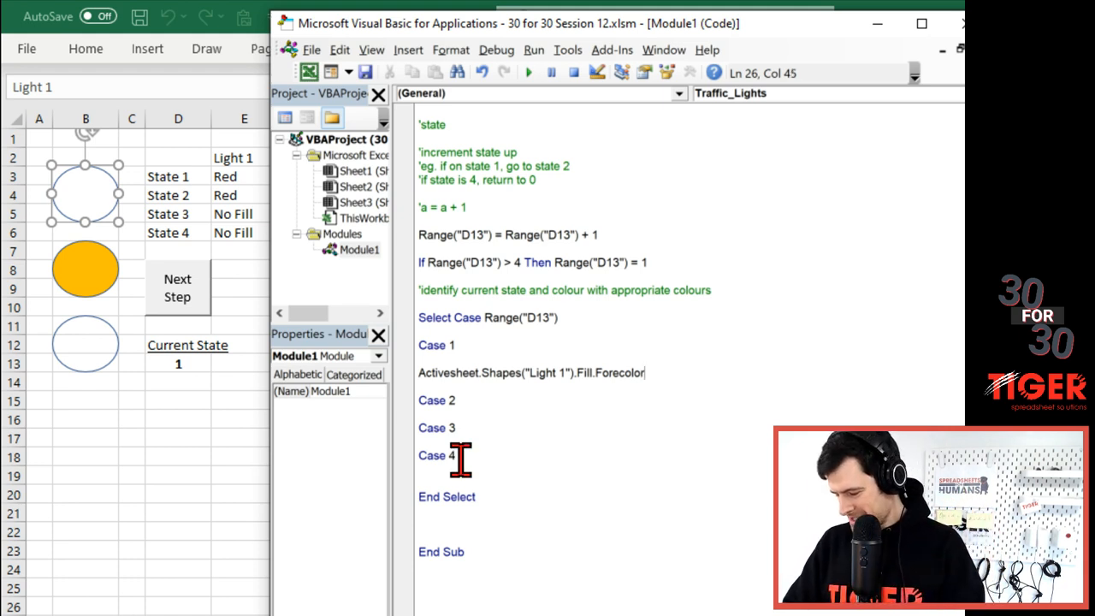
type(";")
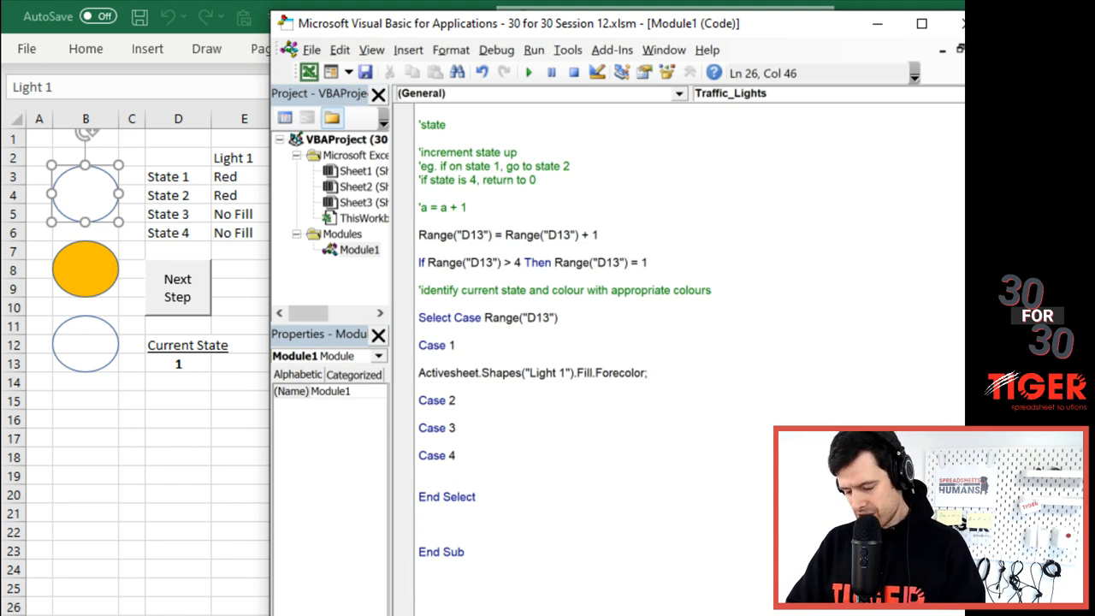
type("RBG")
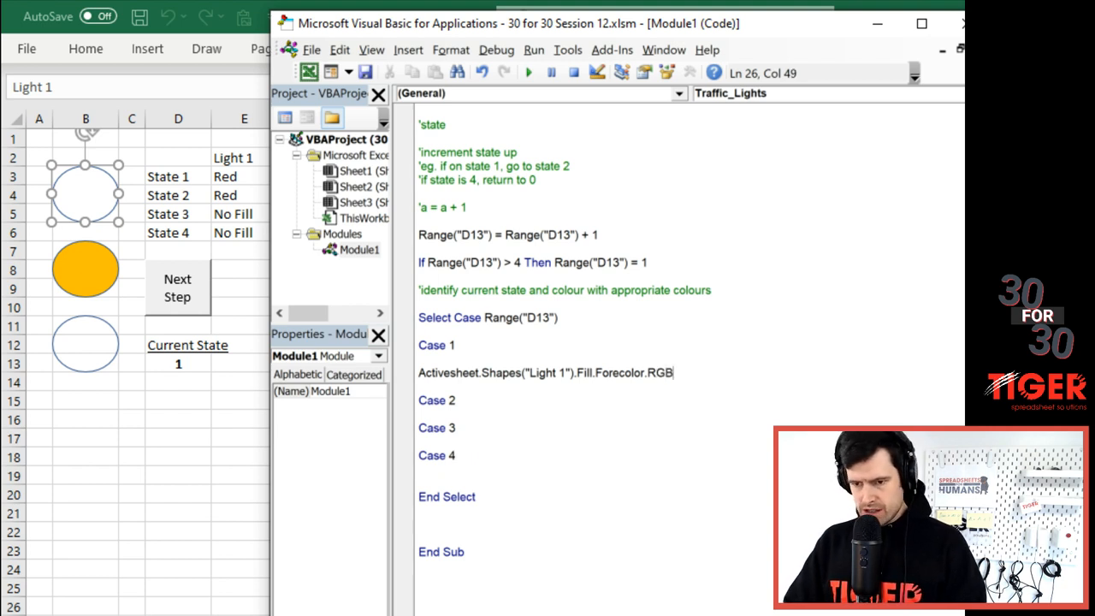
type("=")
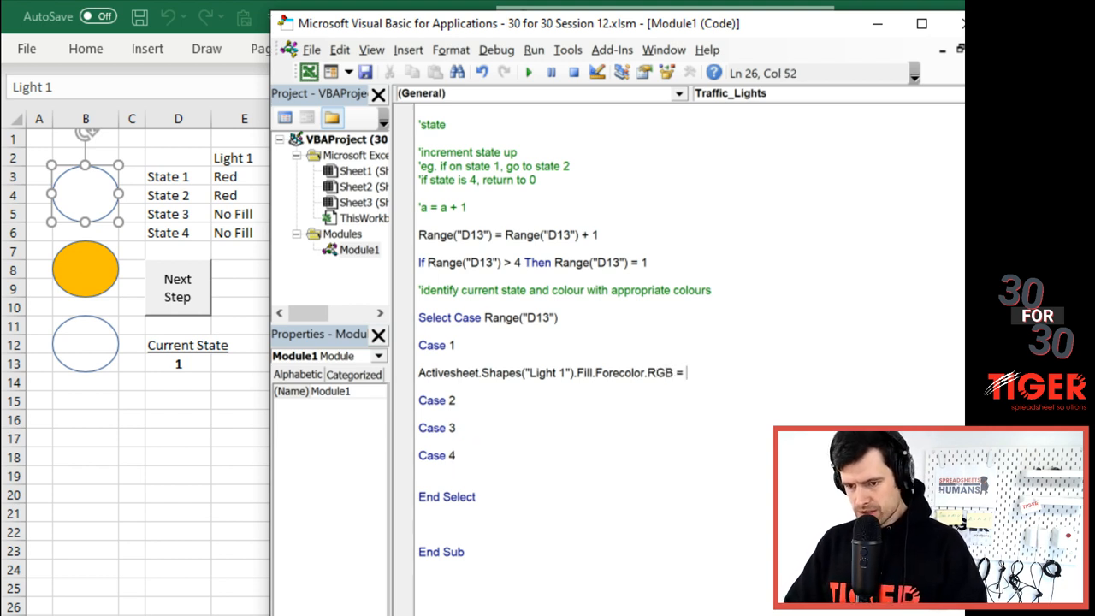
type("vbRed")
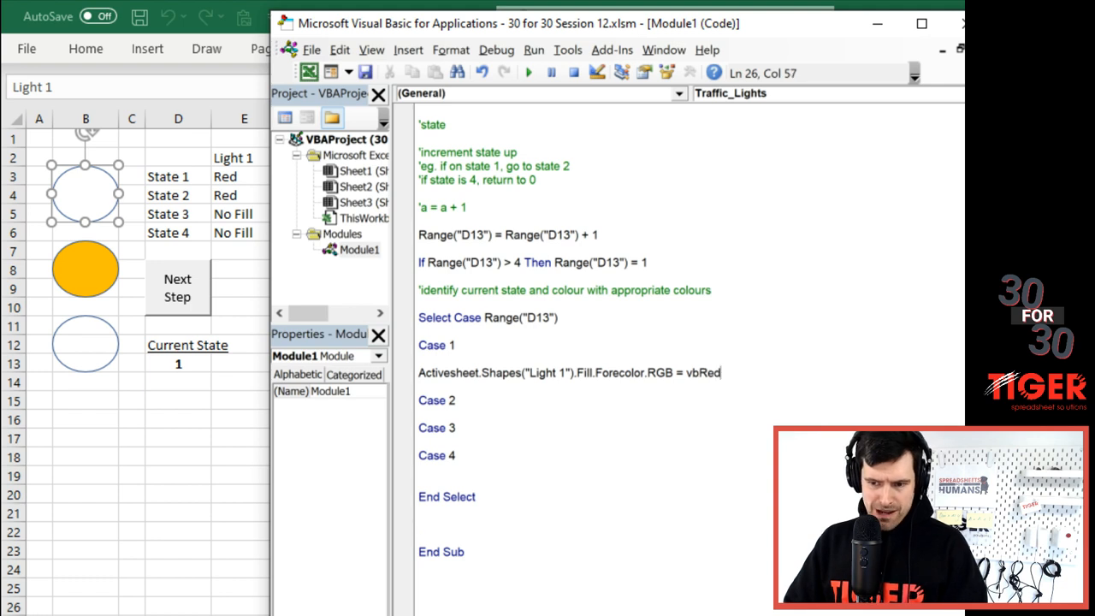
mouse_move(506, 436)
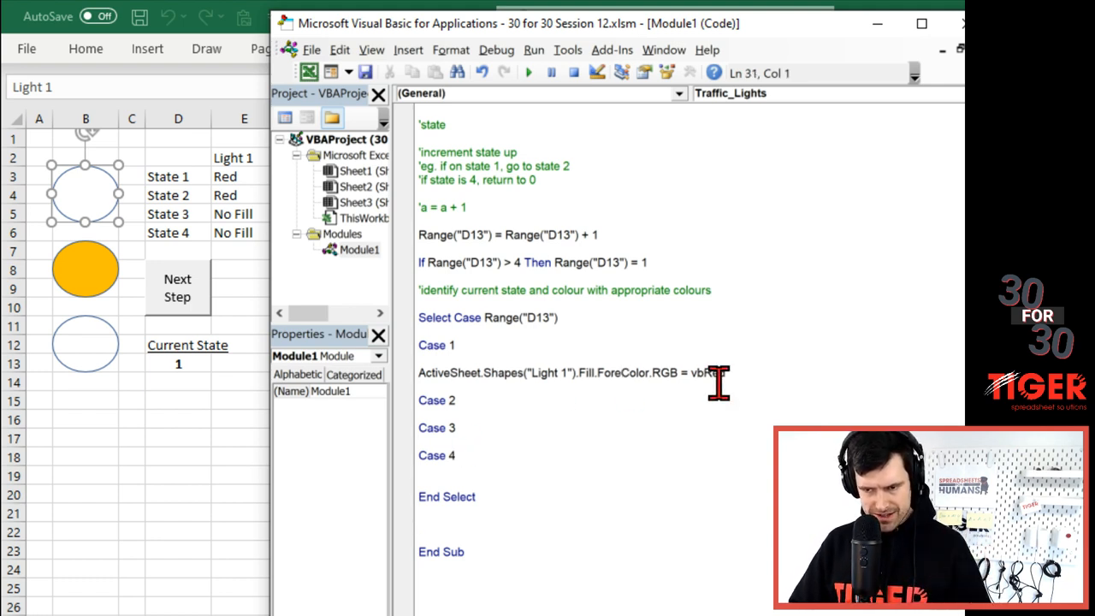
mouse_move(757, 372)
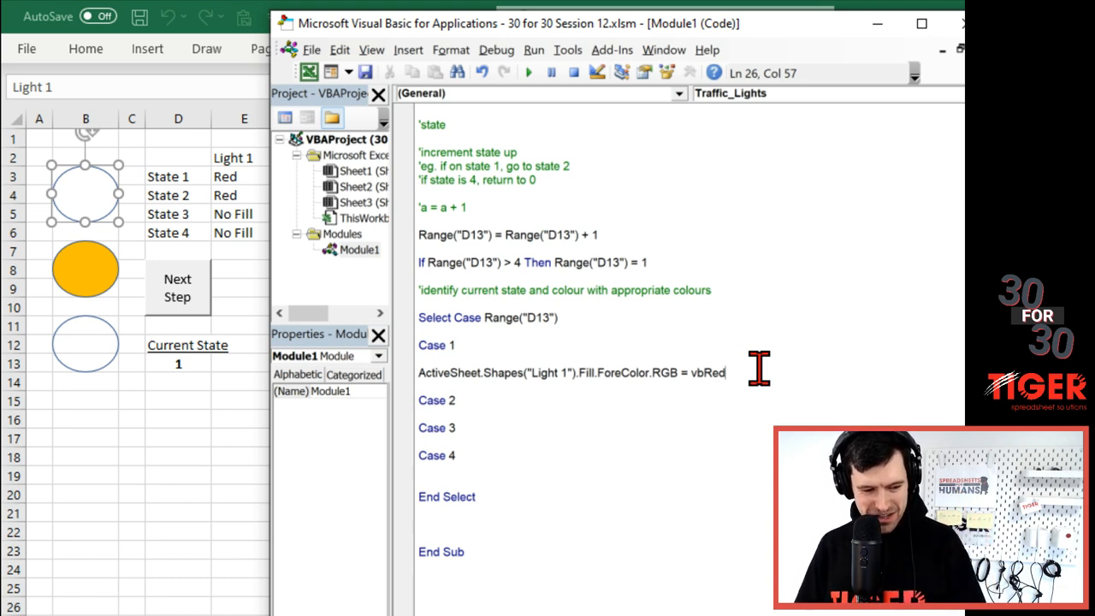
left_click(545, 372)
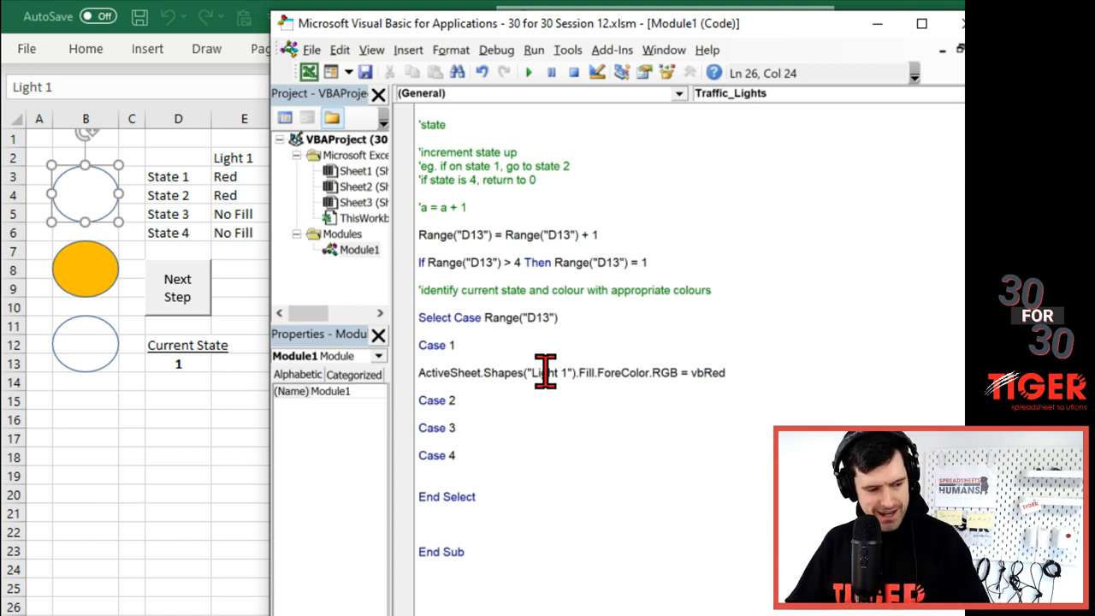
left_click(441, 359)
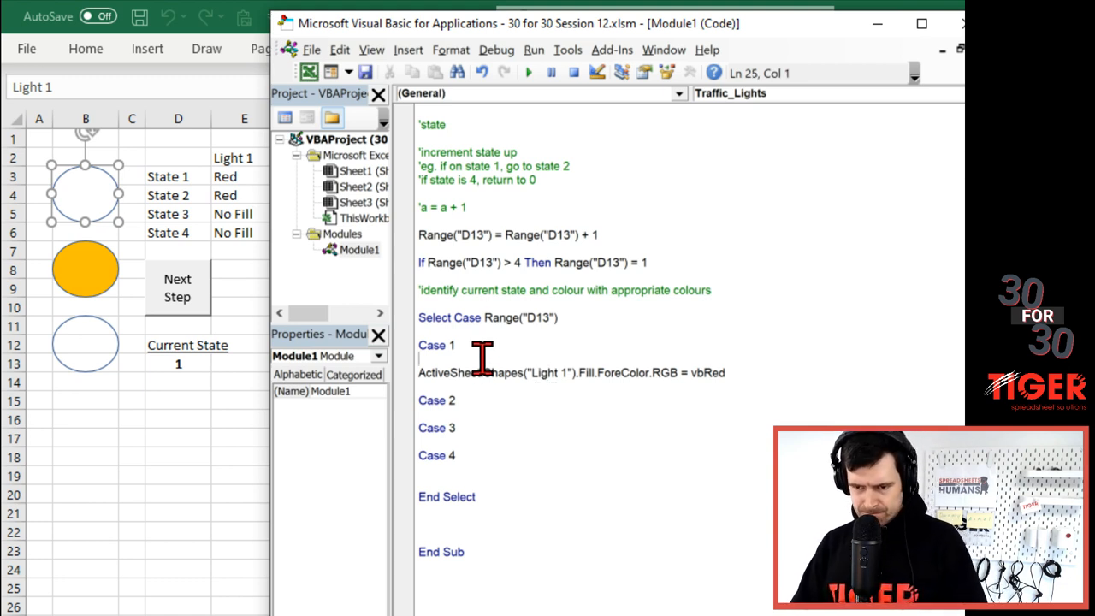
mouse_move(299, 492)
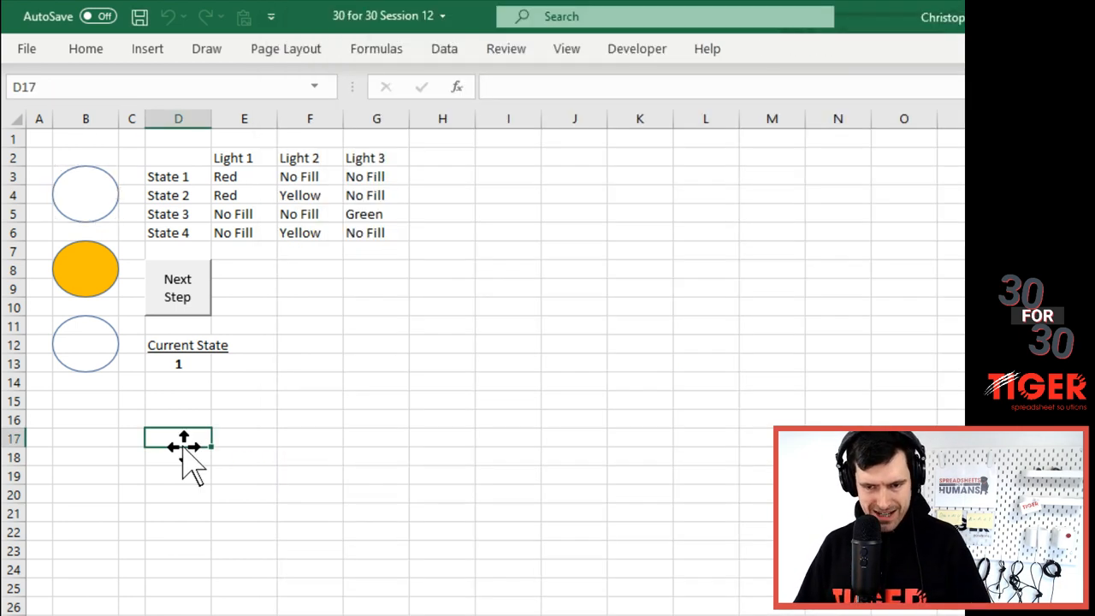
- Cycle Current State with Next Step to 2, confirming Light 1 turns red, then return to the code
left_click(177, 287)
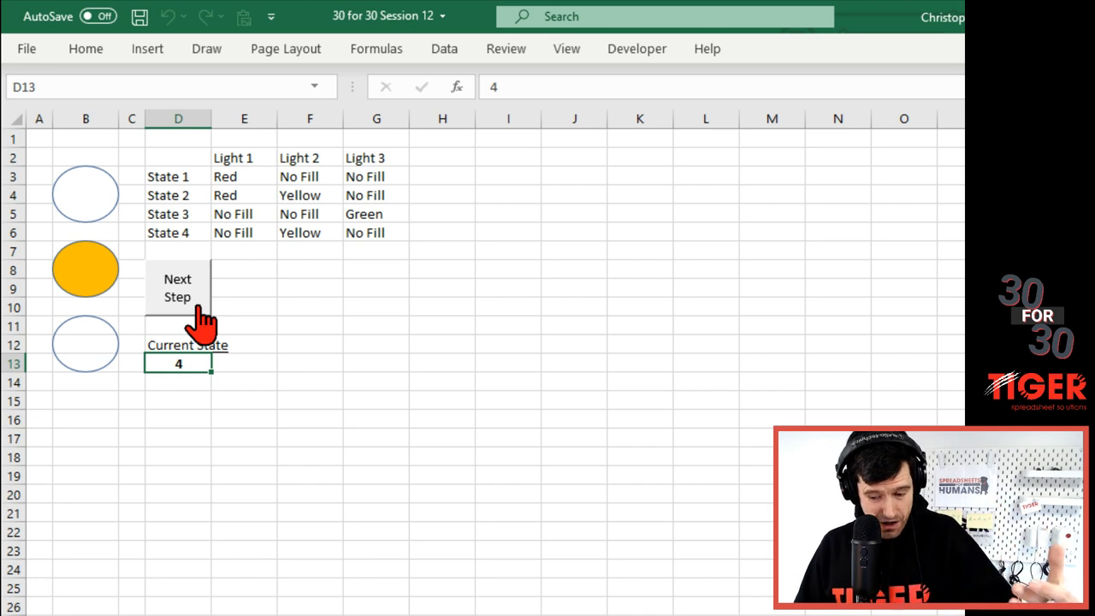
left_click(177, 287)
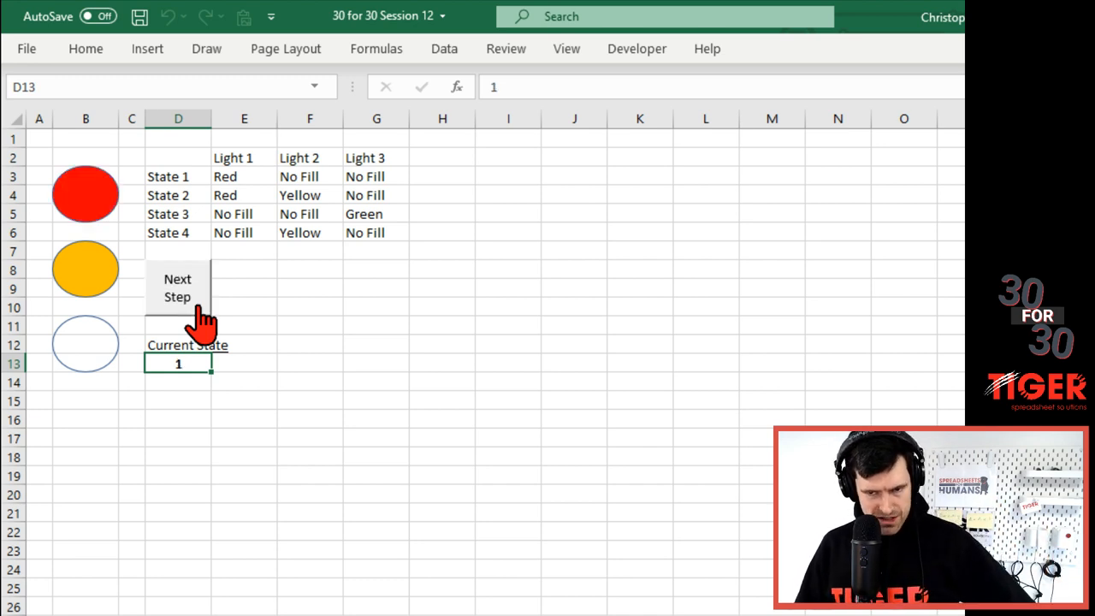
left_click(177, 287)
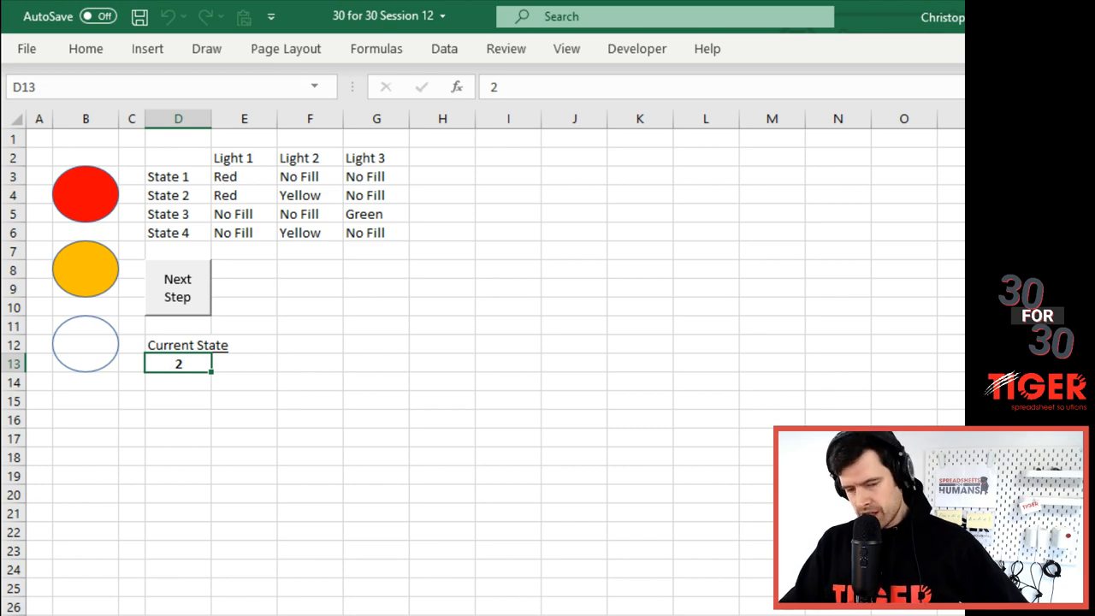
key("alt+F11")
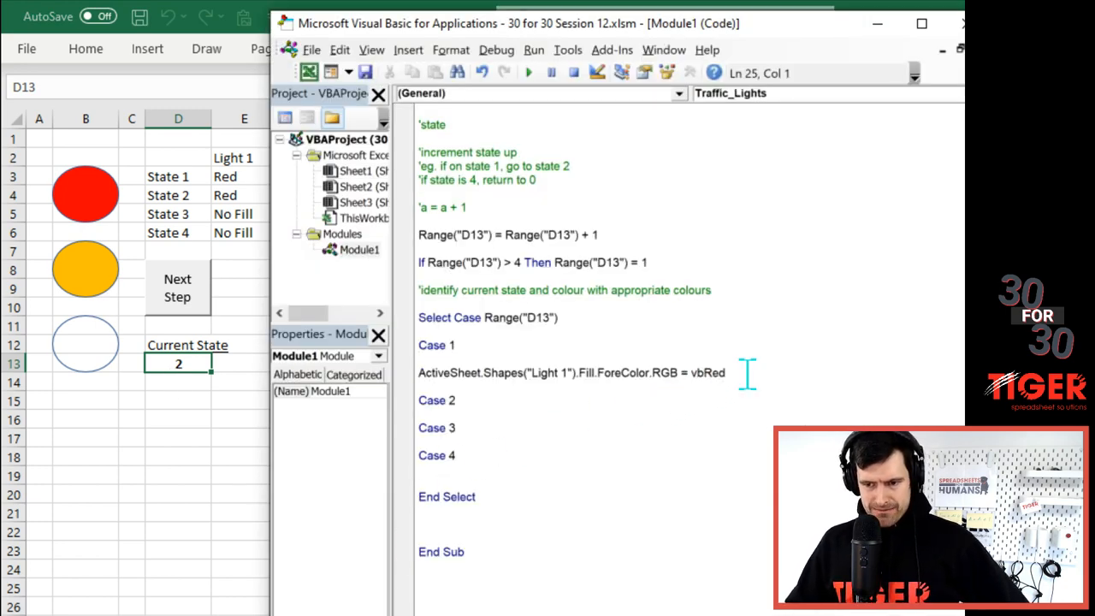
- Duplicate the Light 1 line twice under Case 1, changing the copies to Light 2 and Light 3 with vbWhite
triple_click(571, 371)
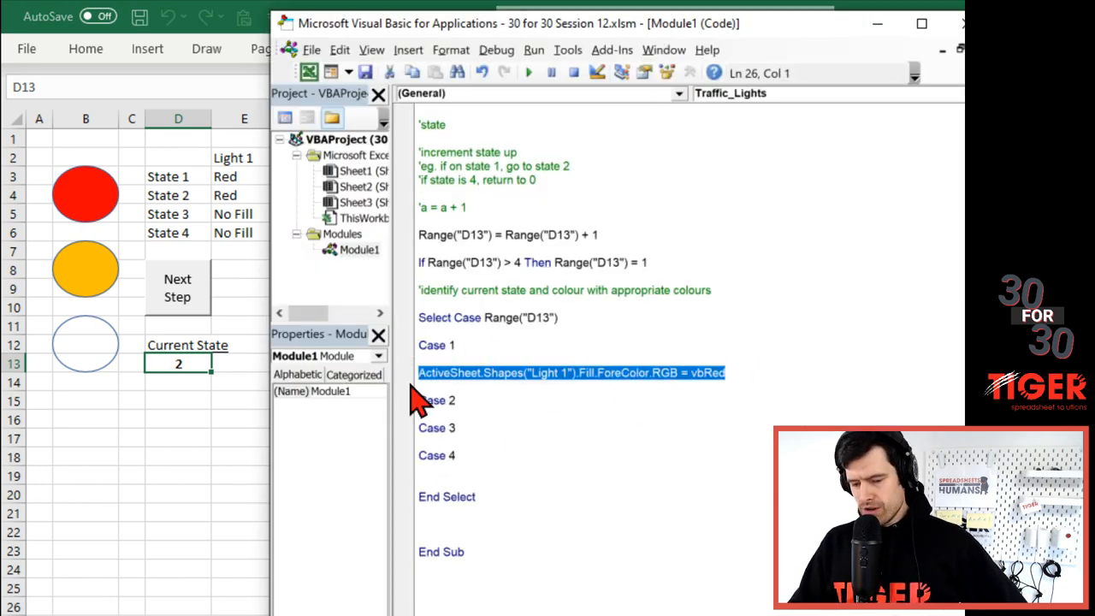
left_click(723, 372)
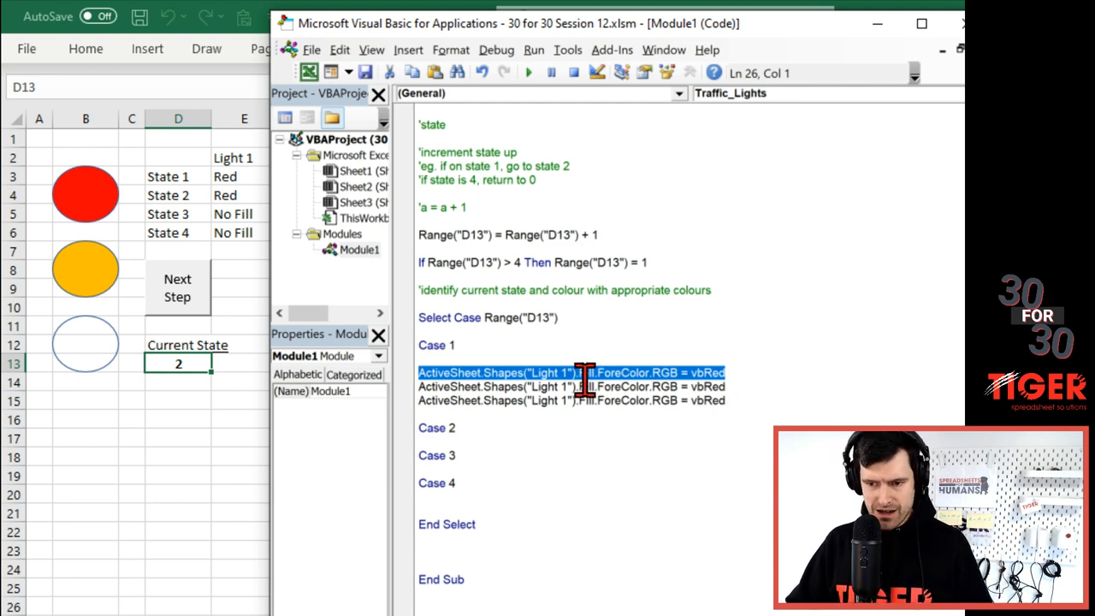
left_click(618, 401)
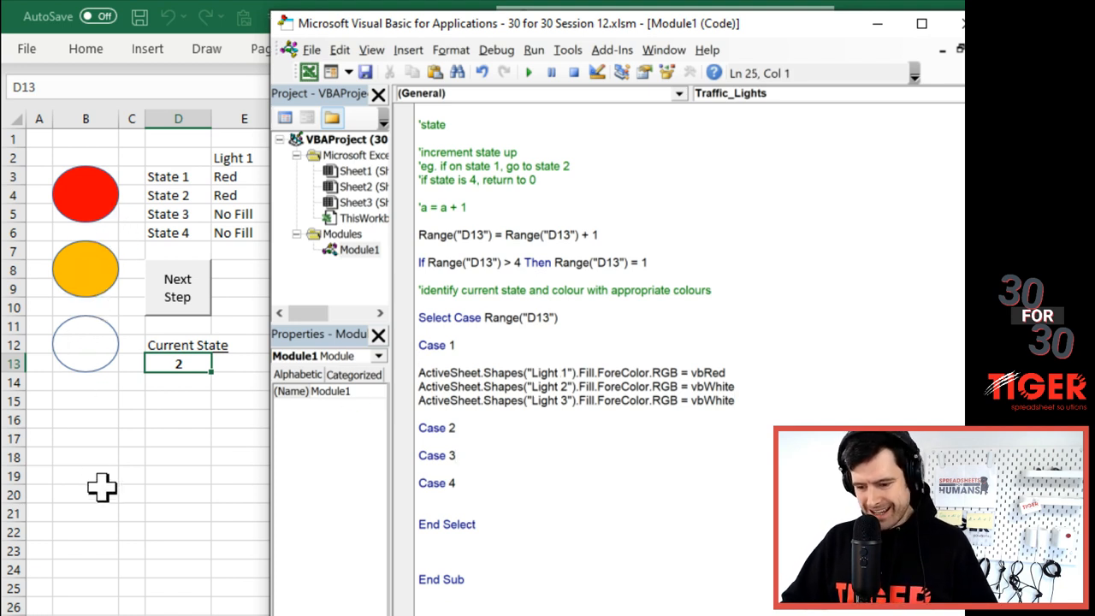
mouse_move(571, 409)
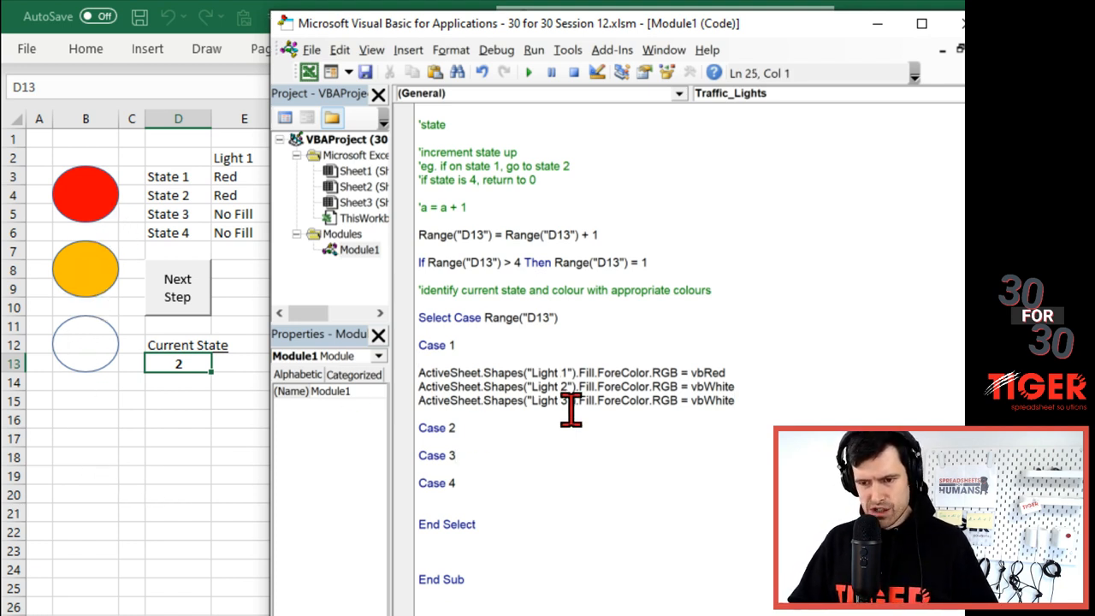
left_click(554, 400)
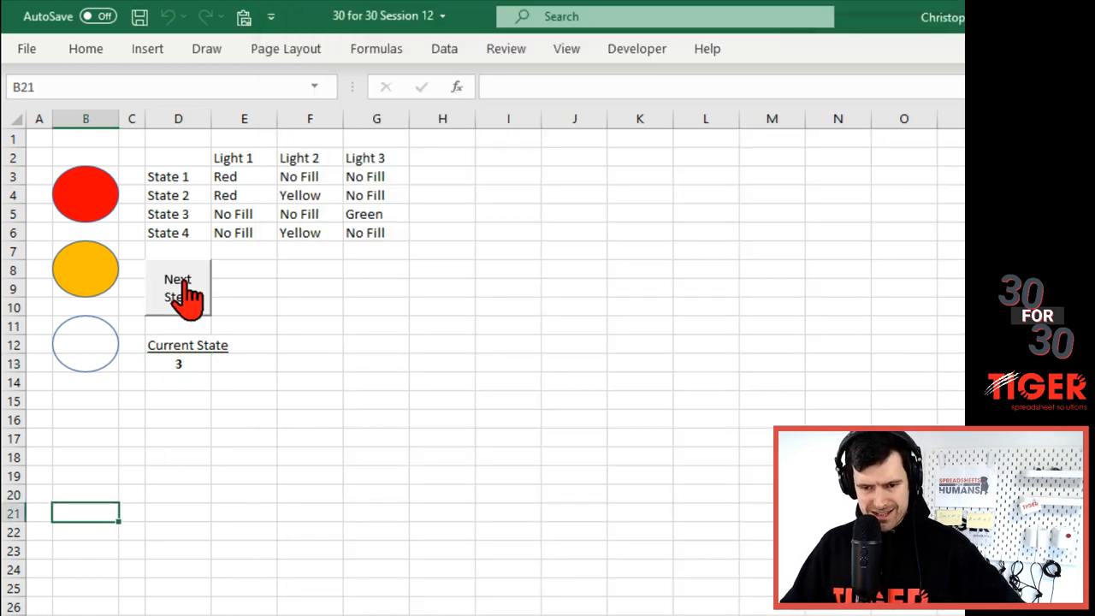
- Advance Current State through 4 and back to 1 to test Case 1
left_click(178, 287)
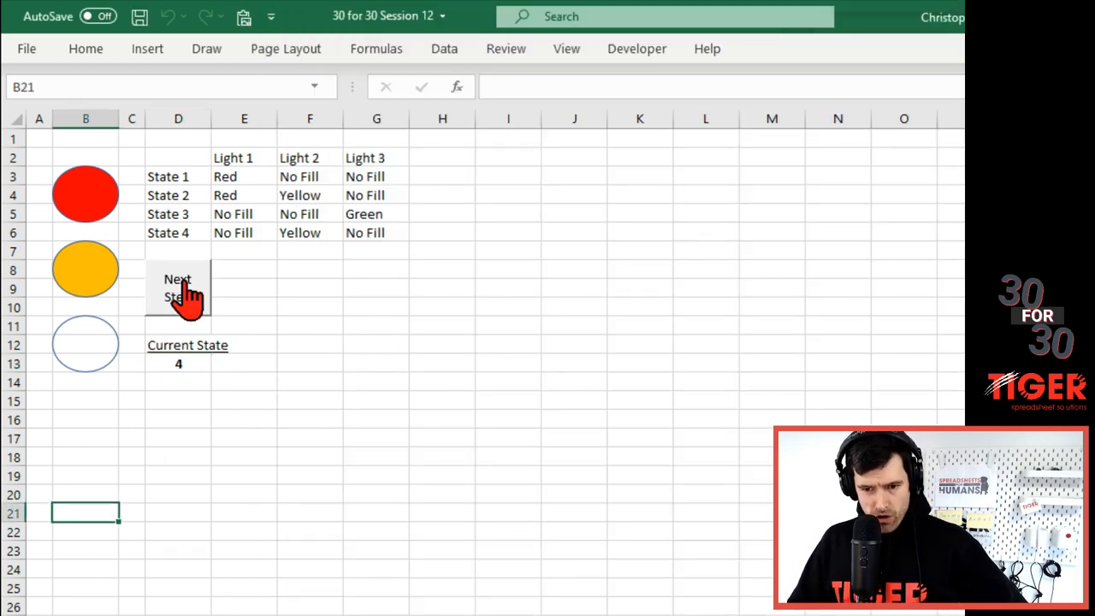
left_click(177, 287)
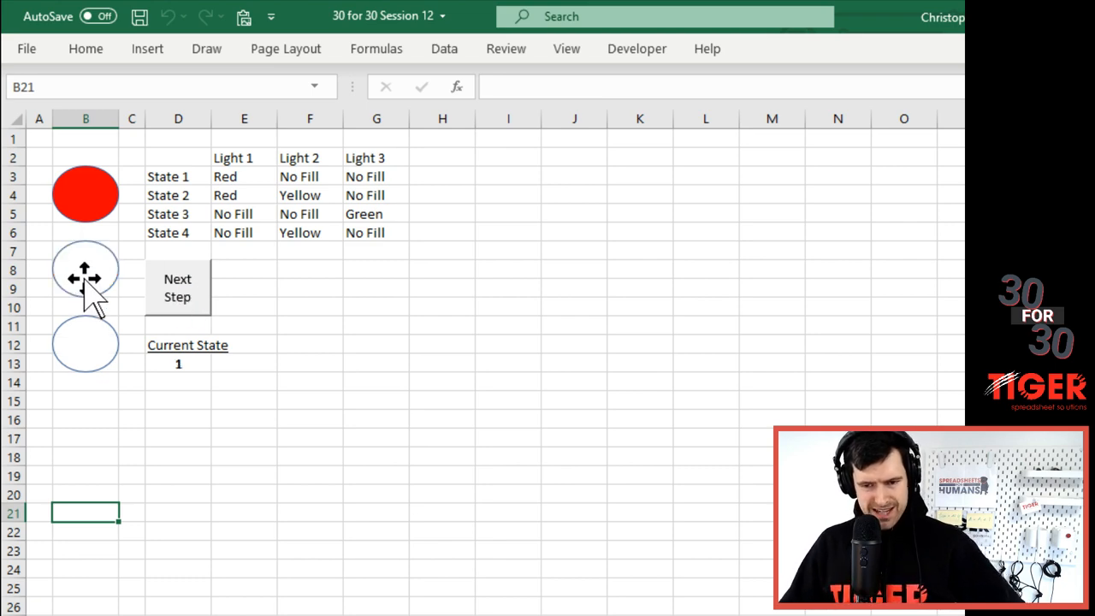
mouse_move(438, 443)
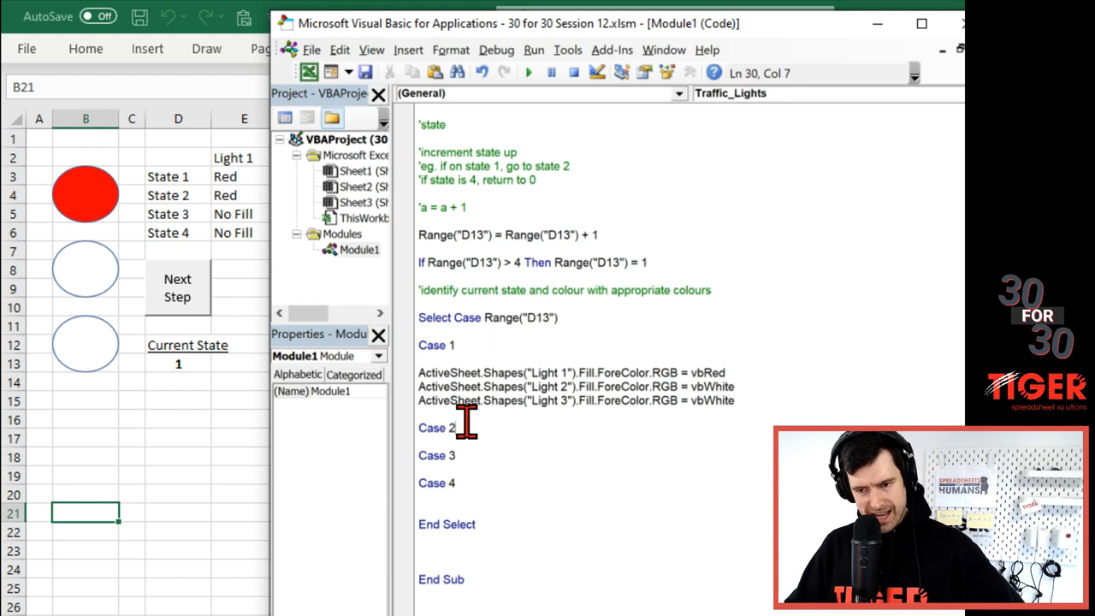
mouse_move(637, 431)
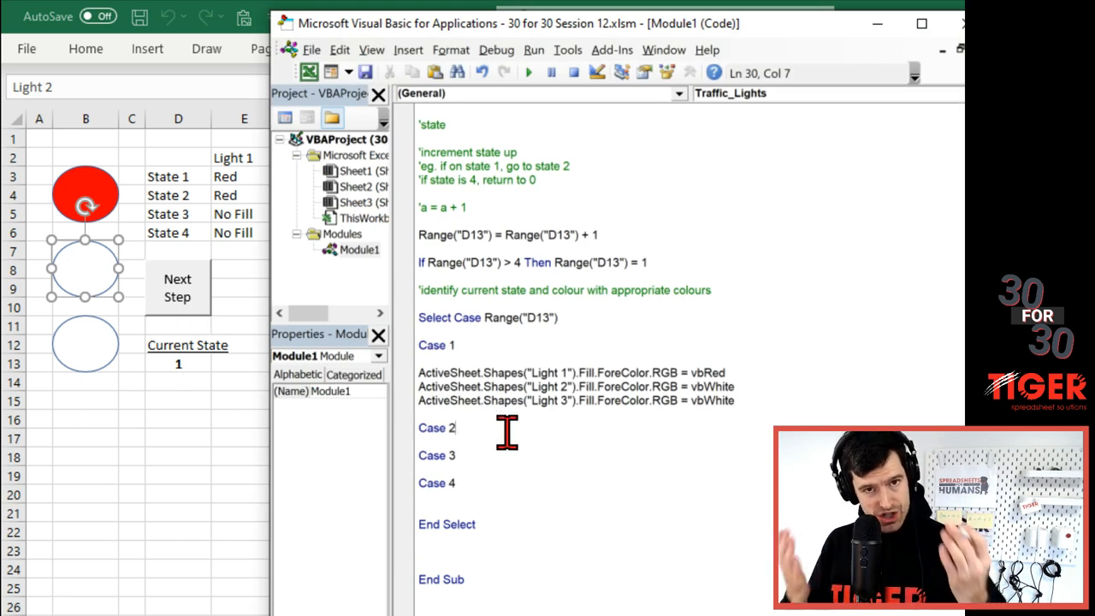
mouse_move(484, 428)
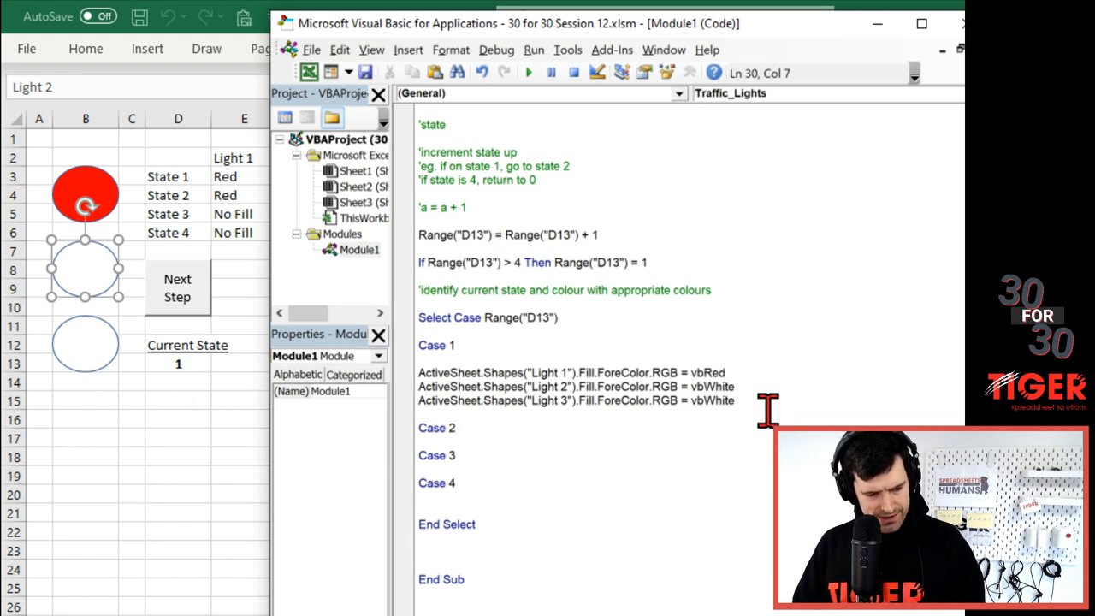
- Highlight the Case 1 code lines for review, then return to the worksheet's state table
left_click_drag(418, 372, 734, 400)
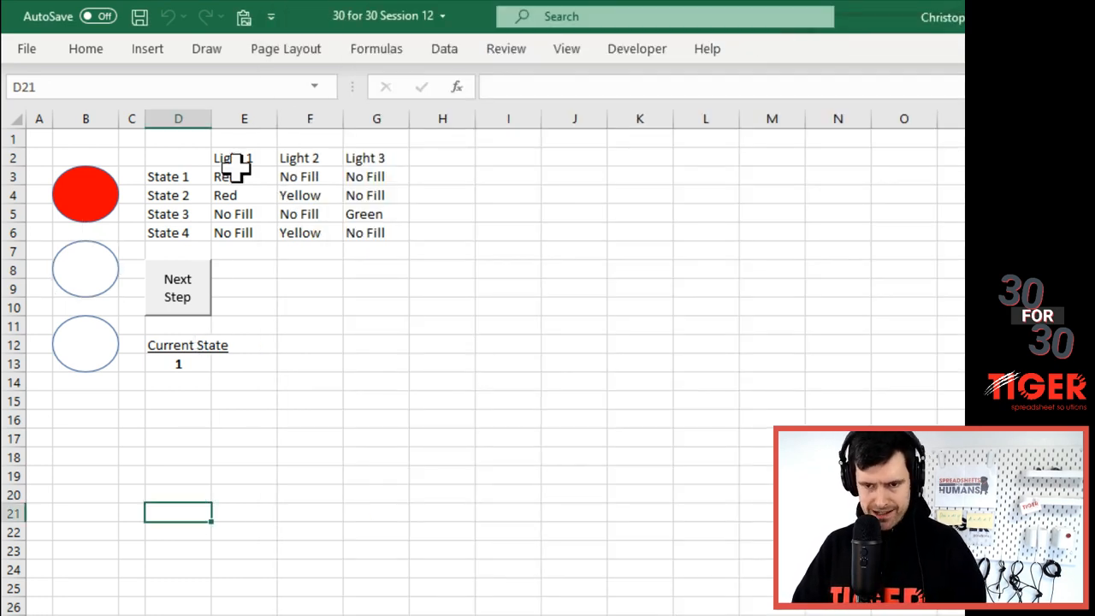
- Check State 2's colours in the table, then start setting Case 2's Light 2 to yellow
left_click(244, 195)
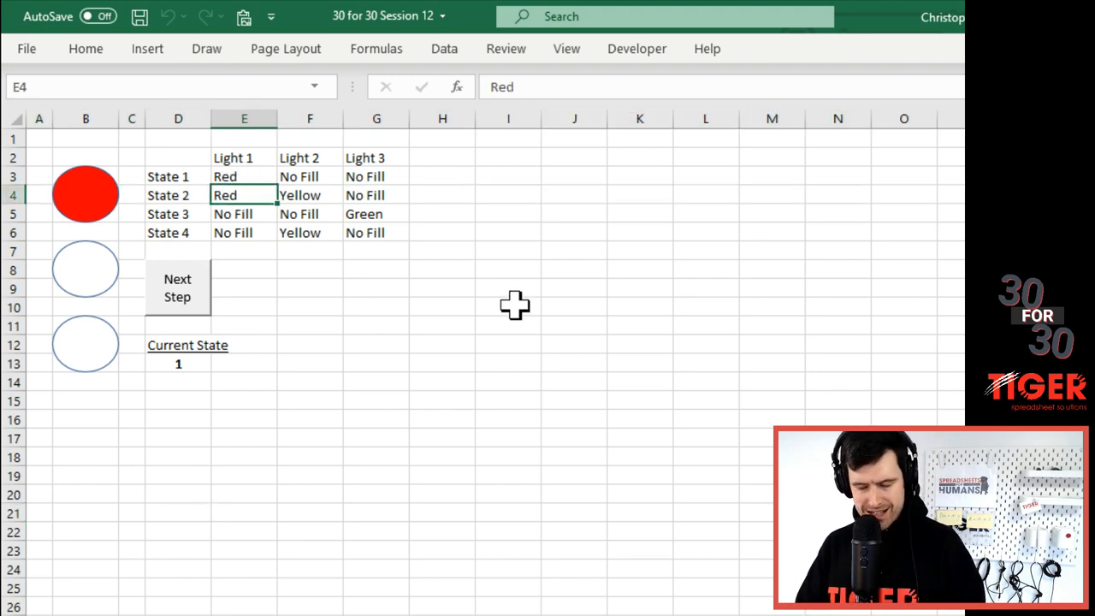
key("alt+F11")
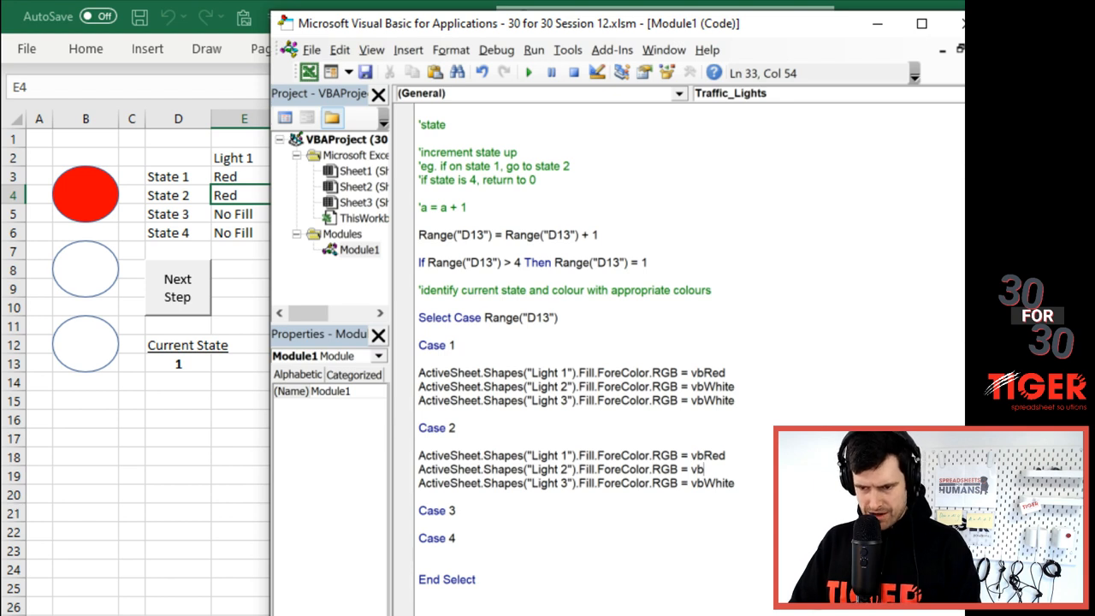
type("Yell")
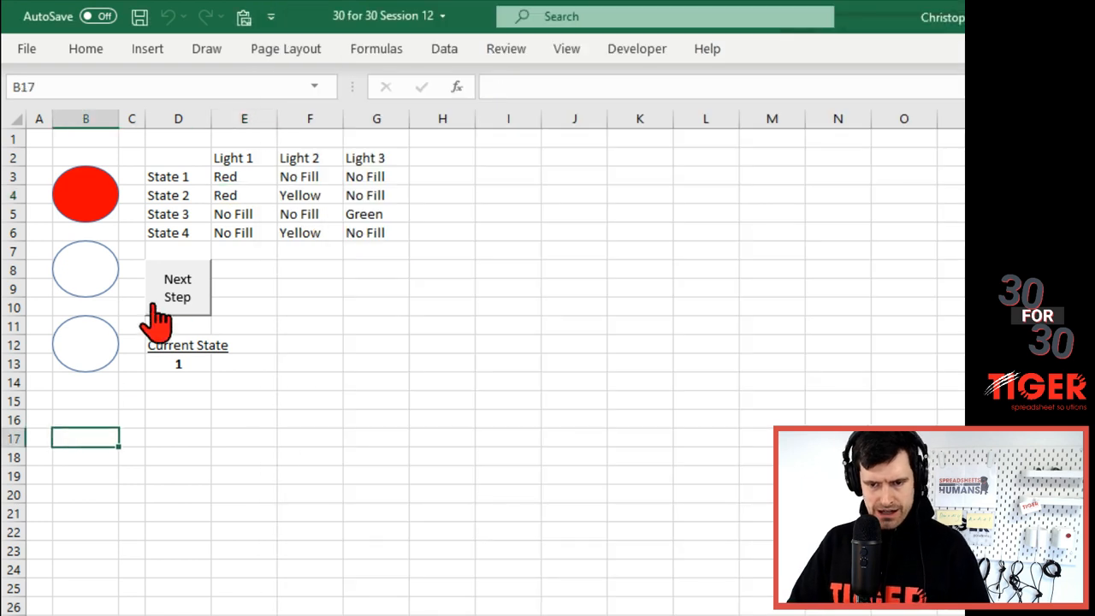
- Cycle Next Step to confirm state 2 shows the red and yellow lights
left_click(177, 287)
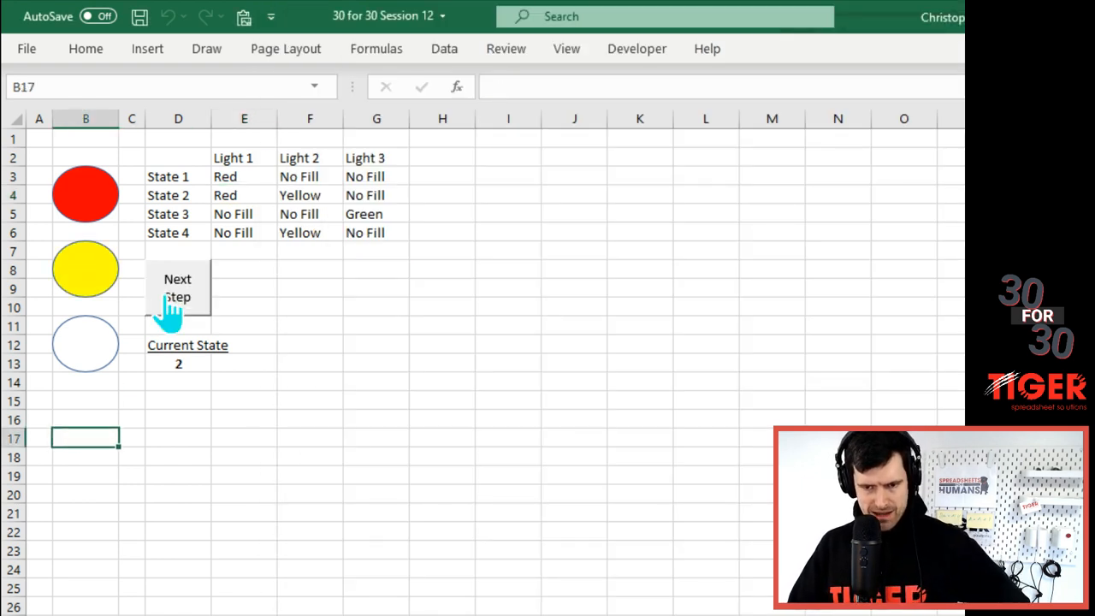
left_click(178, 291)
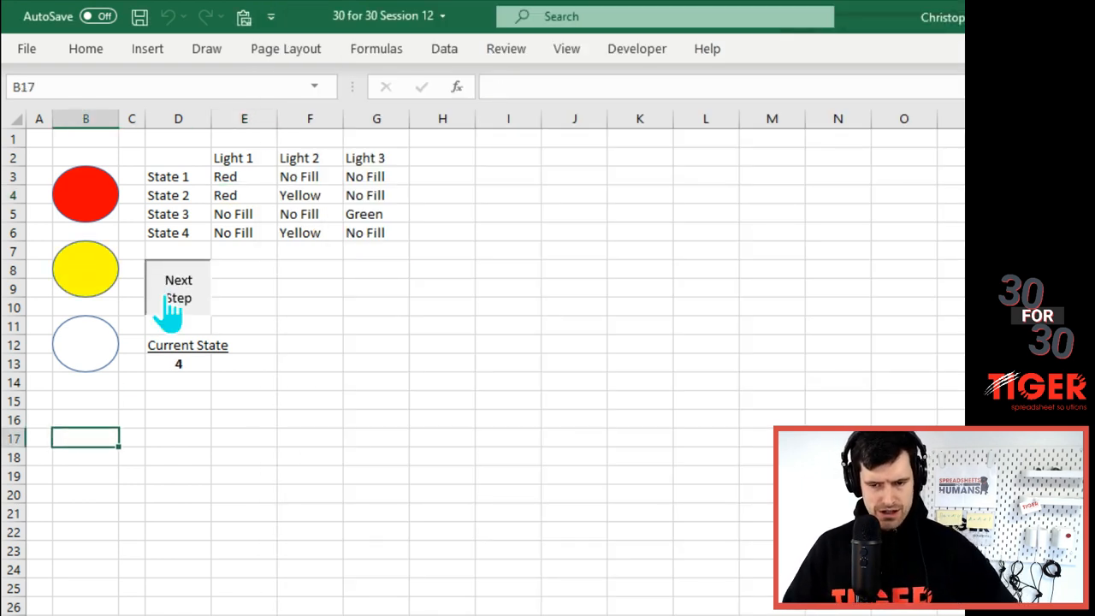
left_click(178, 288)
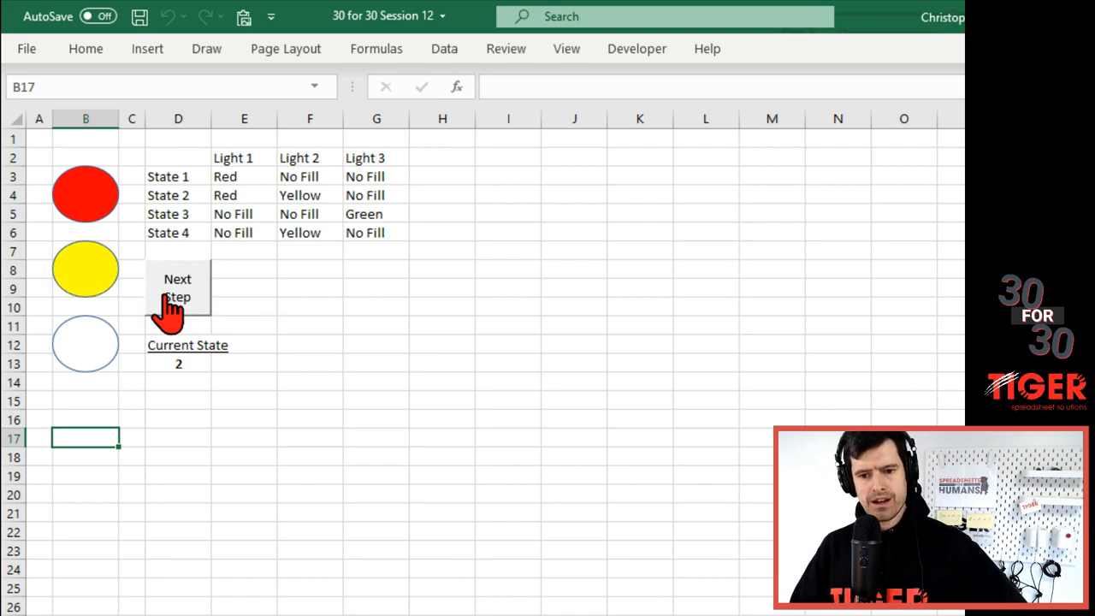
left_click(376, 438)
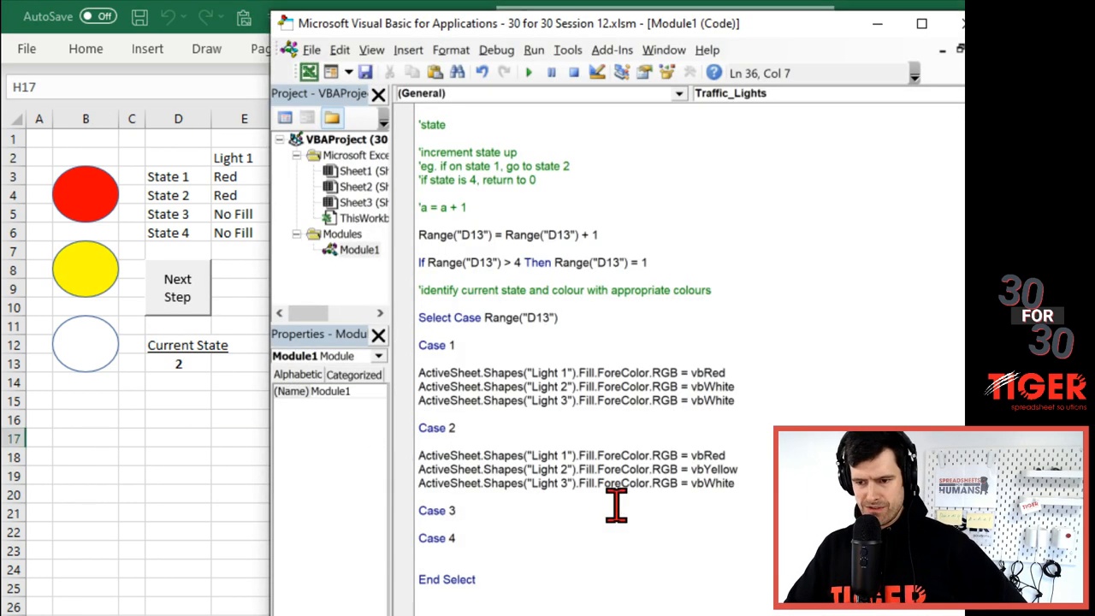
- Copy the Case 2 lines into Case 3 and set vbWhite, vbWhite, vbGreen
left_click_drag(732, 483, 419, 455)
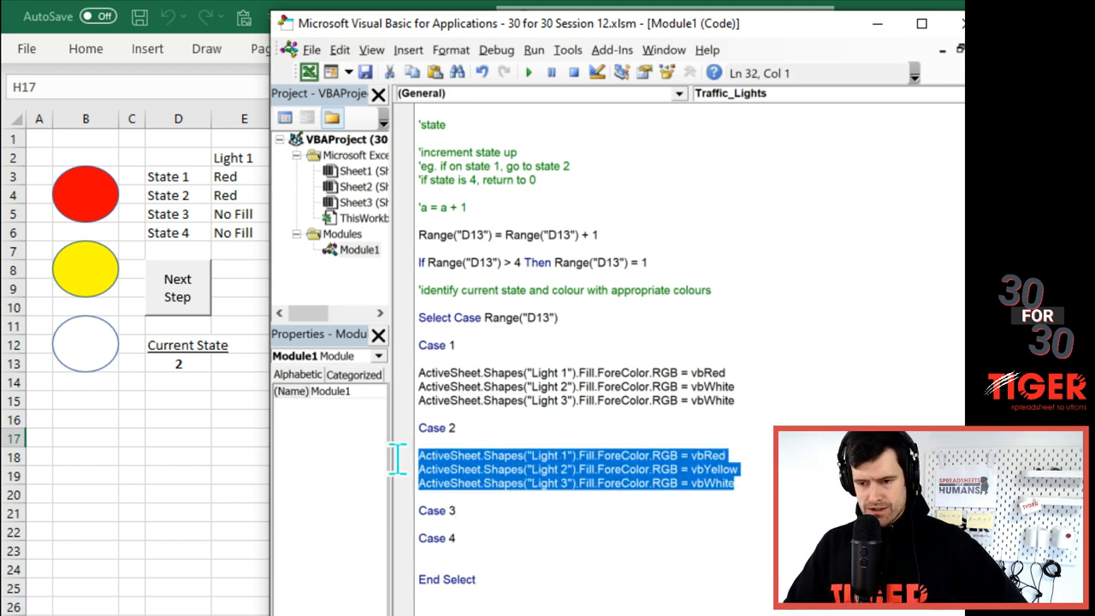
scroll("down", 3)
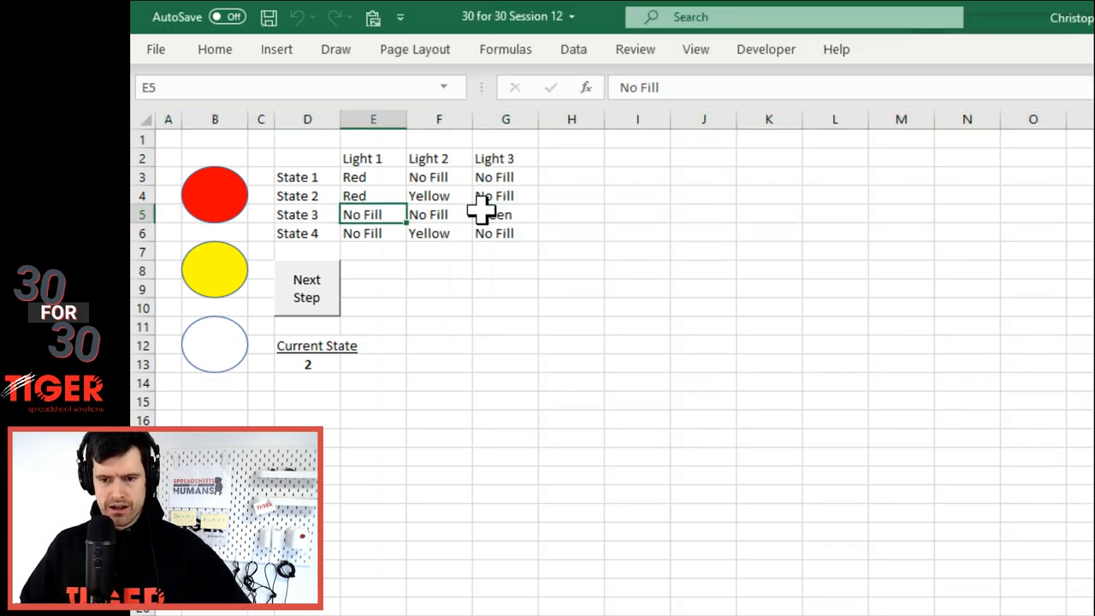
left_click(506, 214)
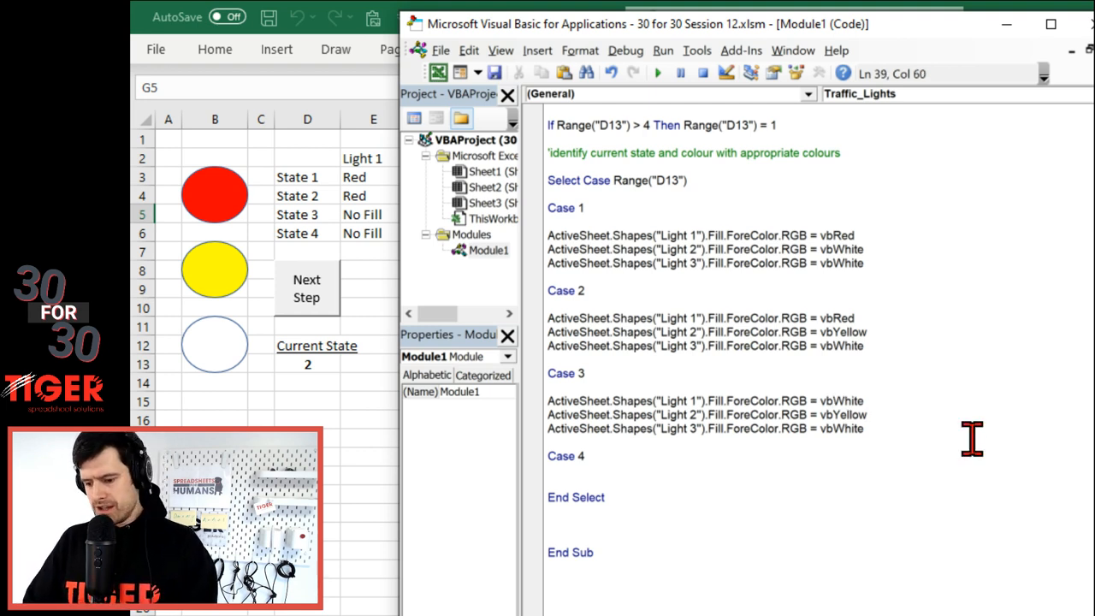
key("BackSpace")
type("Gr")
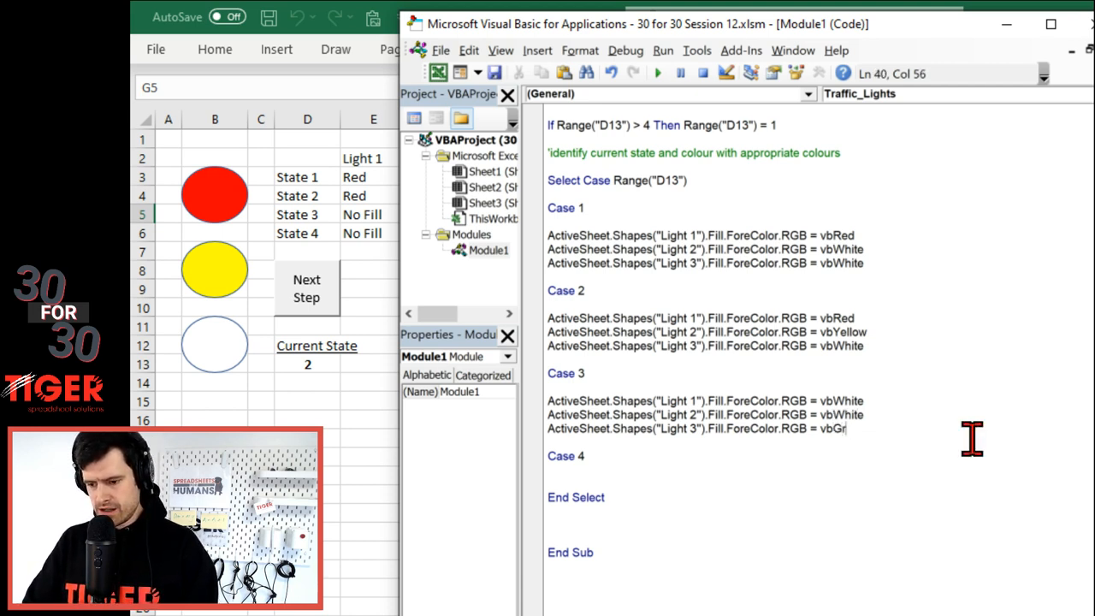
type("een")
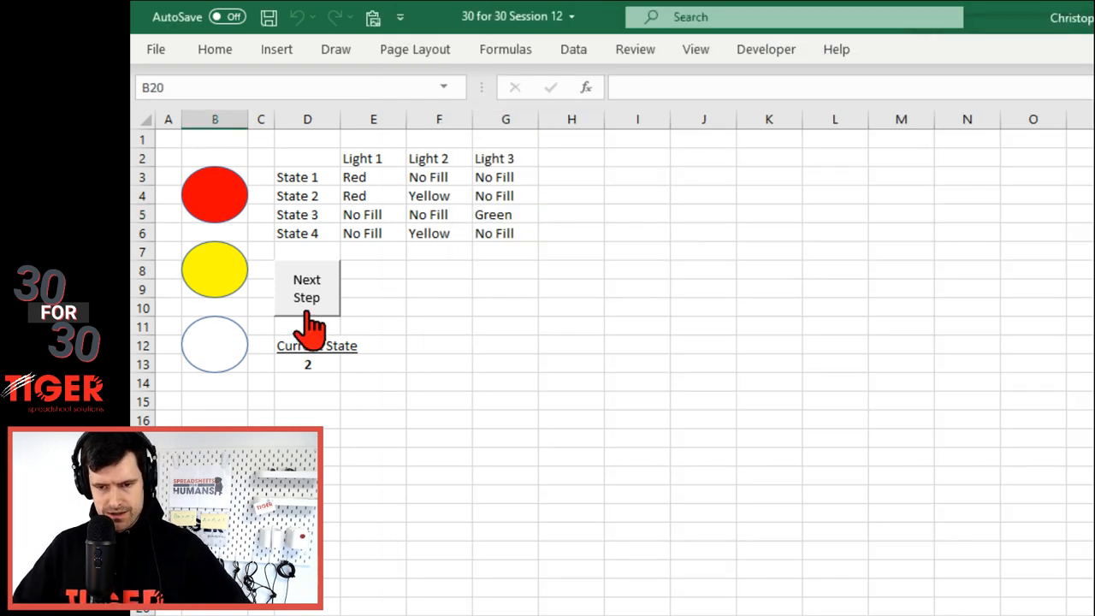
- Step Next Step repeatedly to confirm state 3 lights only the bottom oval green
left_click(307, 288)
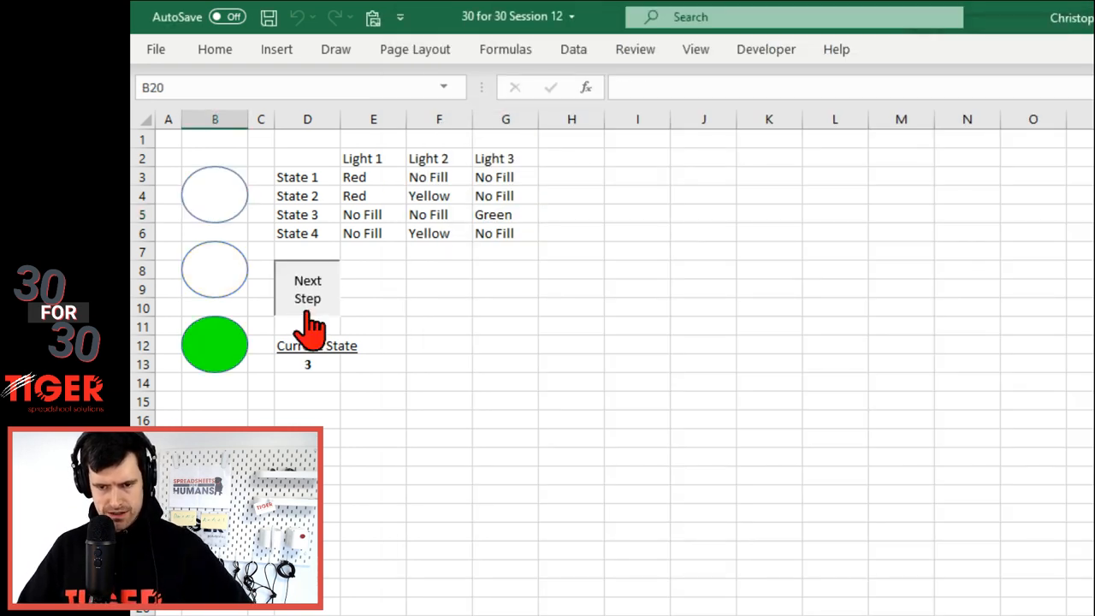
left_click(307, 288)
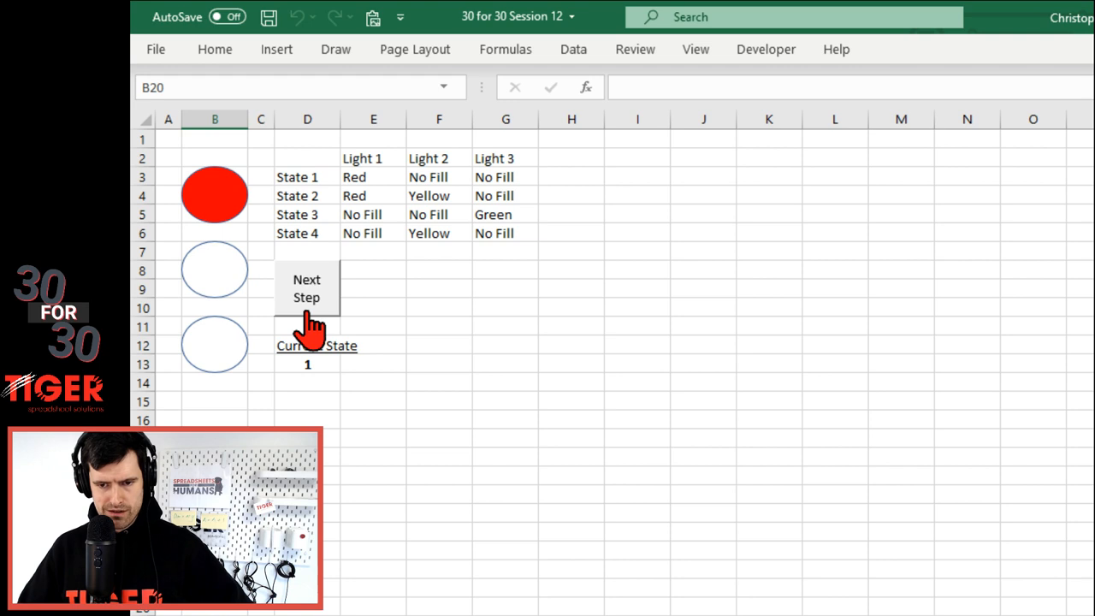
left_click(306, 288)
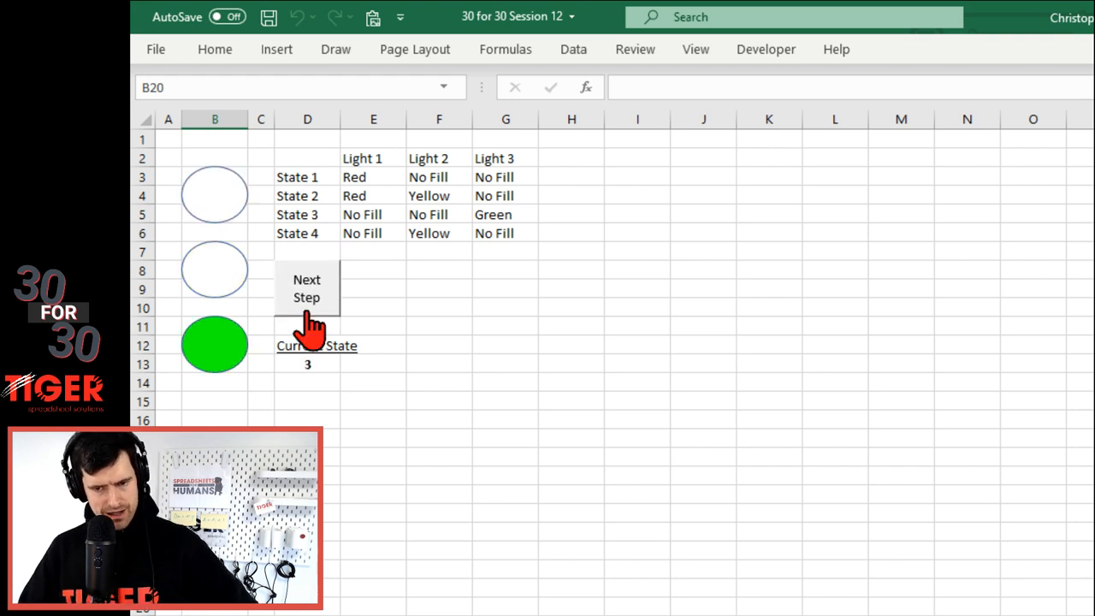
left_click(637, 363)
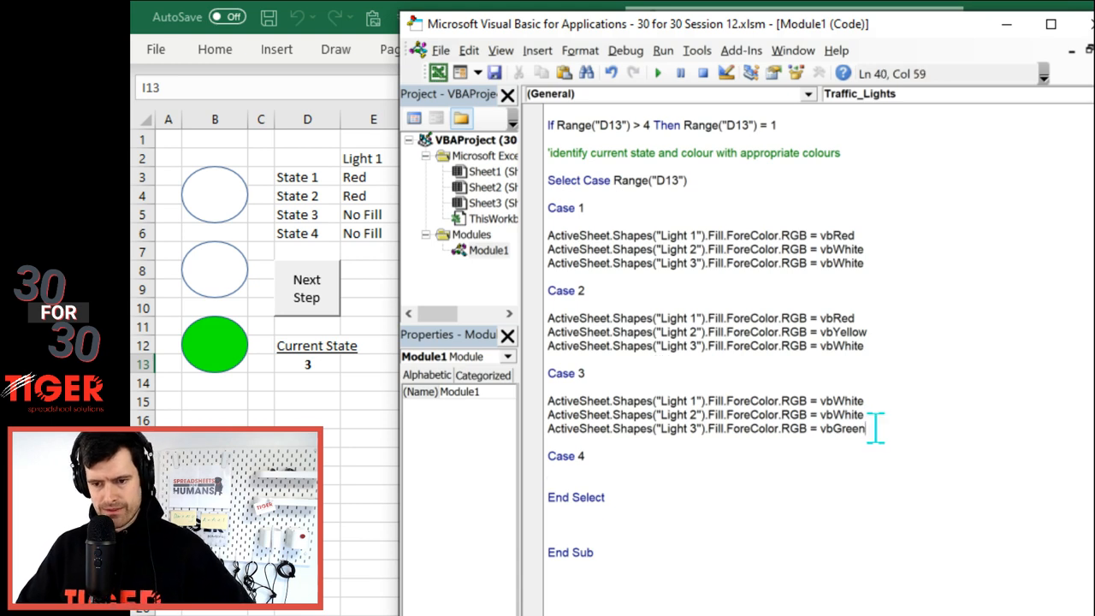
- Review the State 4 row and write Case 4 as vbWhite, vbYellow, vbWhite
left_click_drag(865, 428, 547, 400)
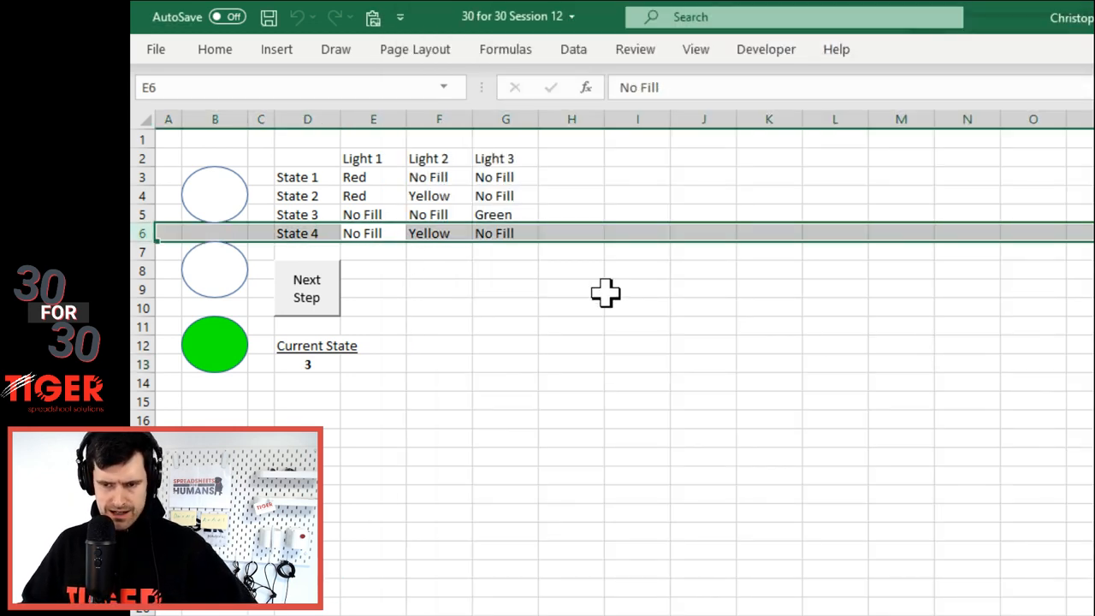
left_click(505, 233)
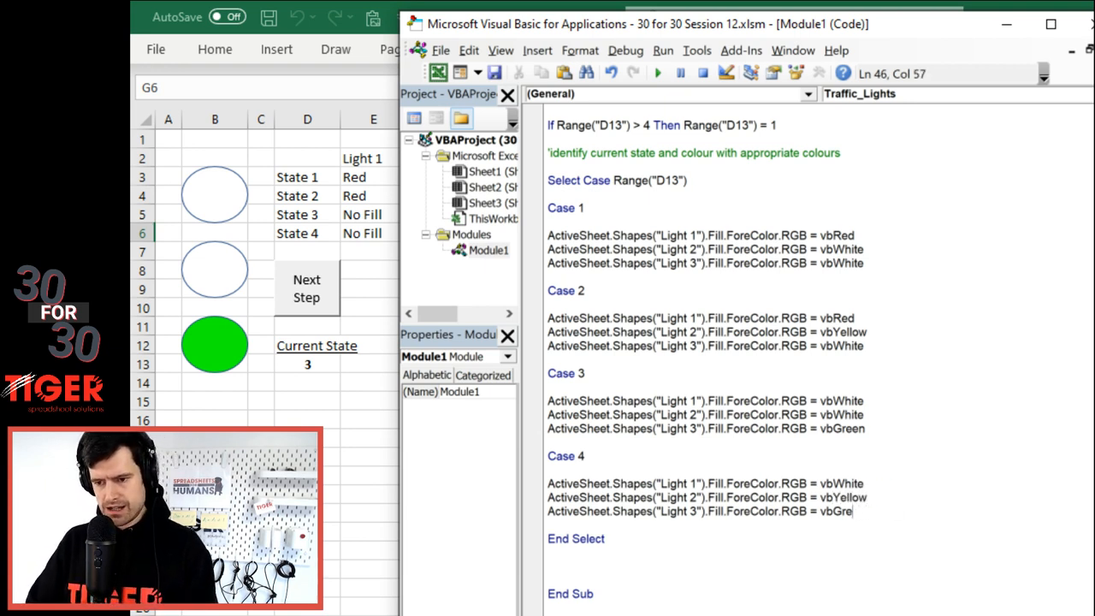
type("White")
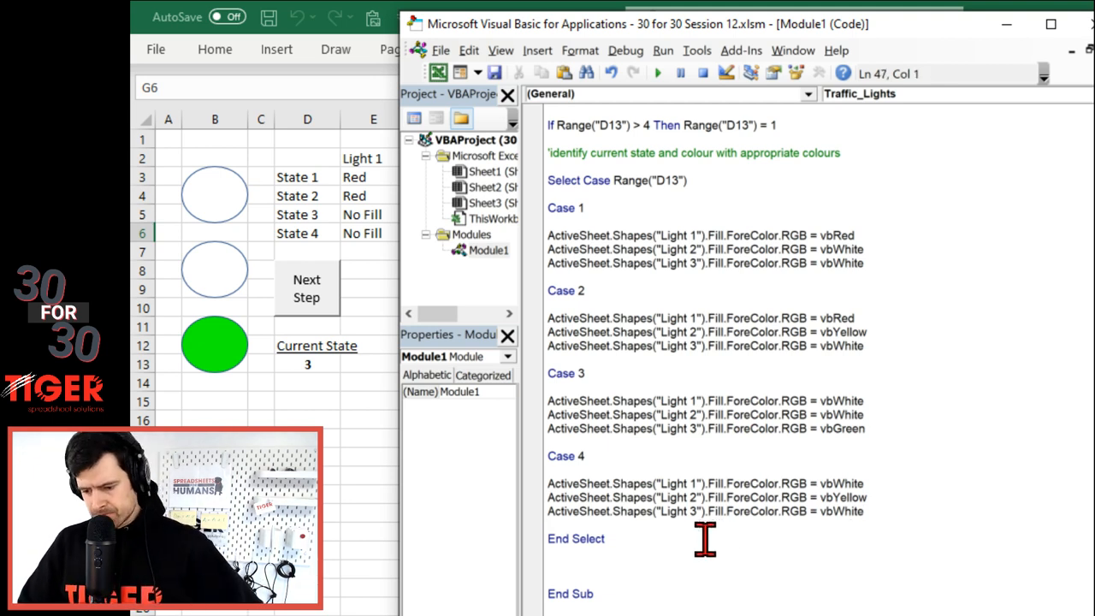
scroll("up", 3)
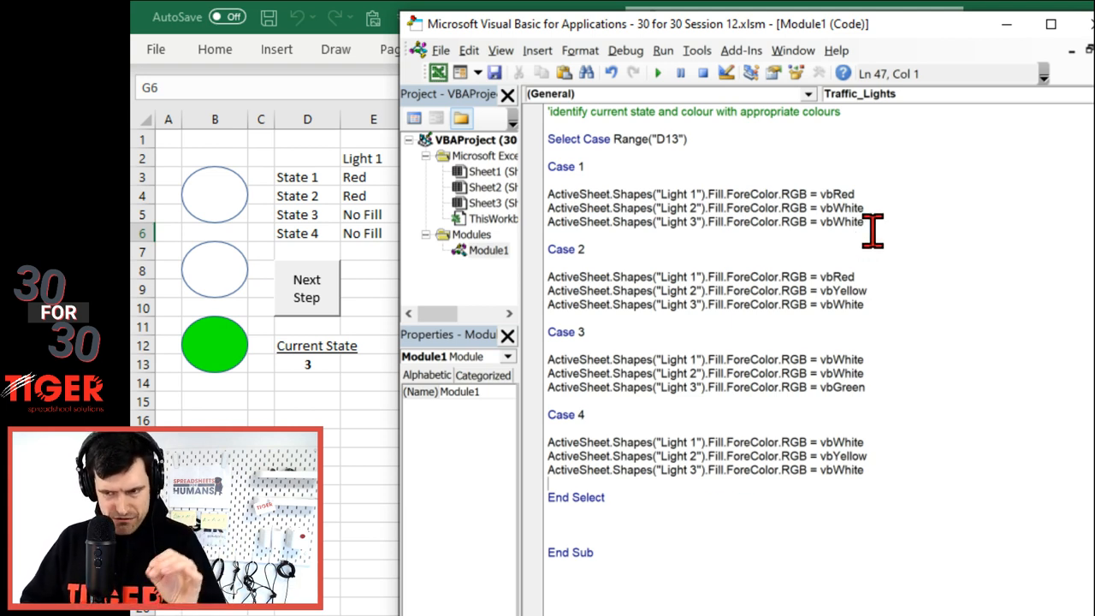
left_click_drag(548, 194, 863, 222)
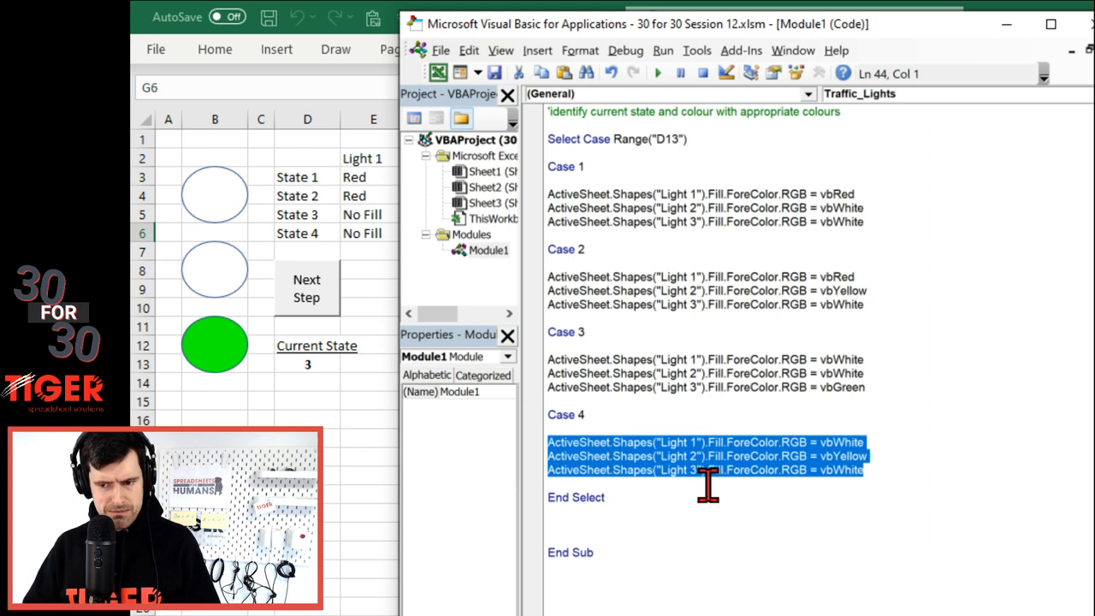
left_click(673, 518)
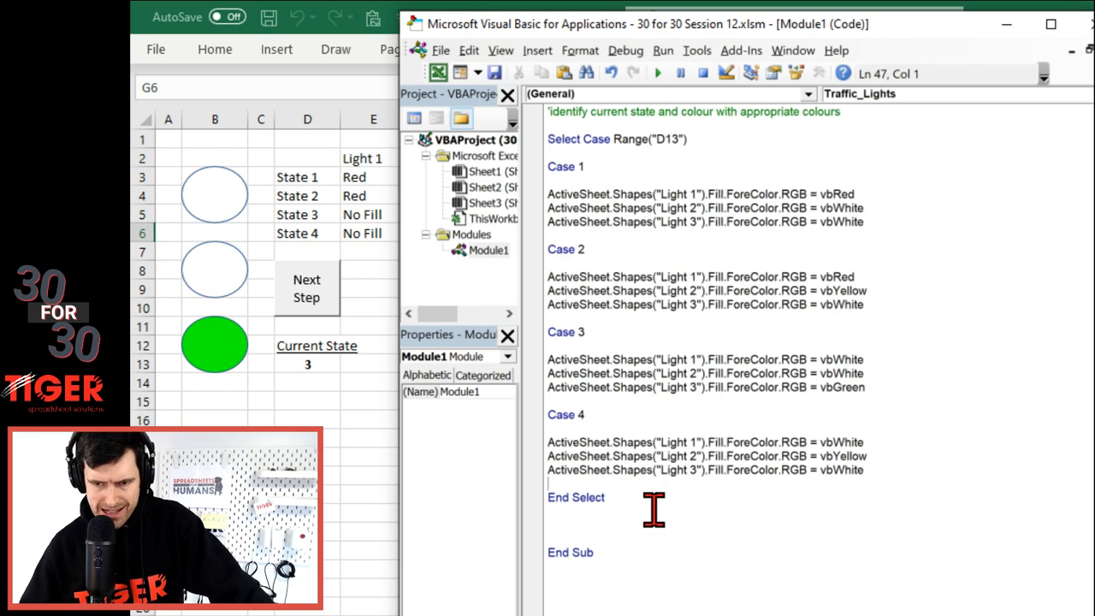
- Click Next Step through states 1–4, confirming state 4 shows only yellow
left_click(306, 288)
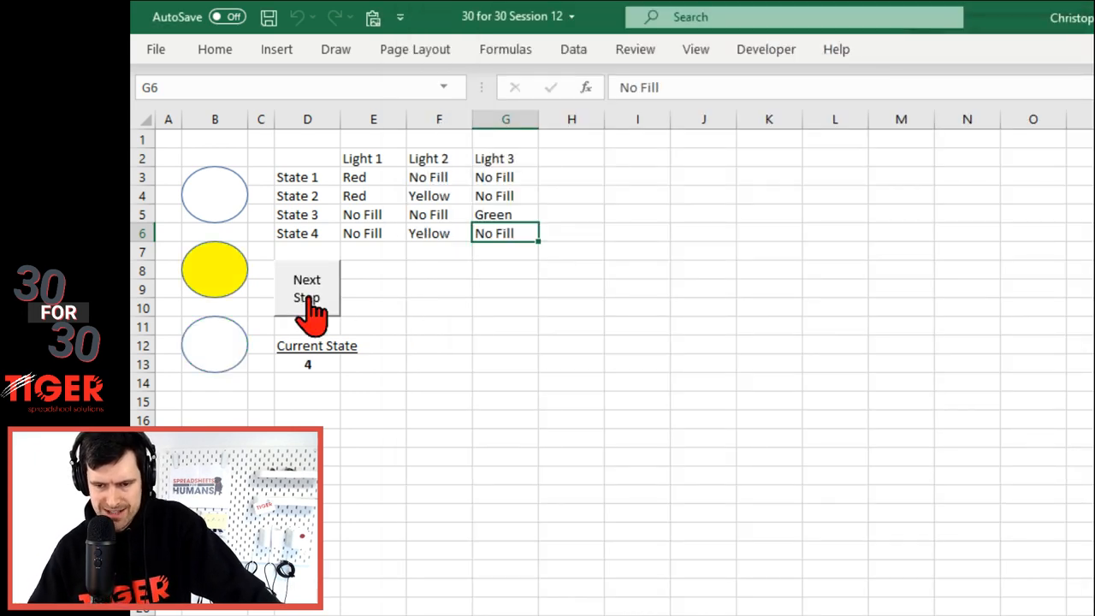
left_click(306, 295)
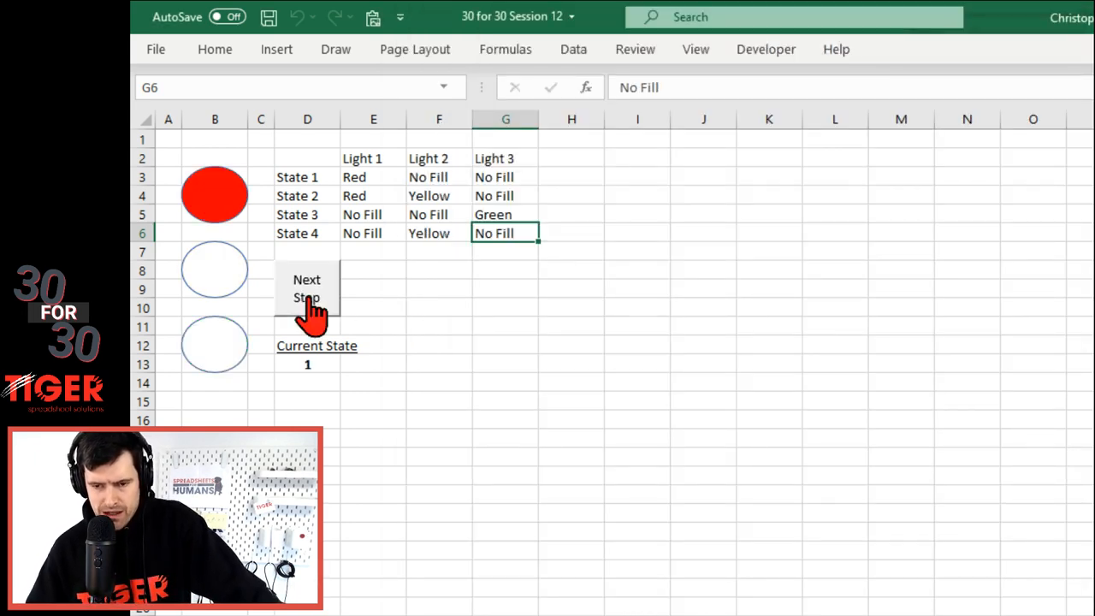
left_click(307, 288)
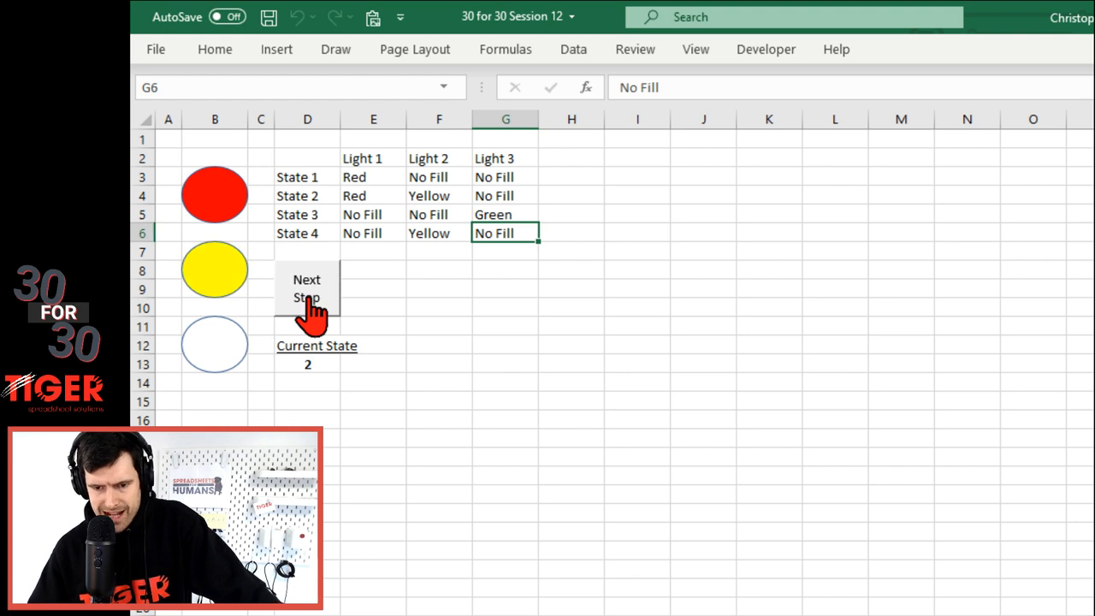
left_click(306, 288)
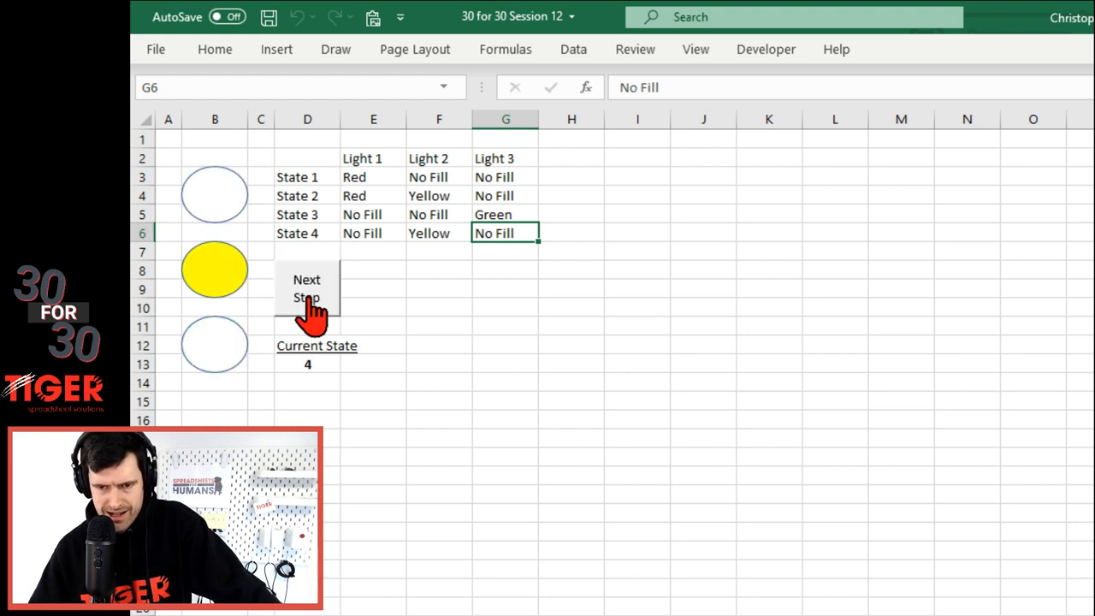
left_click(307, 289)
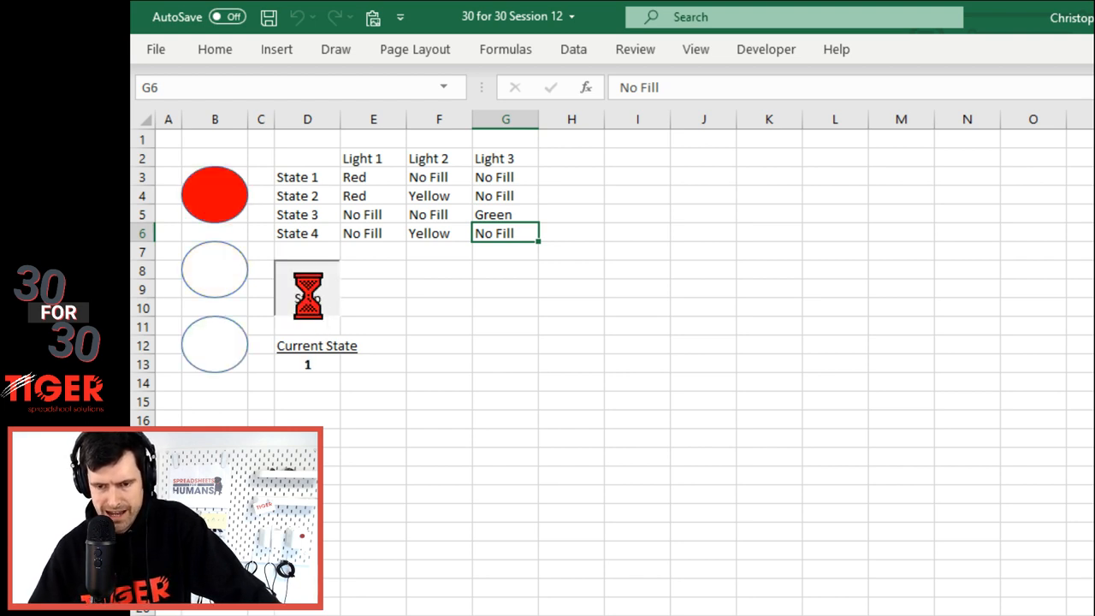
left_click(307, 290)
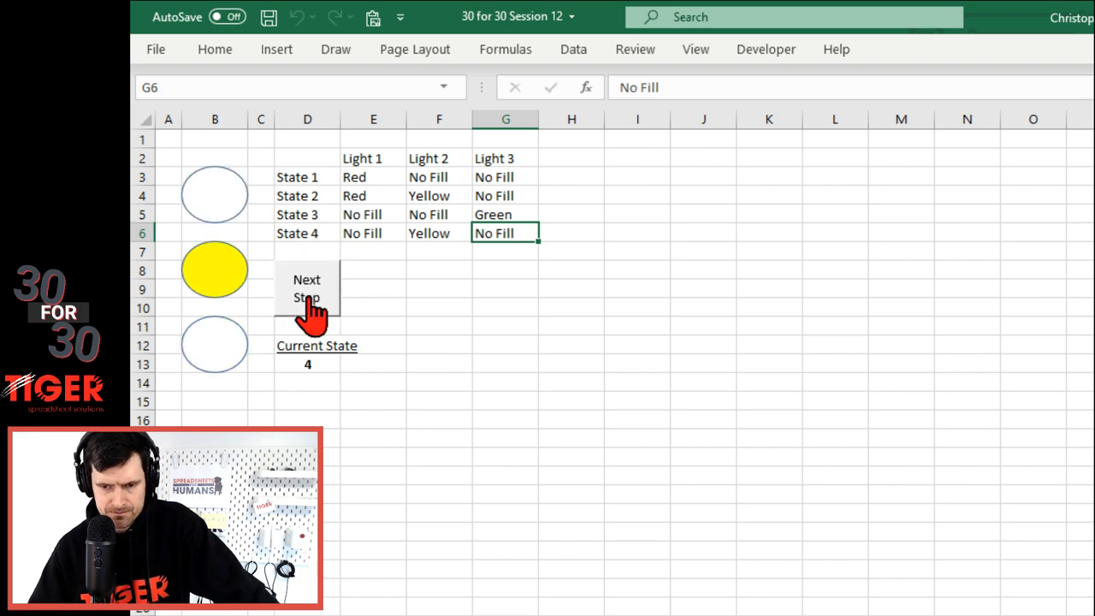
left_click(306, 288)
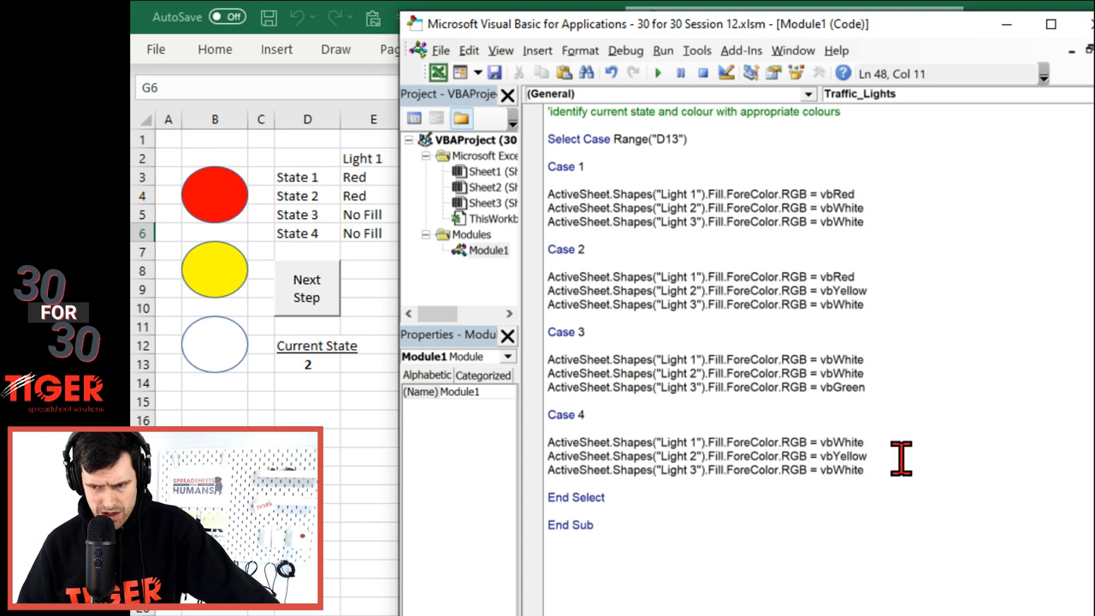
mouse_move(731, 411)
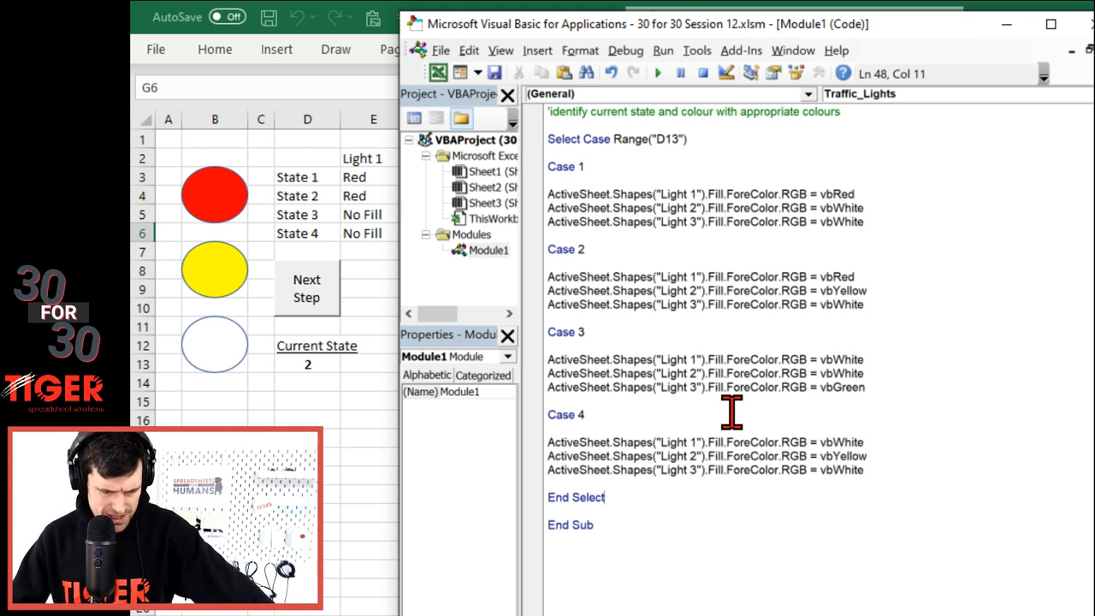
left_click(866, 387)
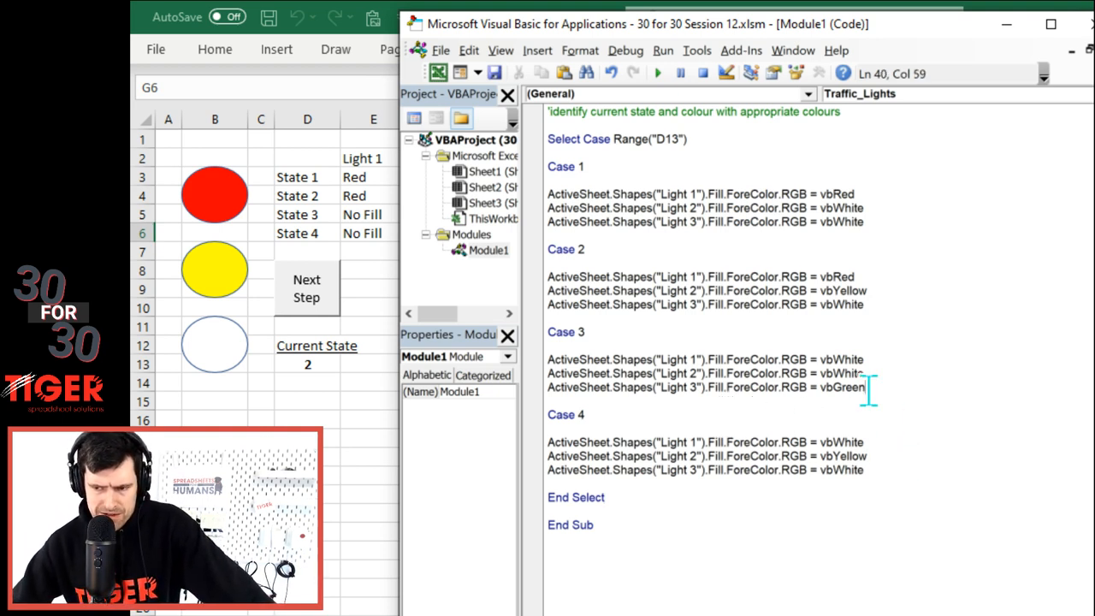
double_click(843, 387)
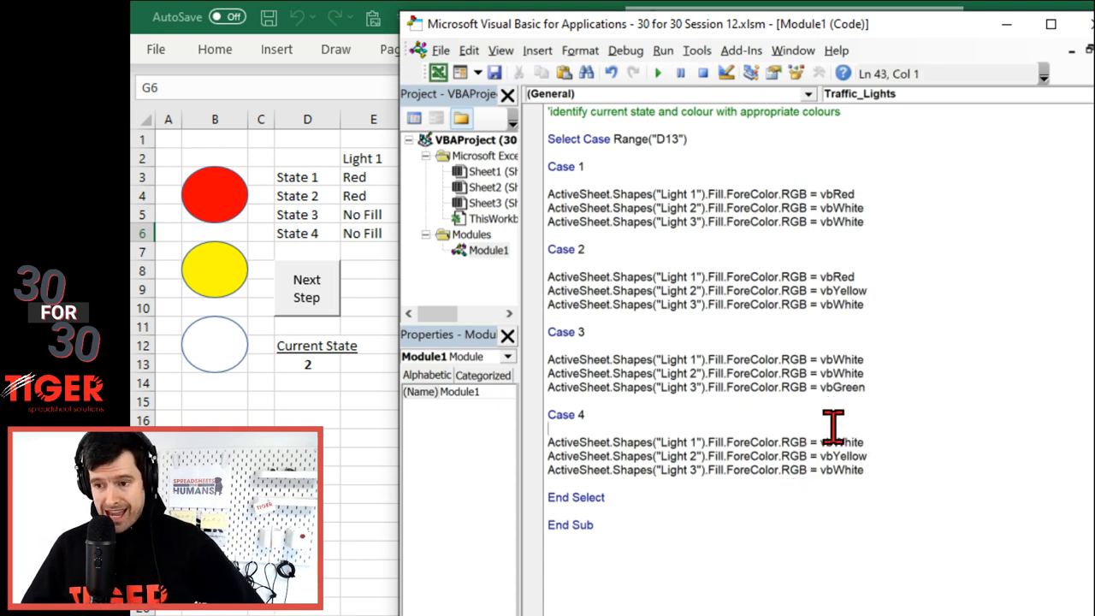
- Review the If Range("D13") > 4 reset line and advance so D13 wraps to state 1
scroll("up", 3)
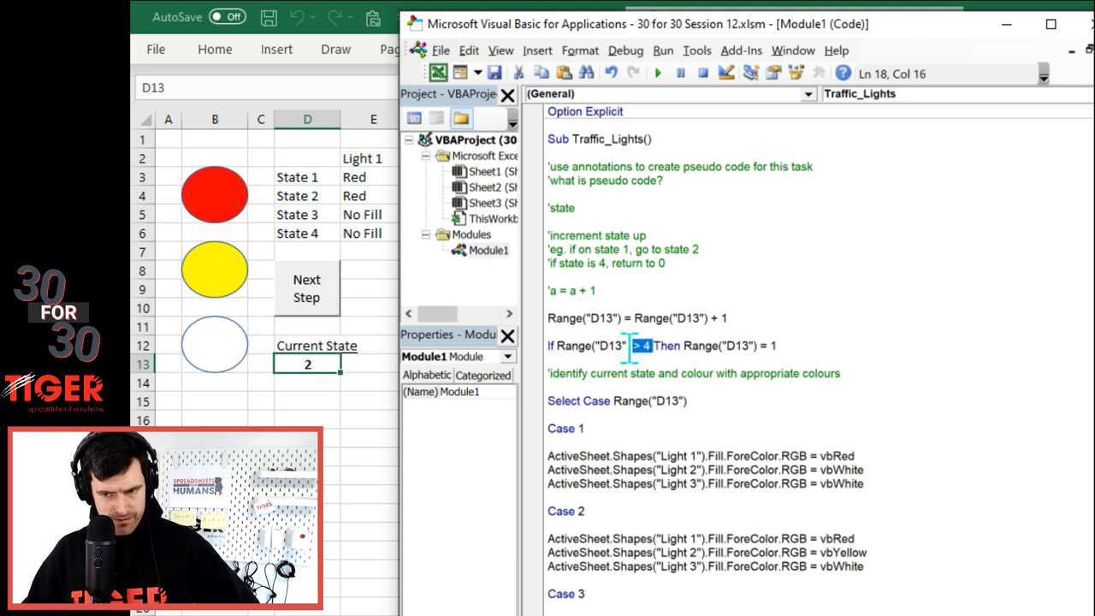
mouse_move(650, 353)
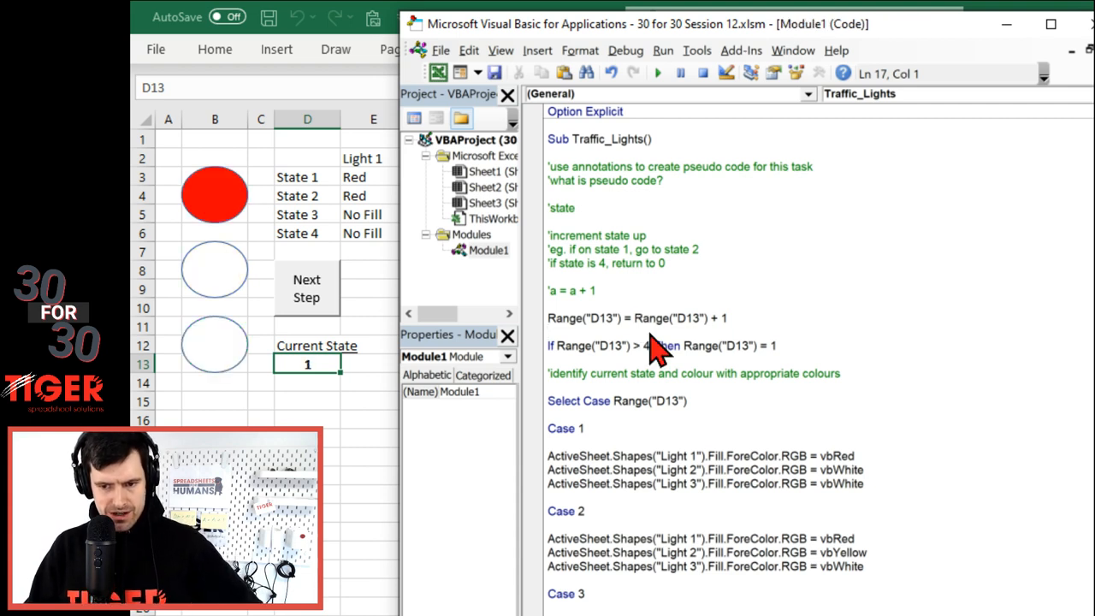
left_click(306, 288)
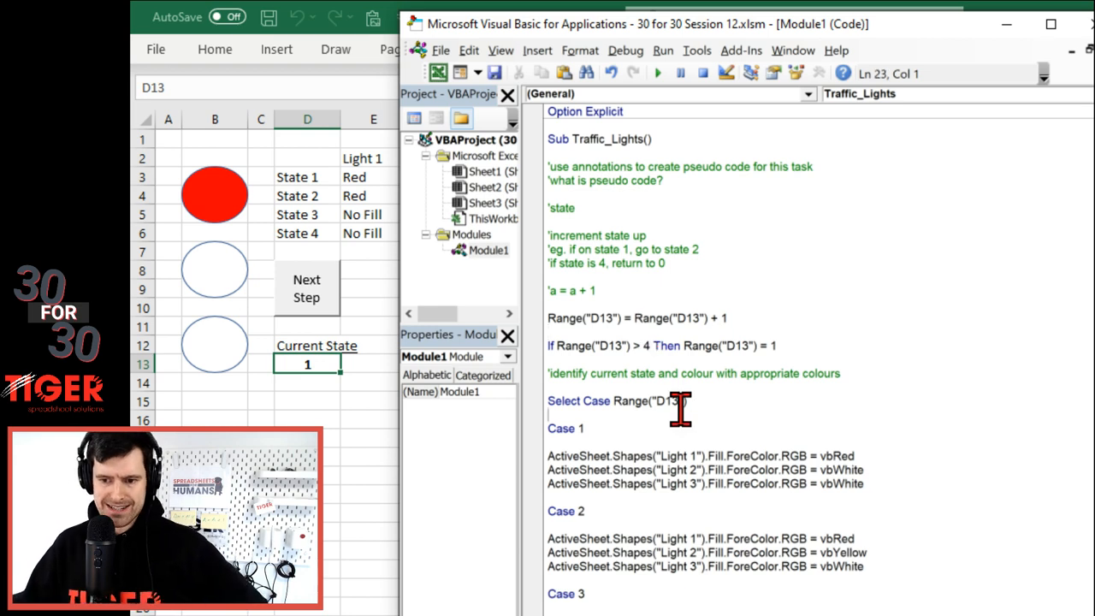
scroll("down", 3)
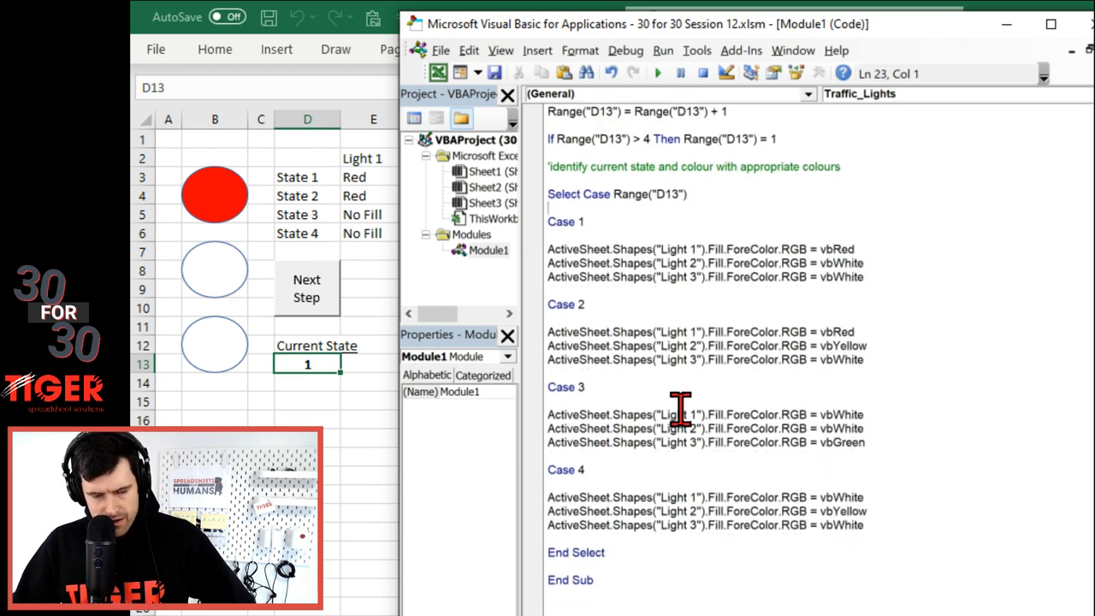